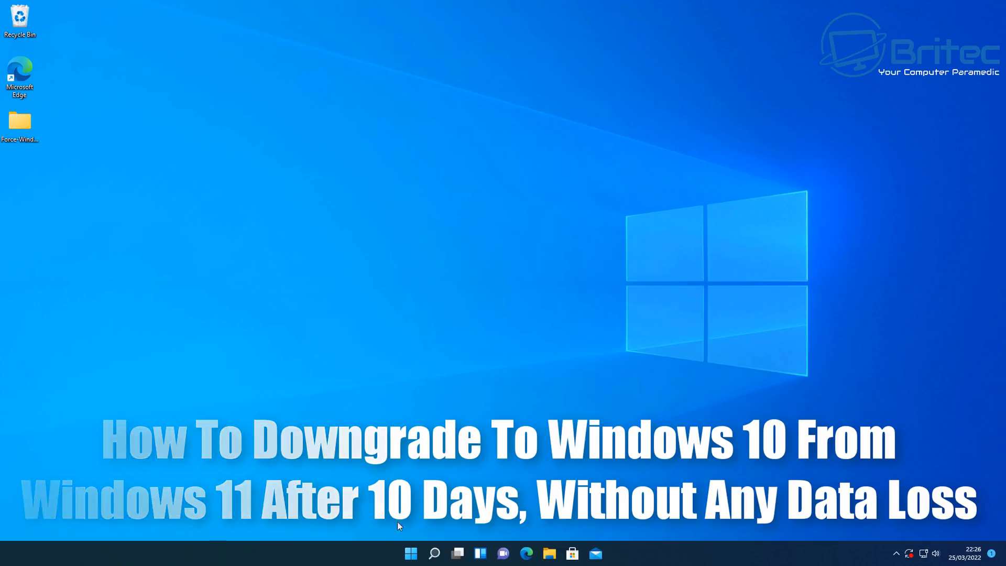
Step: Bring up the Windows 11 Start menu with its pinned apps
click(410, 554)
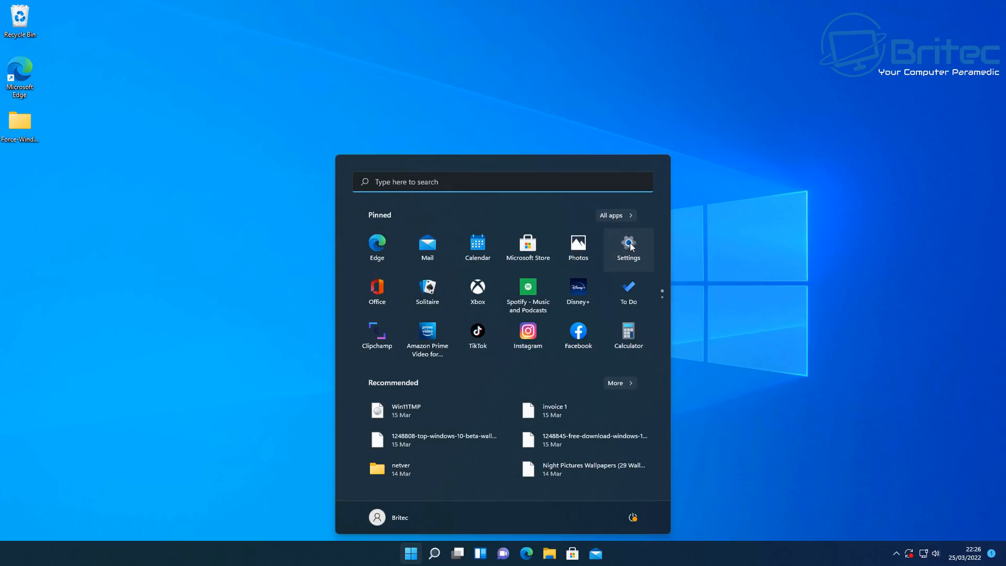
Step: Launch Settings and reach the System Recovery options with Go back offered
click(628, 246)
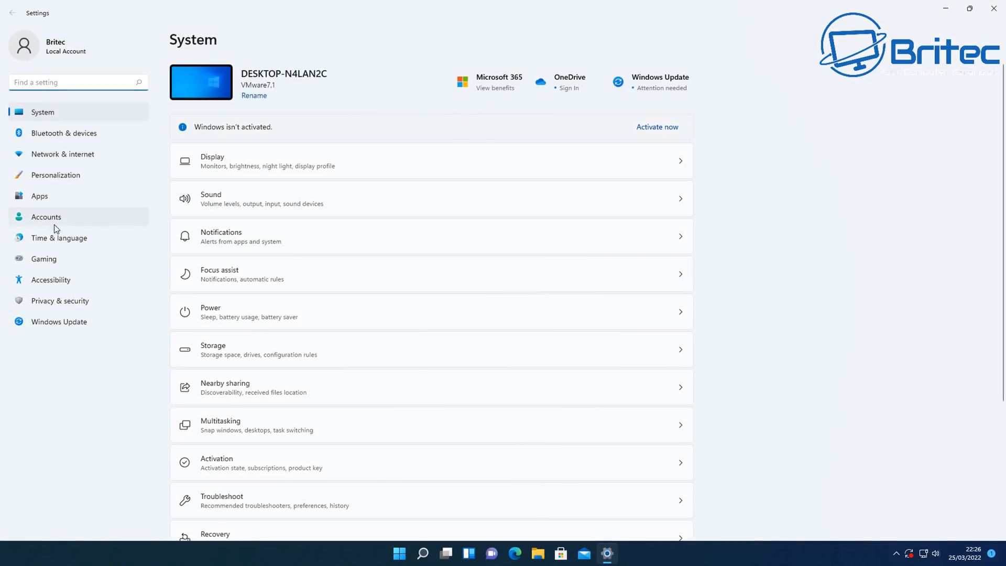
mouse_move(50, 195)
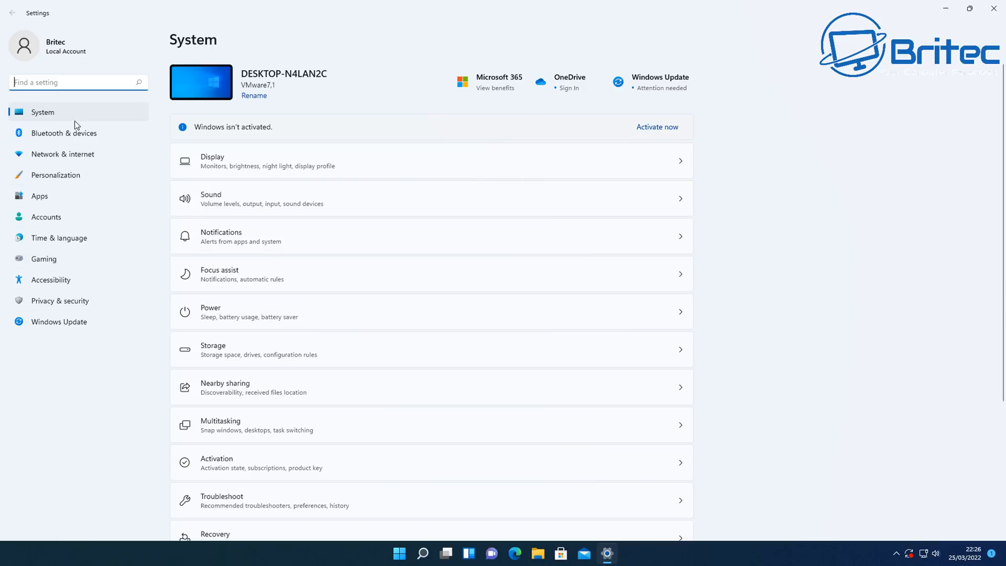
mouse_move(325, 440)
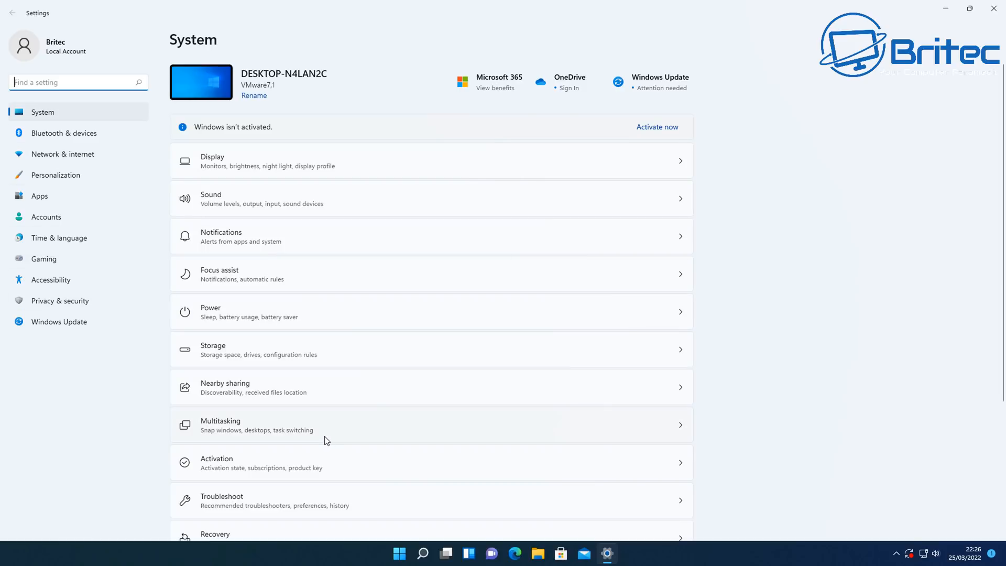
scroll(down, 3)
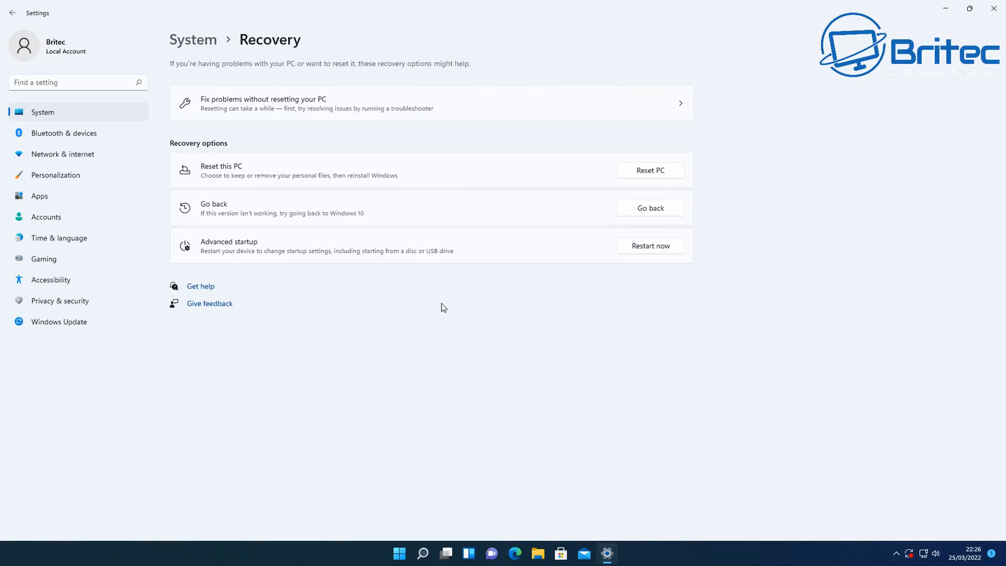
mouse_move(239, 210)
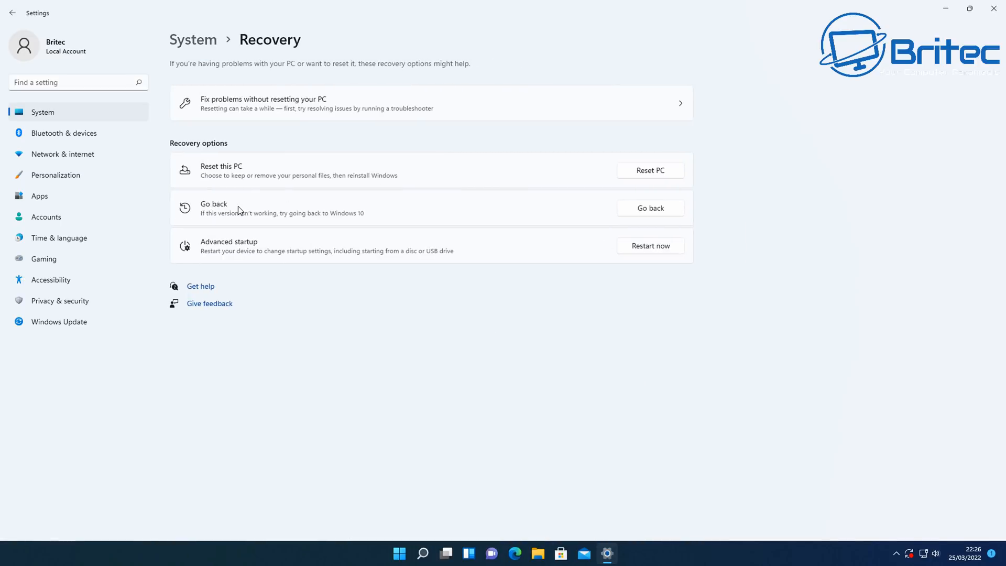
mouse_move(660, 212)
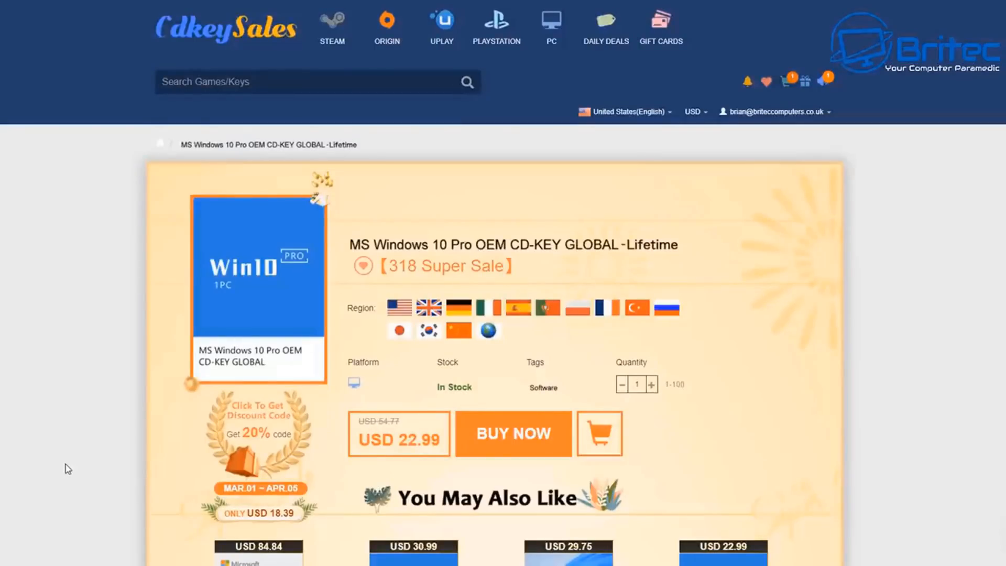
mouse_move(83, 463)
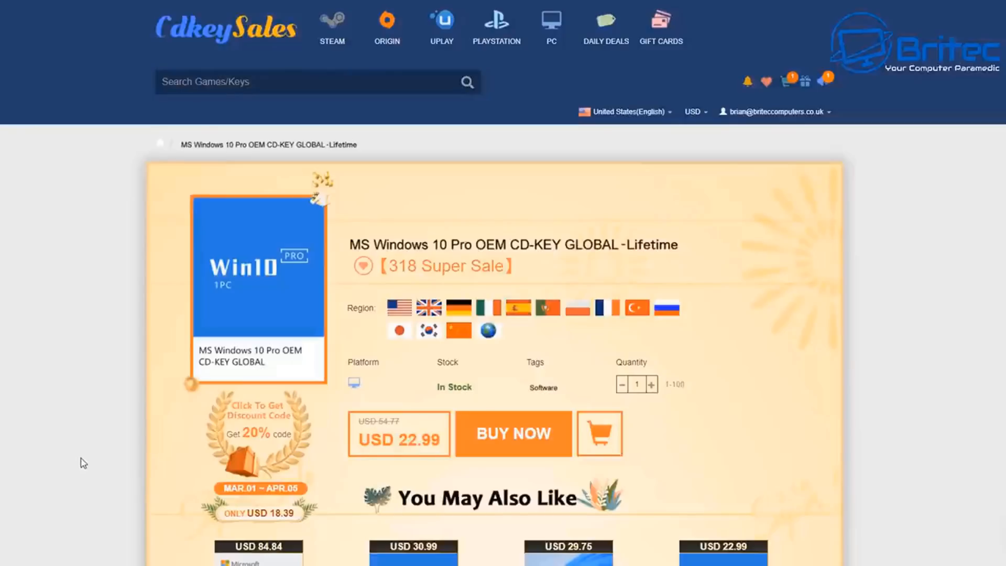
Step: Buy the Windows 10 Pro OEM key and apply promotion code BR09 to the order
click(513, 433)
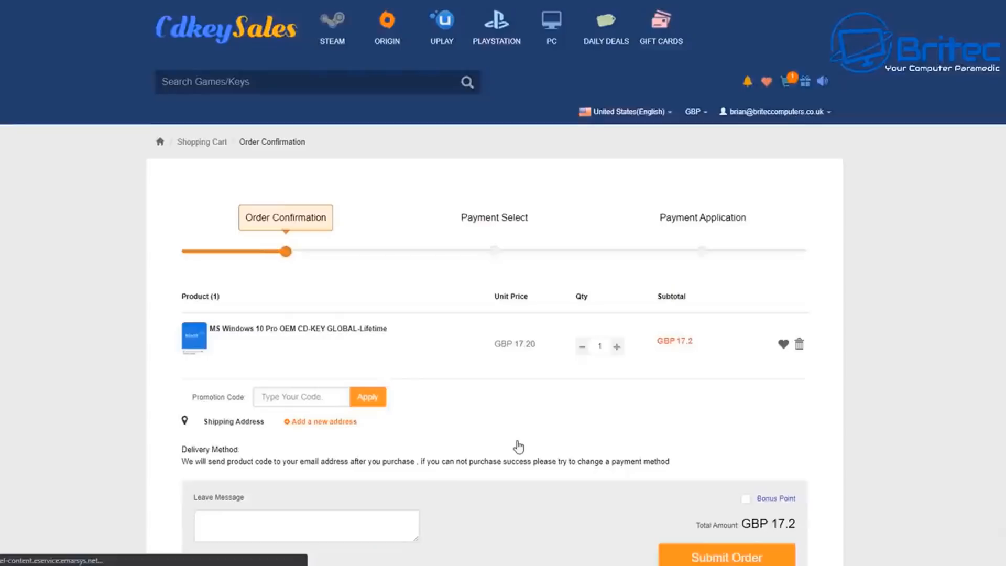
click(300, 396)
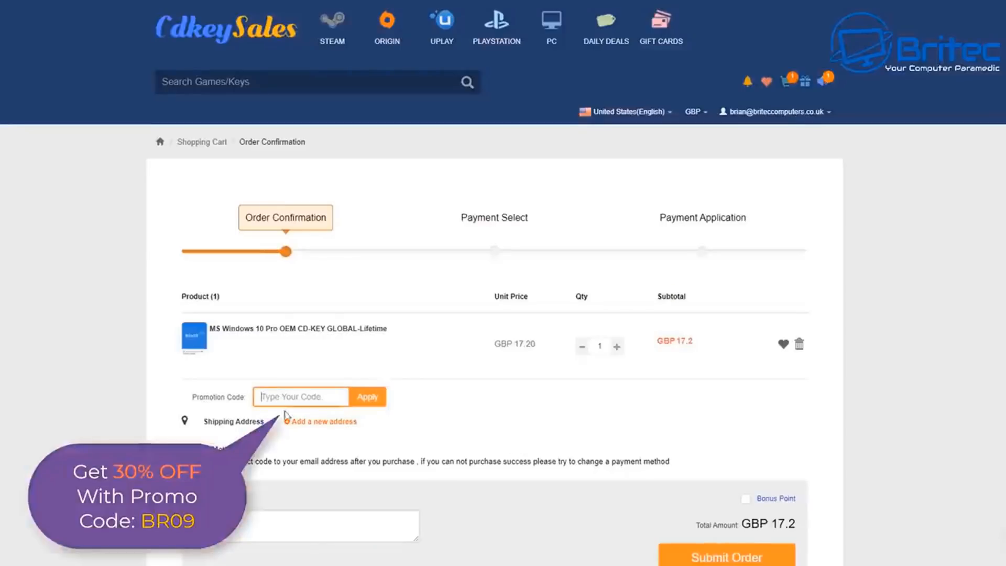
text(B)
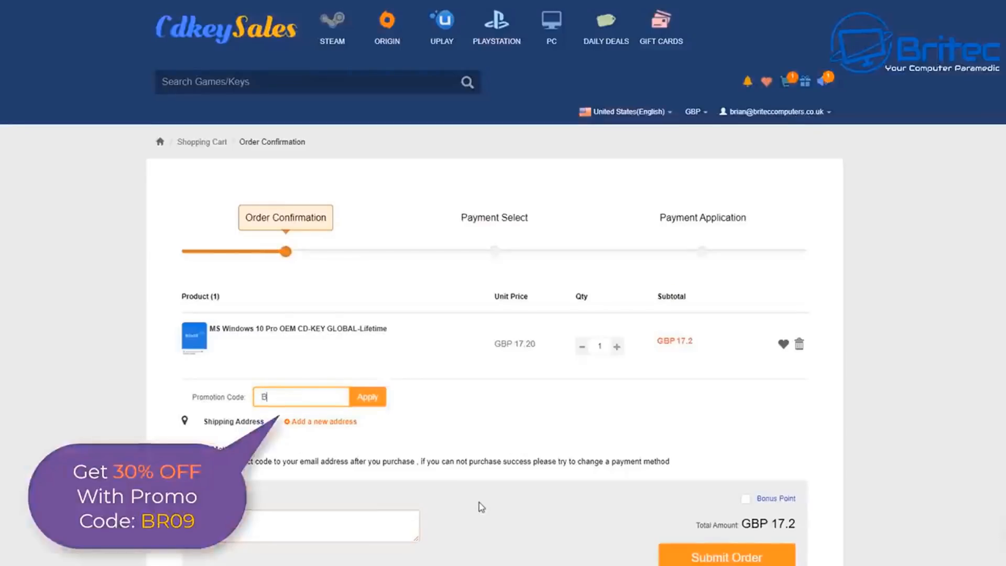
text(R09)
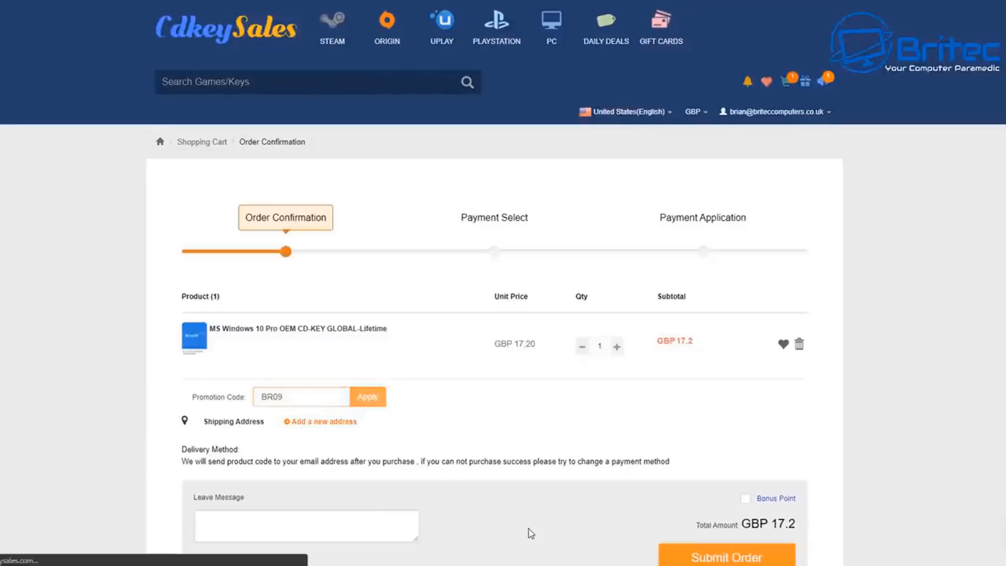
click(367, 396)
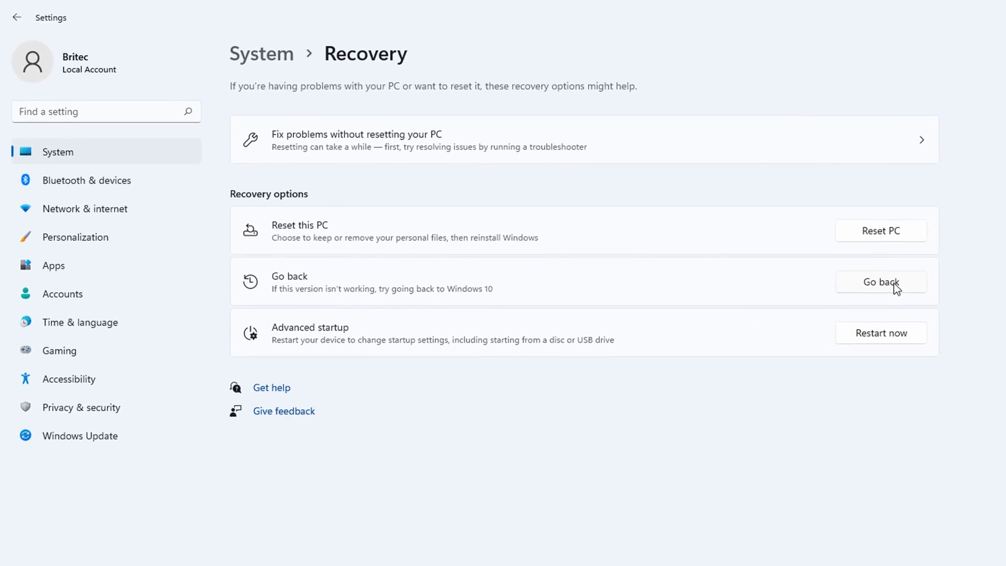
Step: Start Go back to Windows 10, ticking 'Windows 10 seemed easier to use' as the reason
click(880, 282)
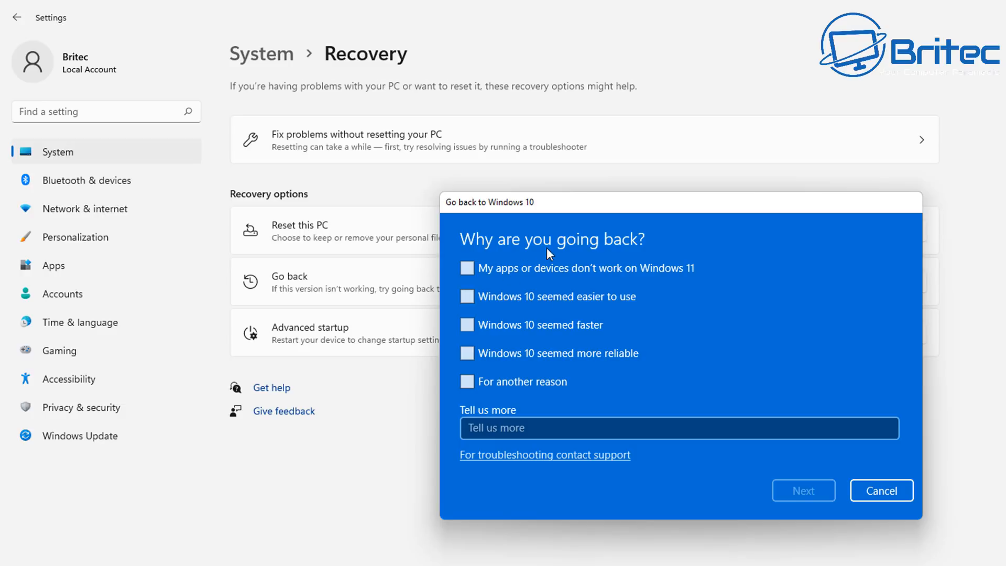
mouse_move(642, 278)
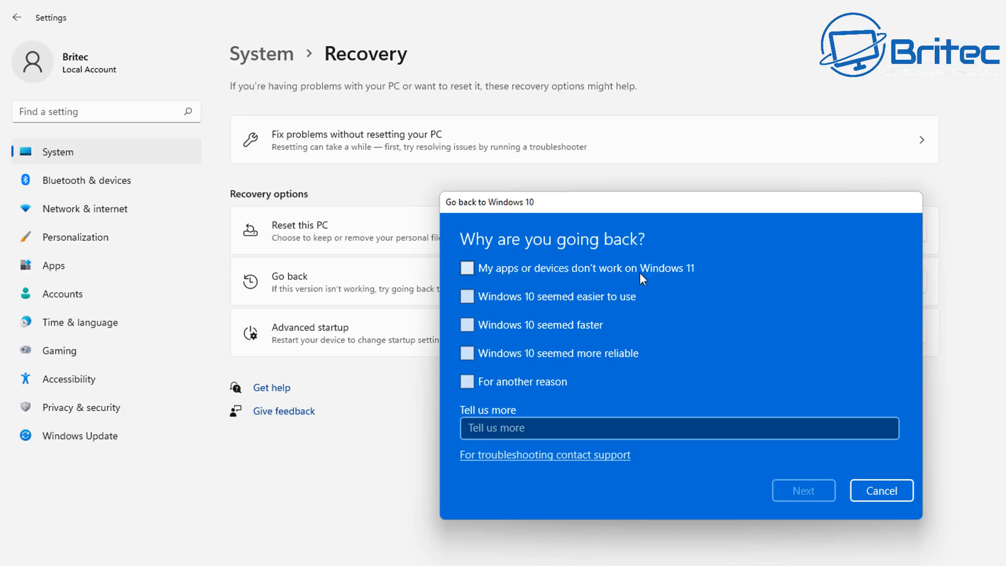
mouse_move(501, 291)
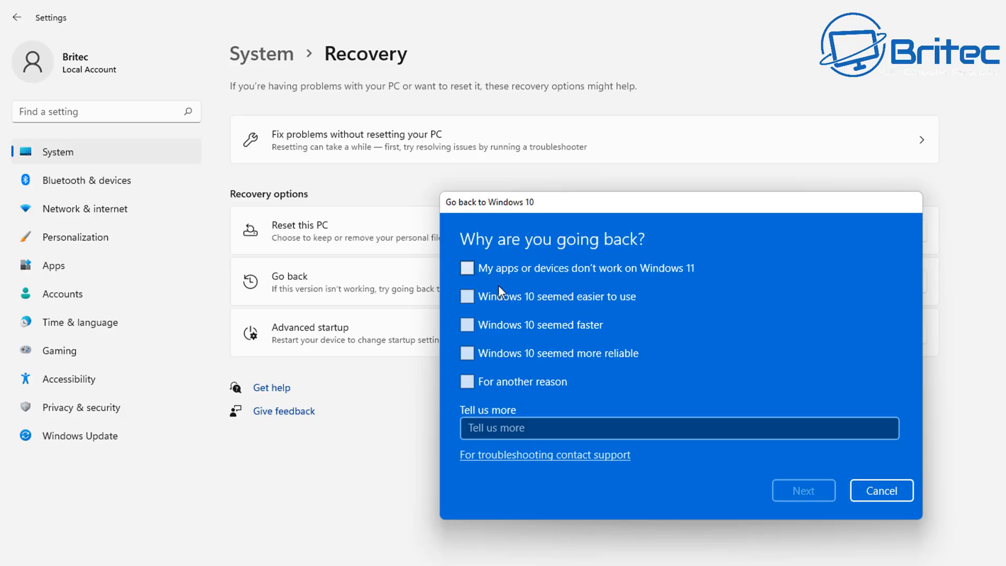
mouse_move(619, 304)
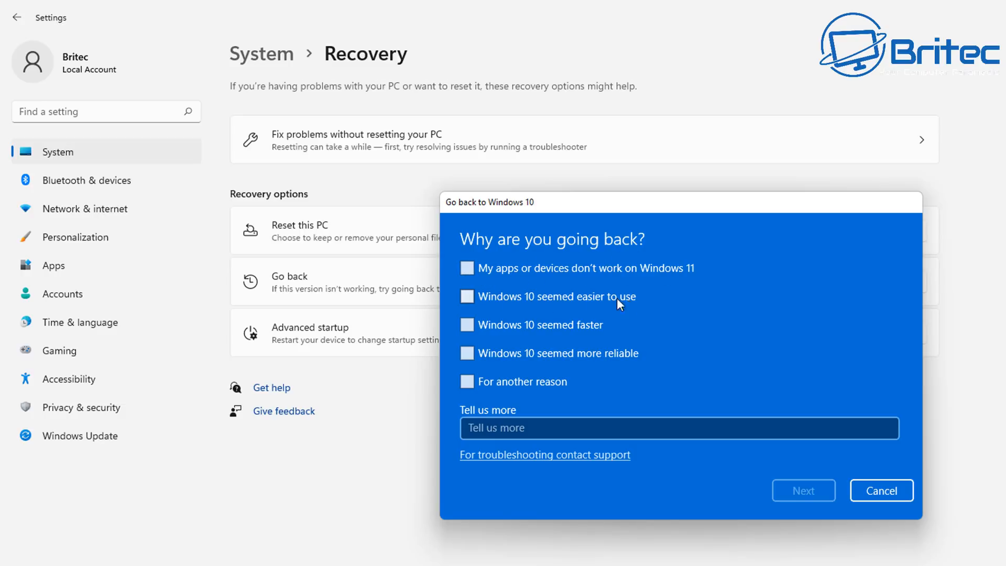
mouse_move(605, 330)
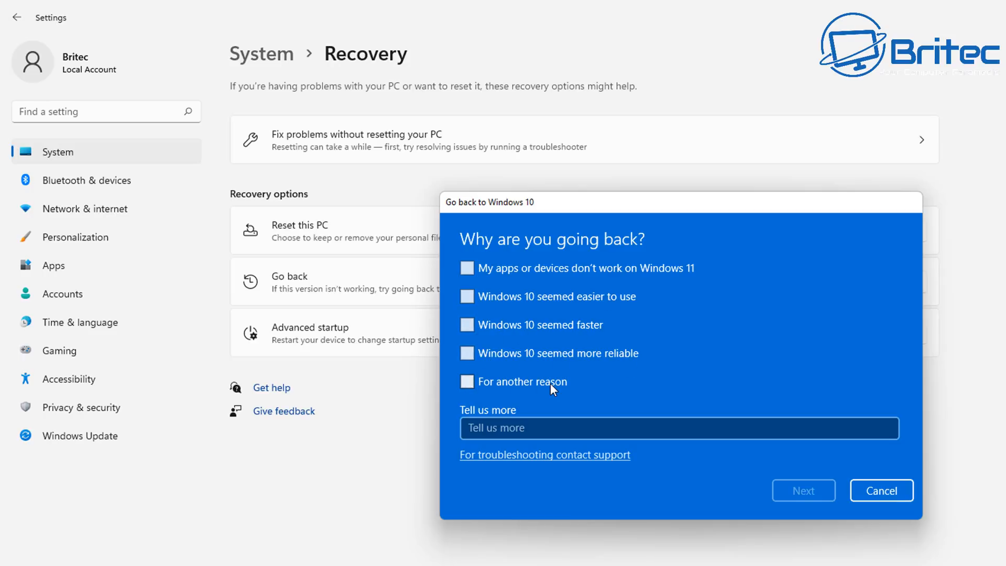
mouse_move(500, 464)
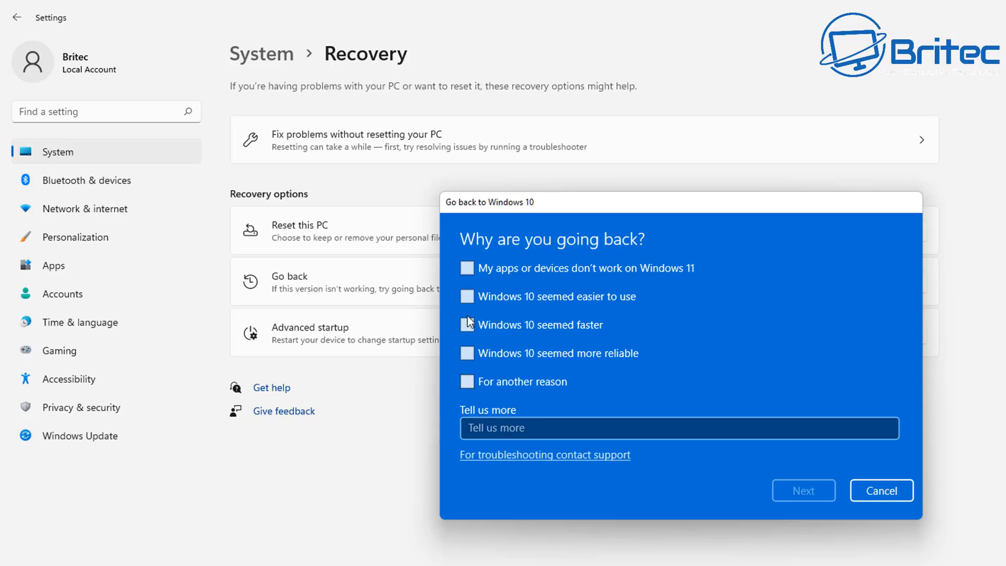
mouse_move(469, 270)
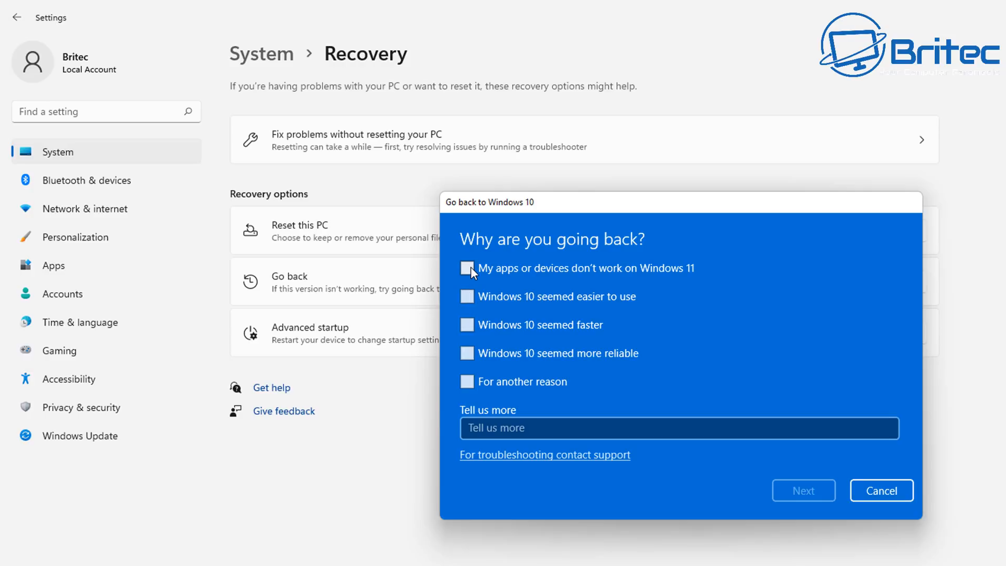
click(467, 297)
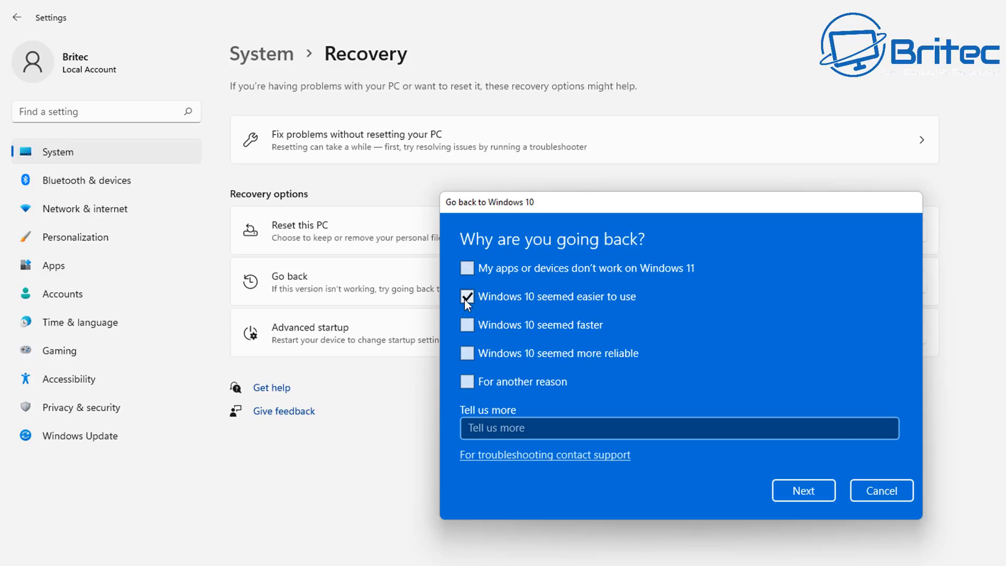
mouse_move(803, 491)
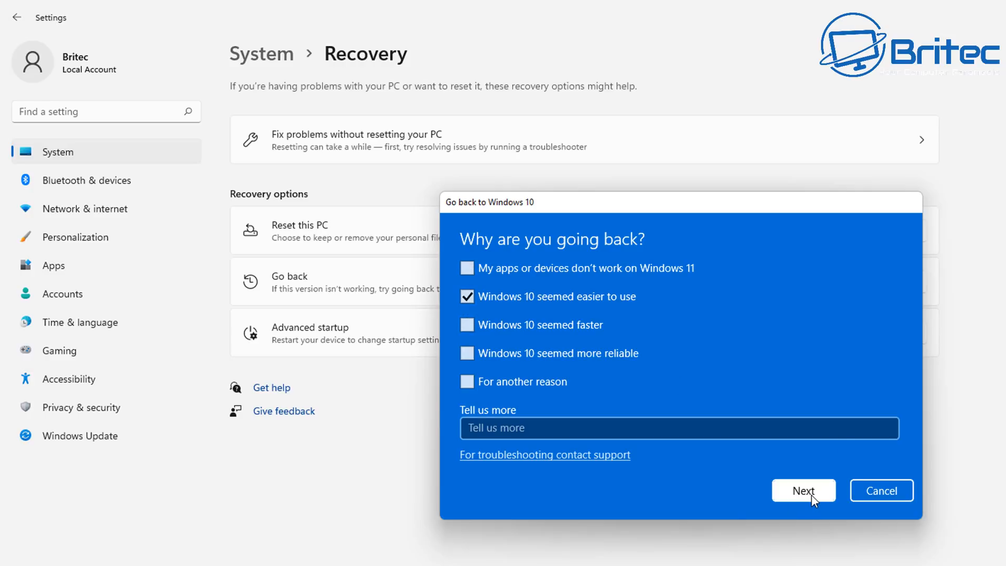
Step: Submit the reason and reach the check-for-updates prompt
click(803, 490)
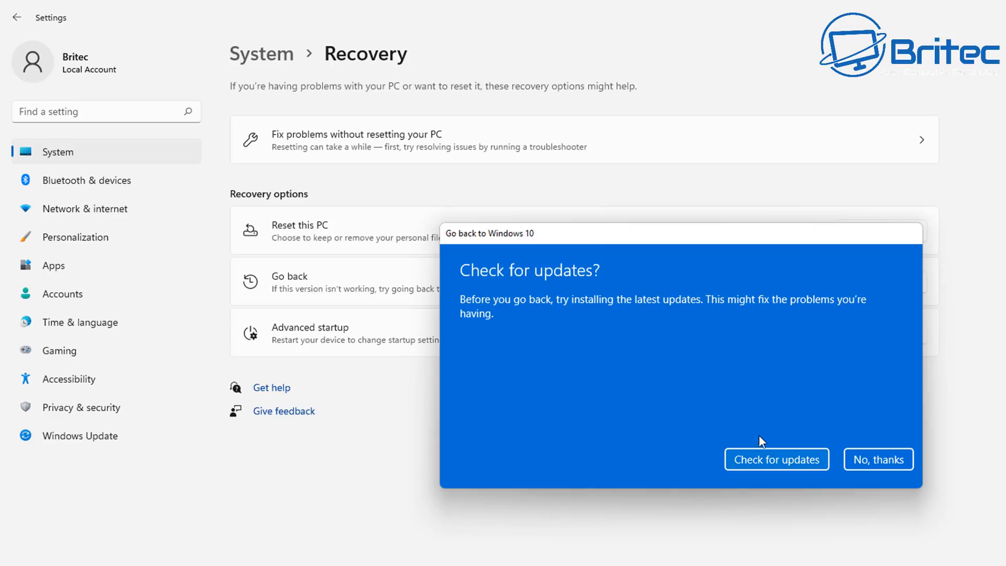
mouse_move(777, 312)
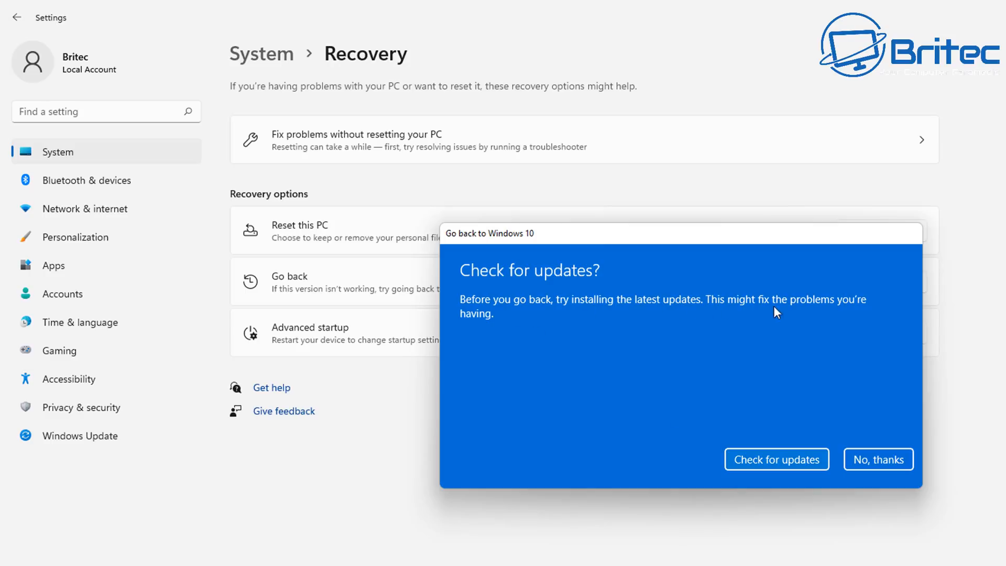
mouse_move(845, 306)
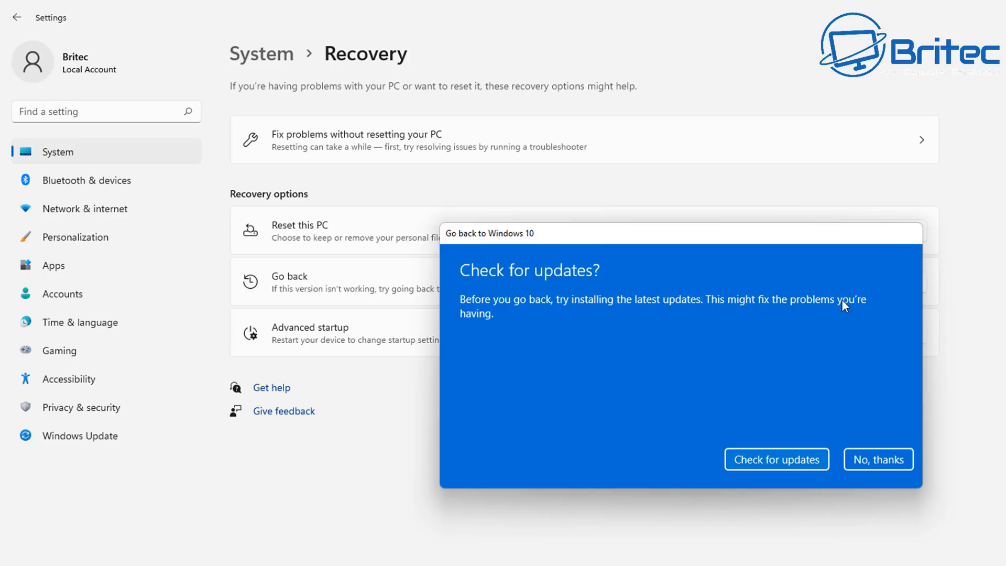
mouse_move(661, 340)
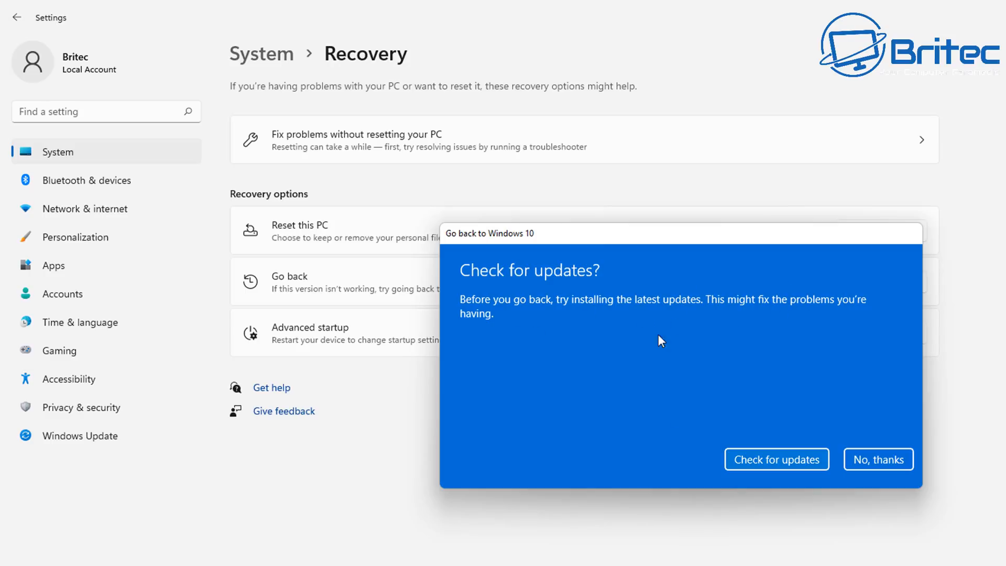
click(878, 460)
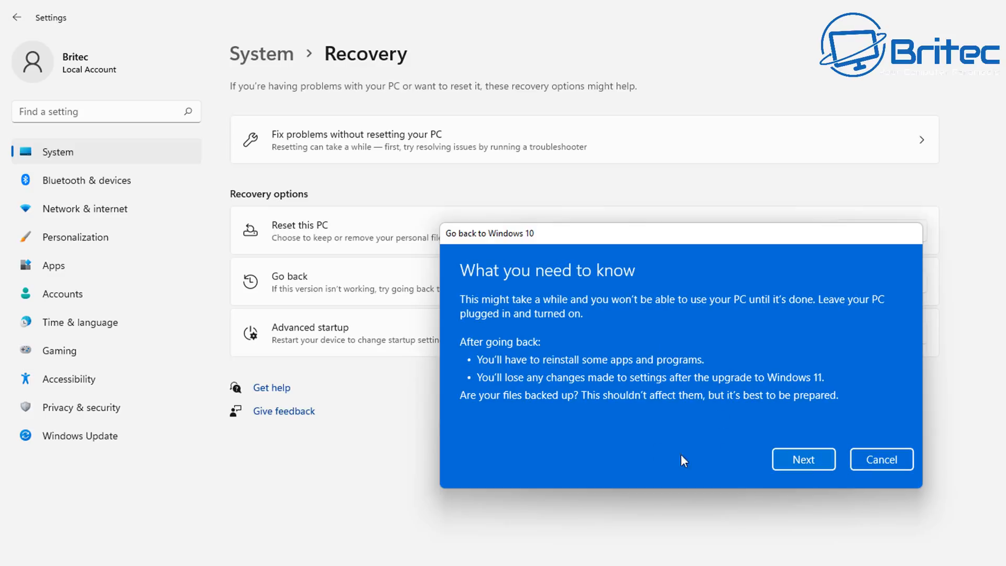
mouse_move(813, 412)
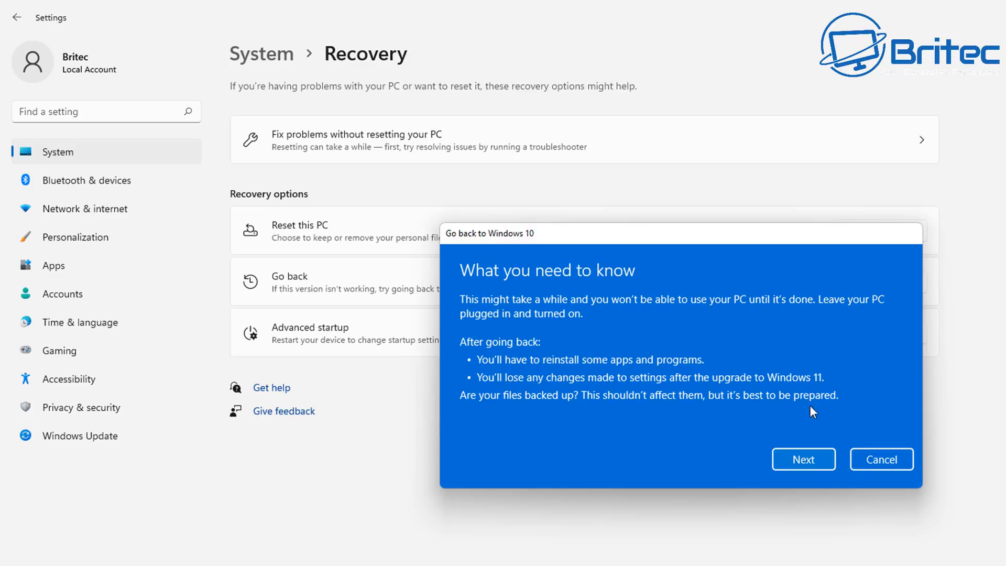
mouse_move(574, 314)
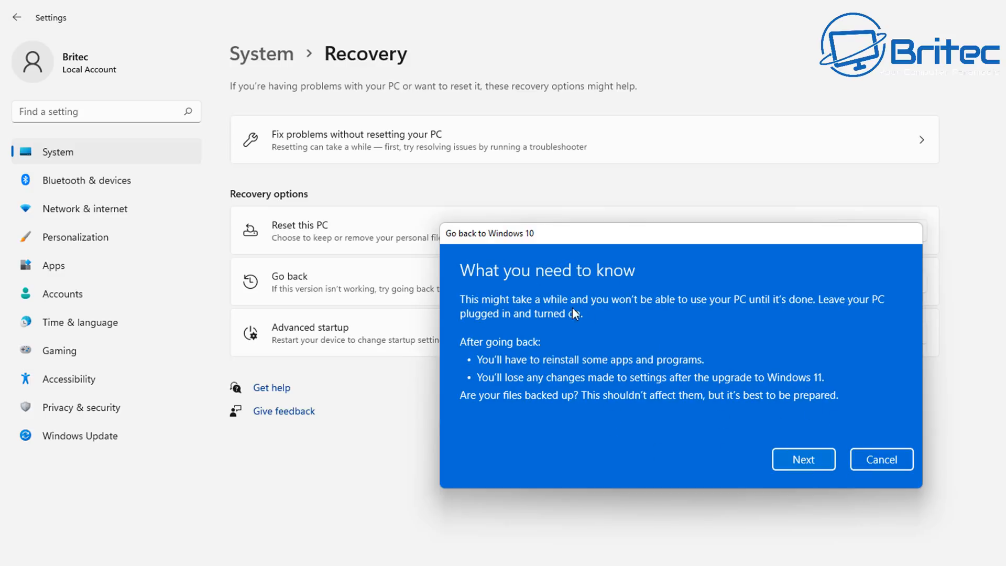
mouse_move(724, 312)
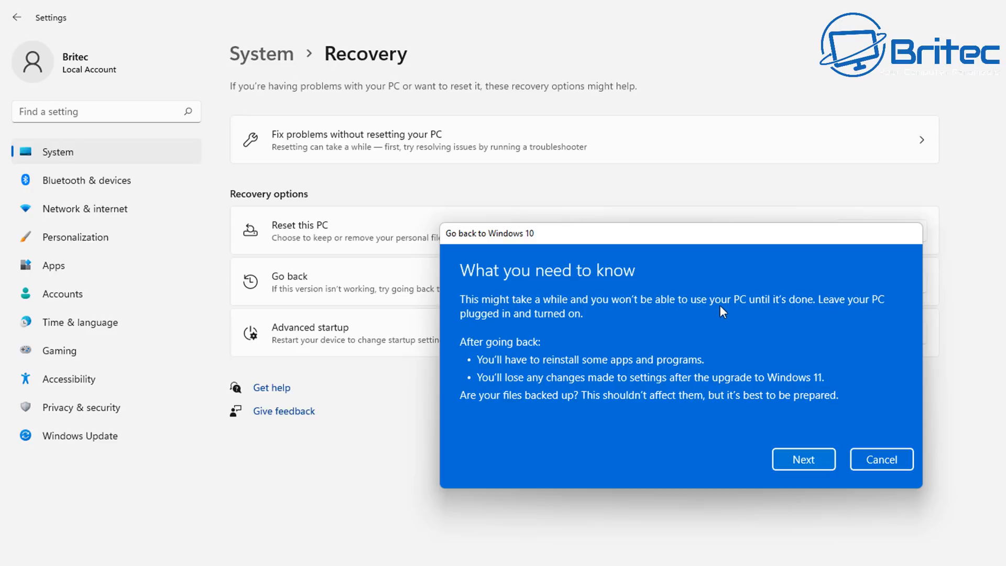
mouse_move(833, 313)
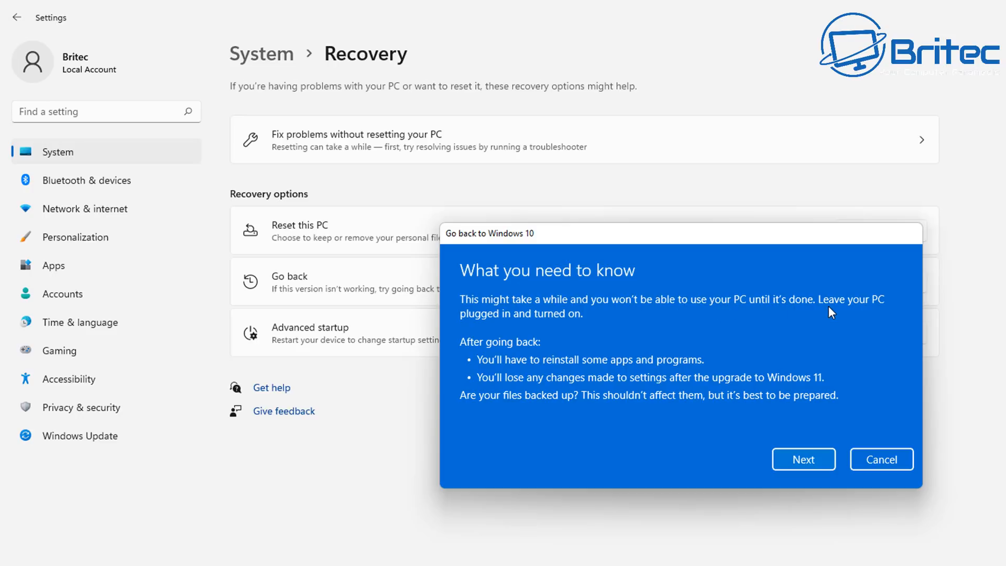
mouse_move(763, 320)
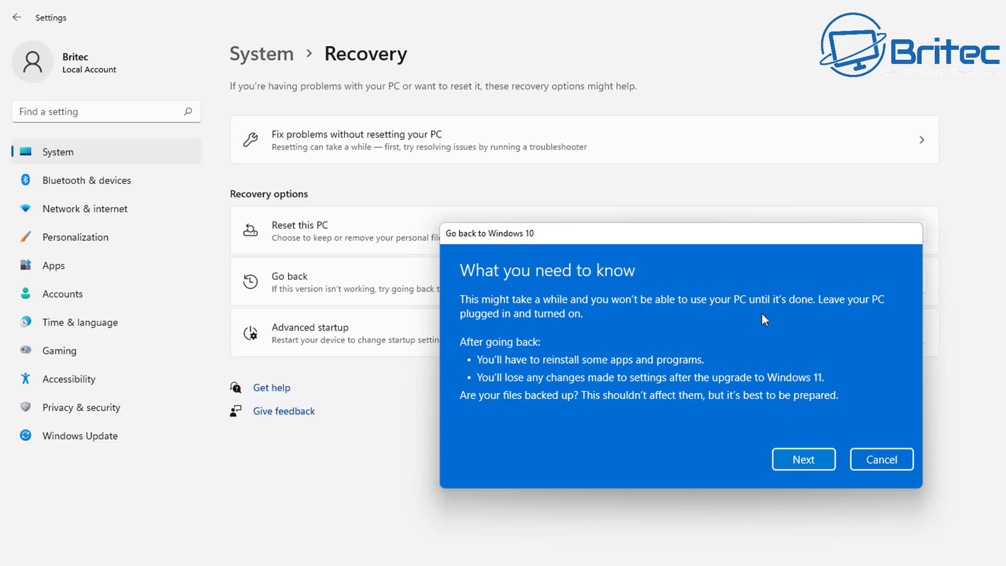
mouse_move(515, 369)
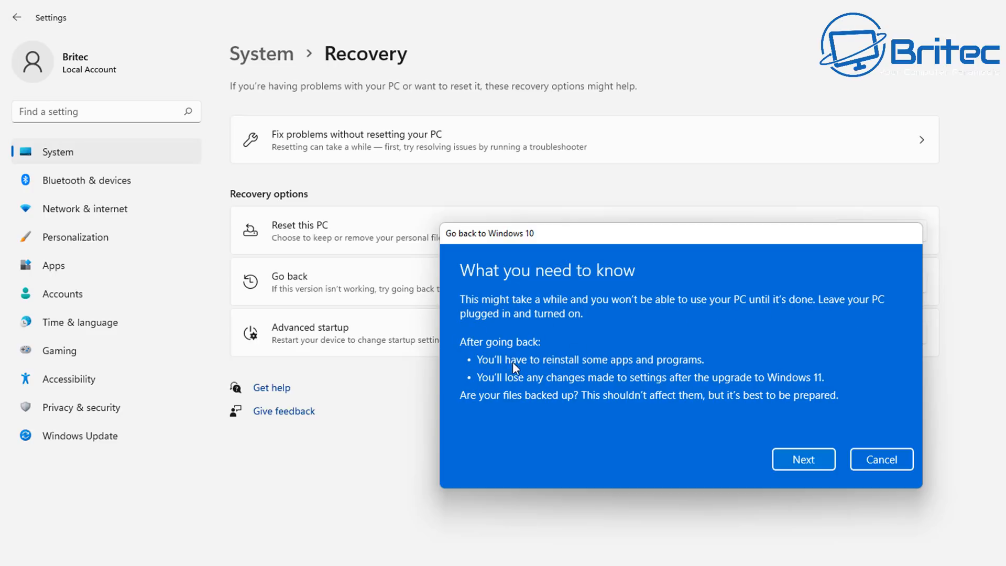
mouse_move(683, 375)
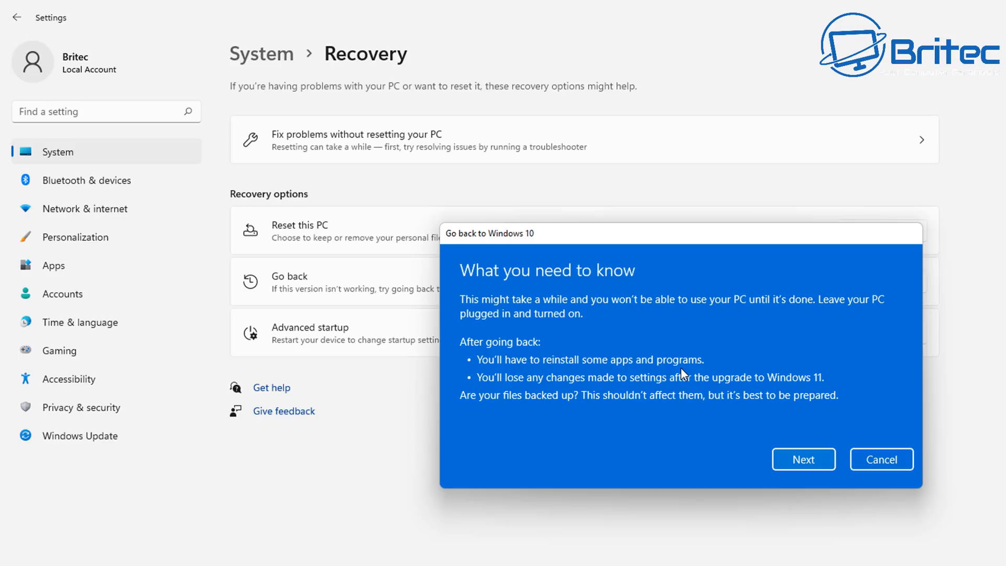
mouse_move(652, 366)
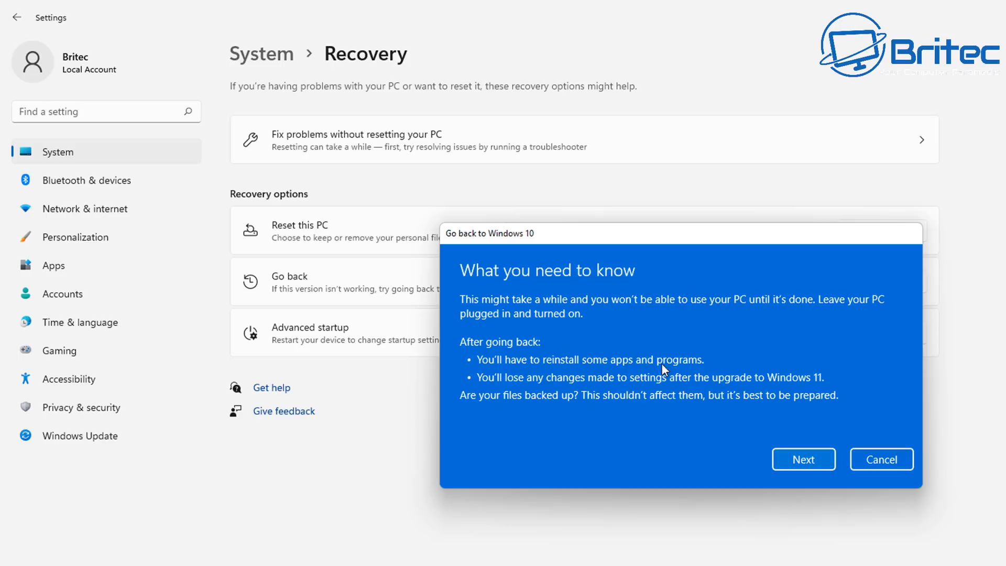
mouse_move(610, 390)
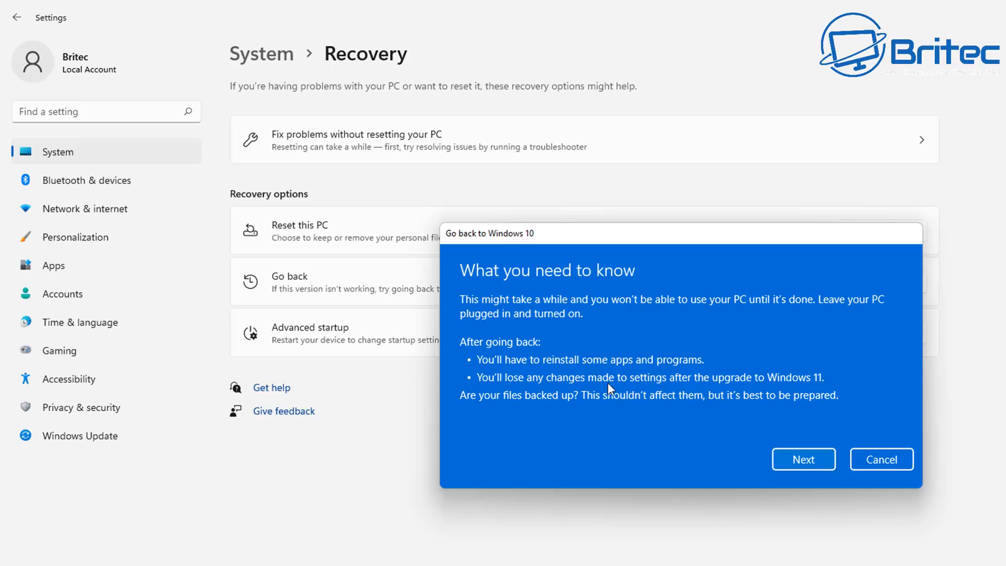
mouse_move(805, 388)
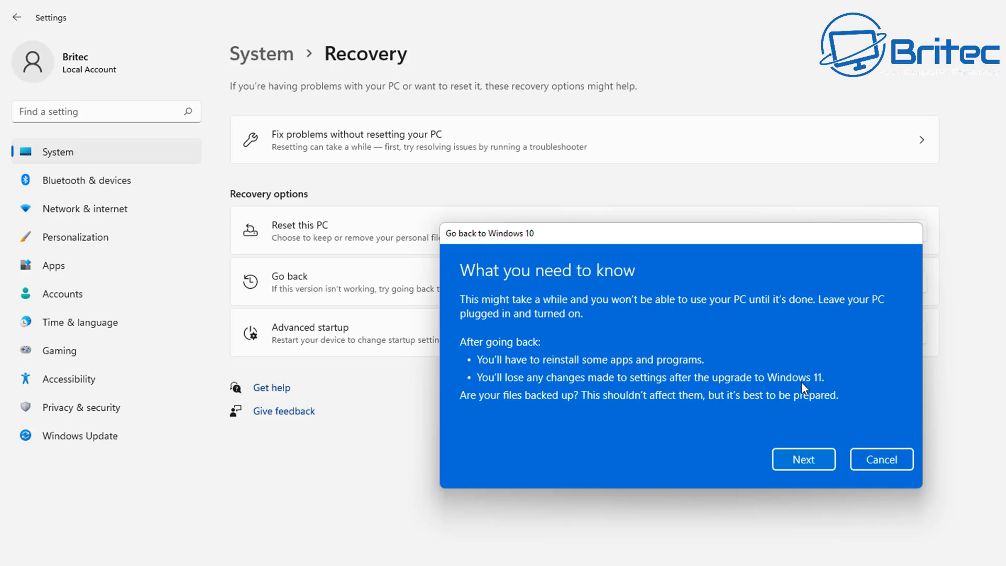
mouse_move(491, 403)
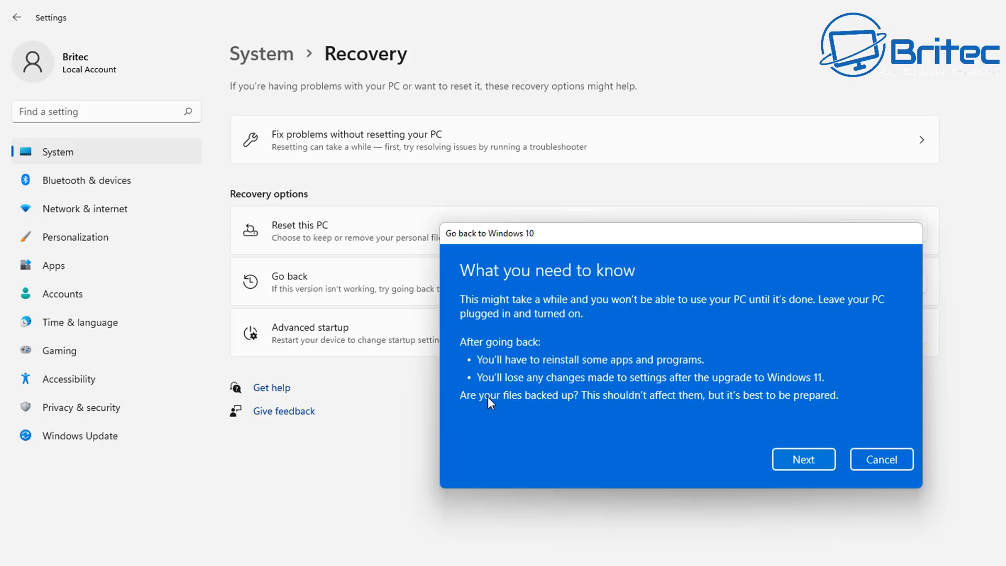
mouse_move(575, 405)
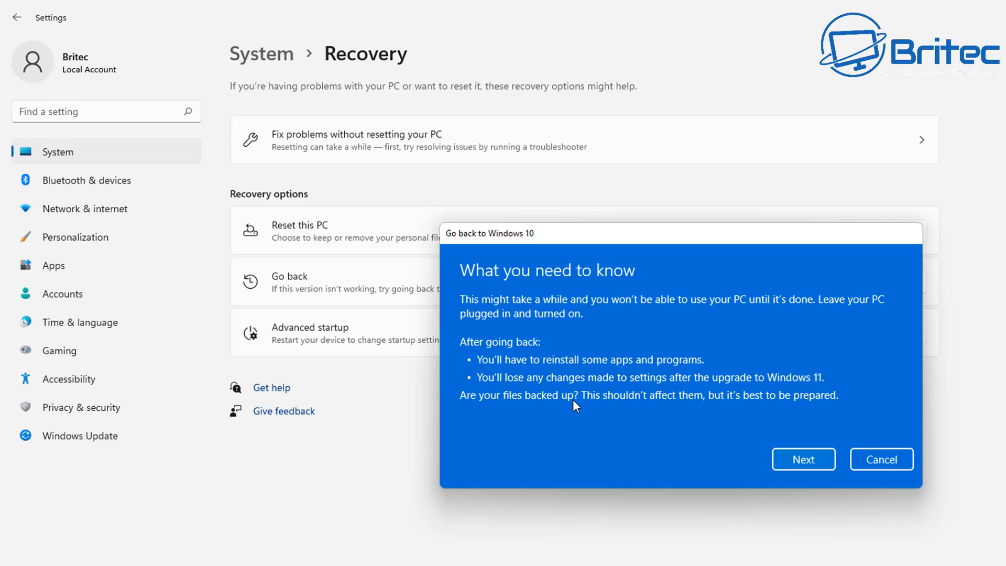
mouse_move(718, 410)
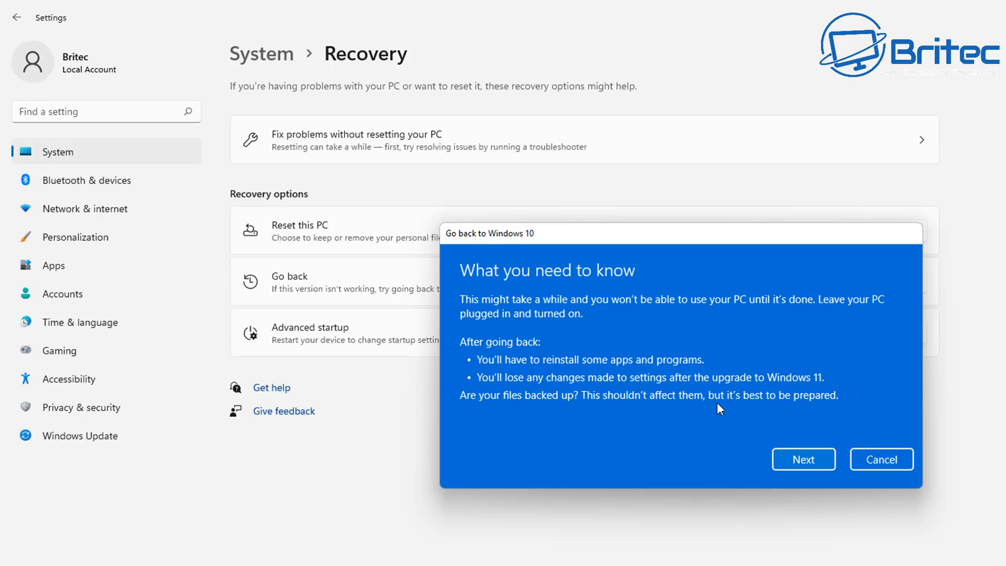
mouse_move(791, 409)
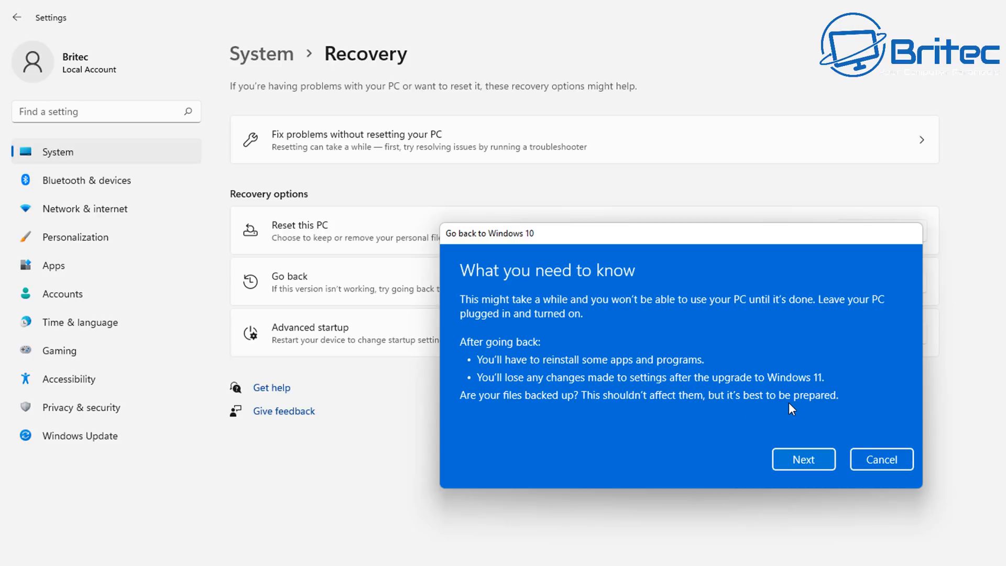
mouse_move(201, 478)
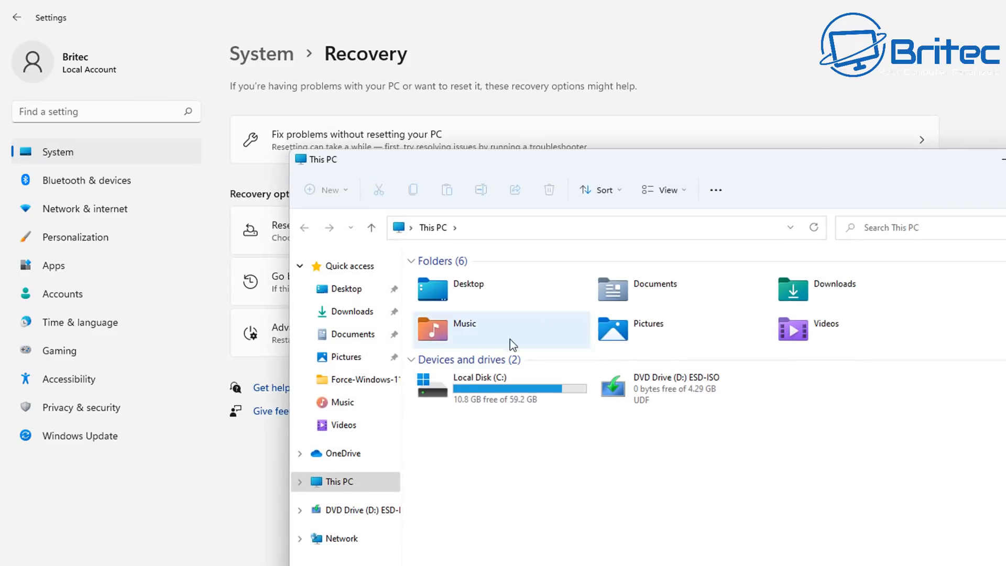
double_click(478, 377)
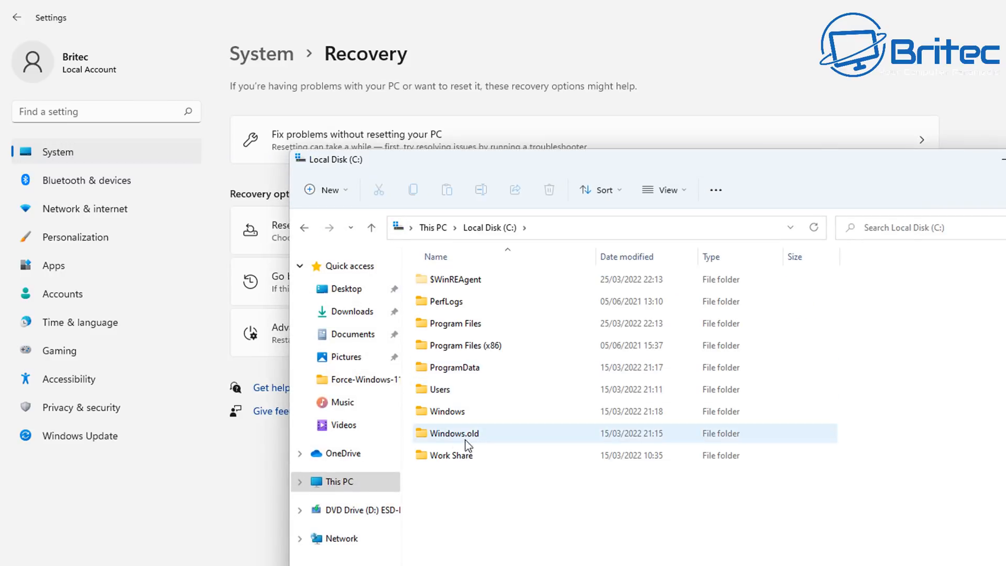
mouse_move(472, 436)
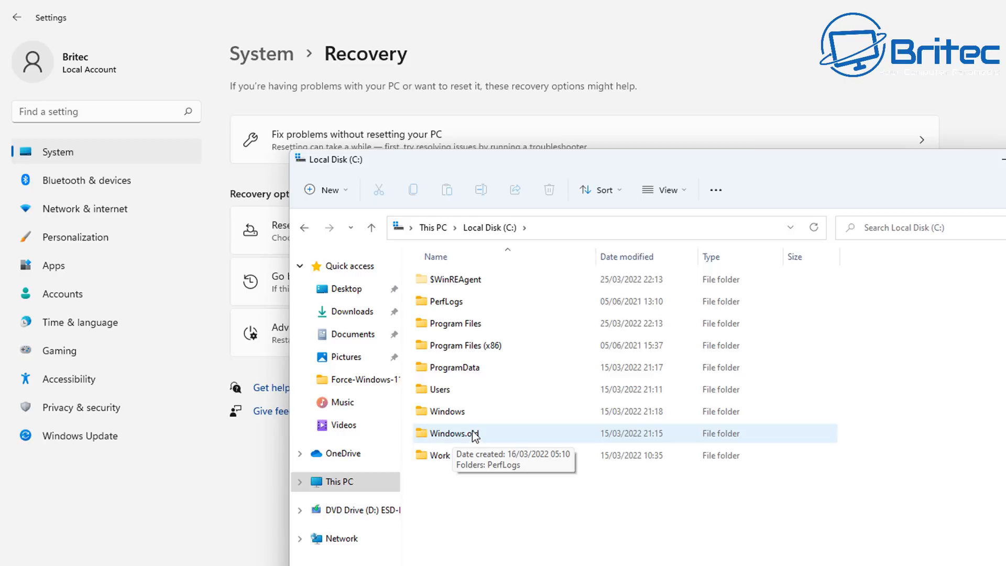
double_click(454, 433)
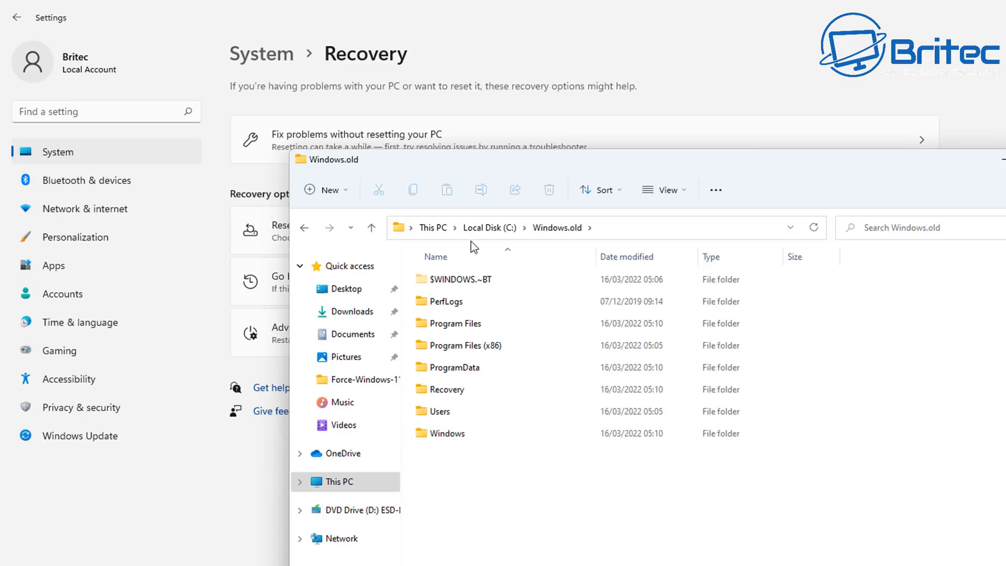
click(447, 389)
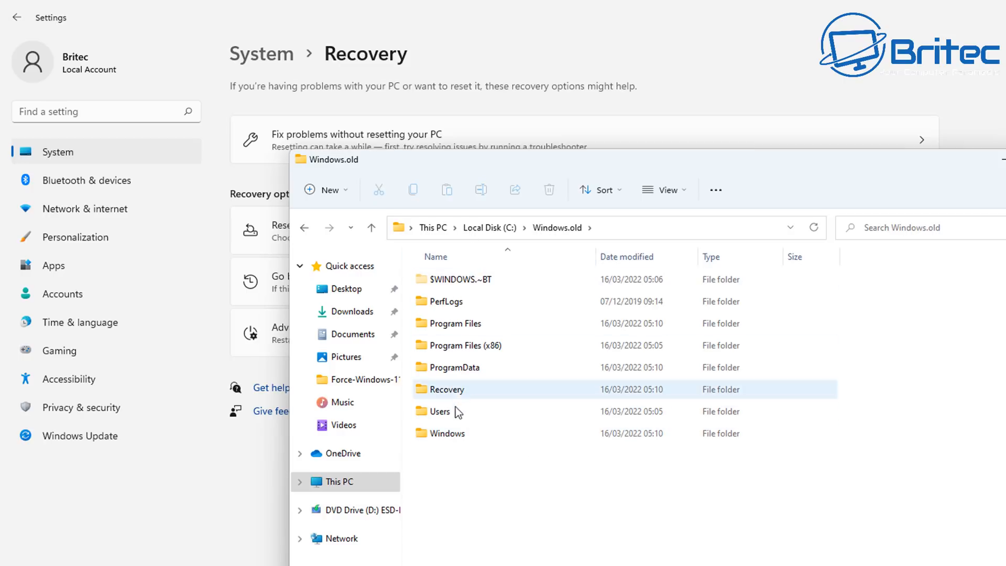
click(304, 228)
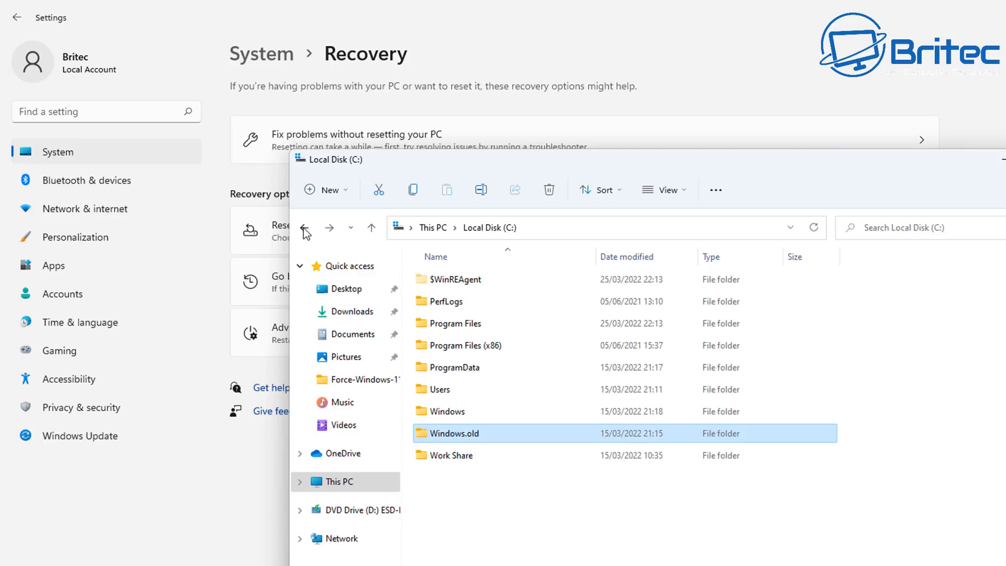
mouse_move(470, 437)
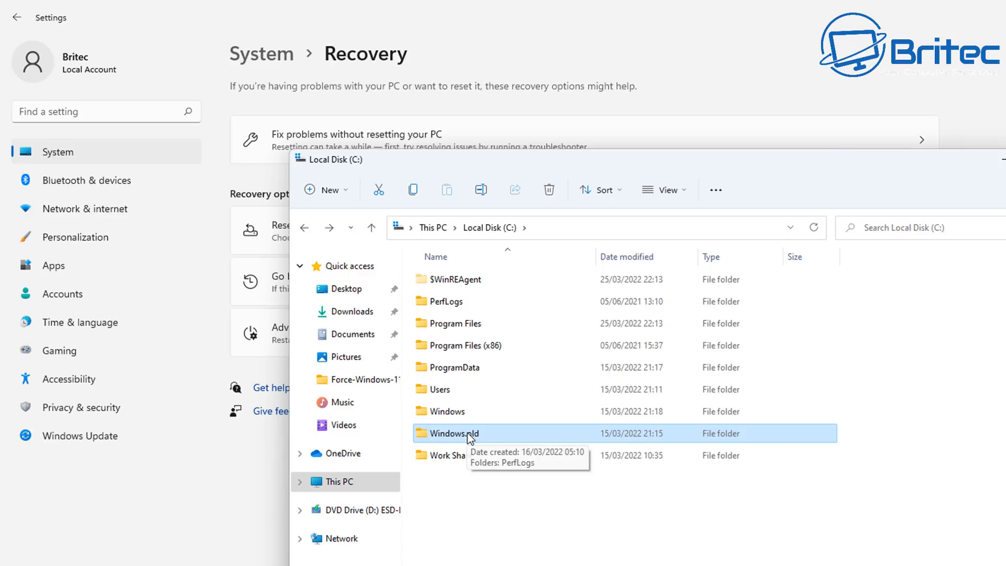
mouse_move(483, 439)
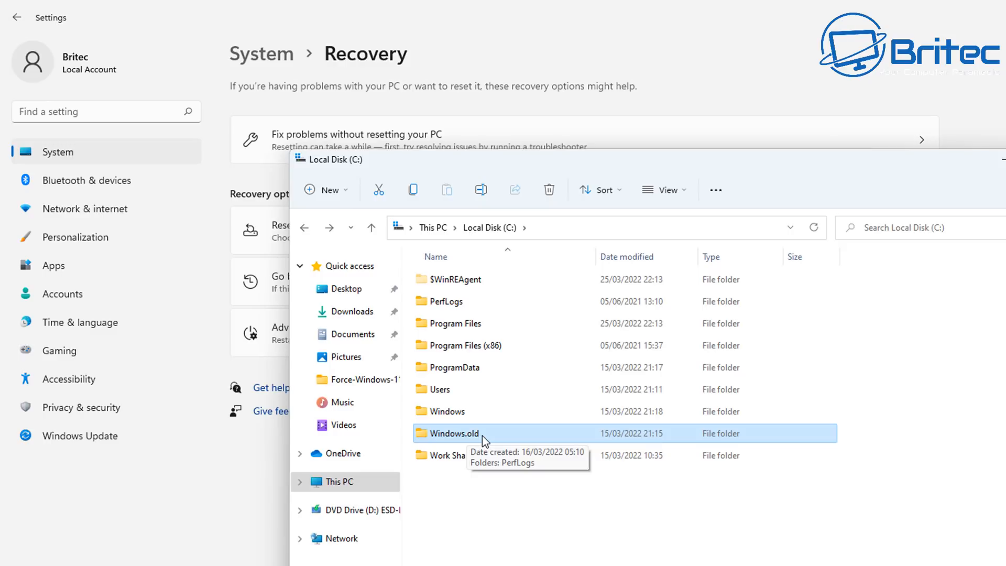
mouse_move(491, 446)
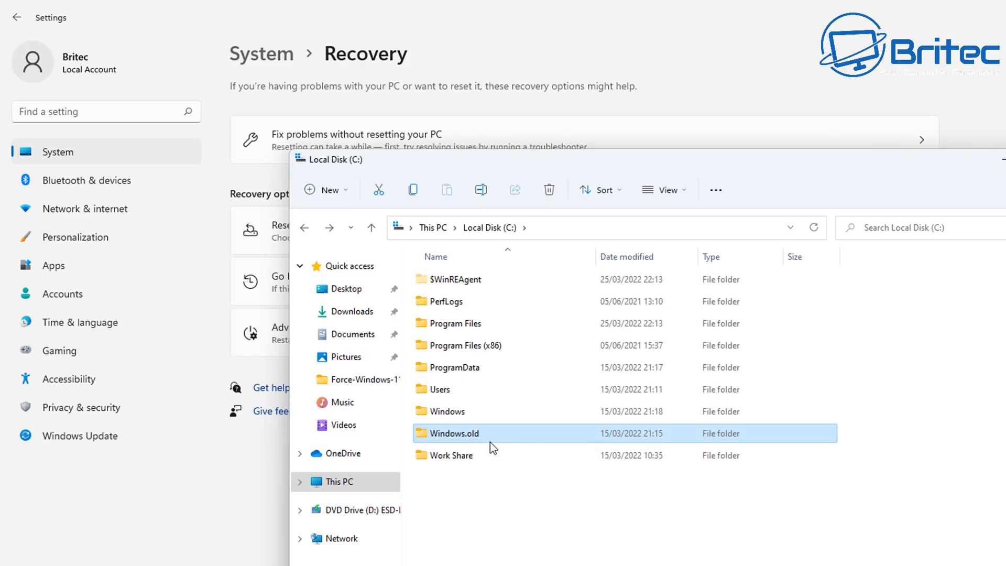
click(289, 281)
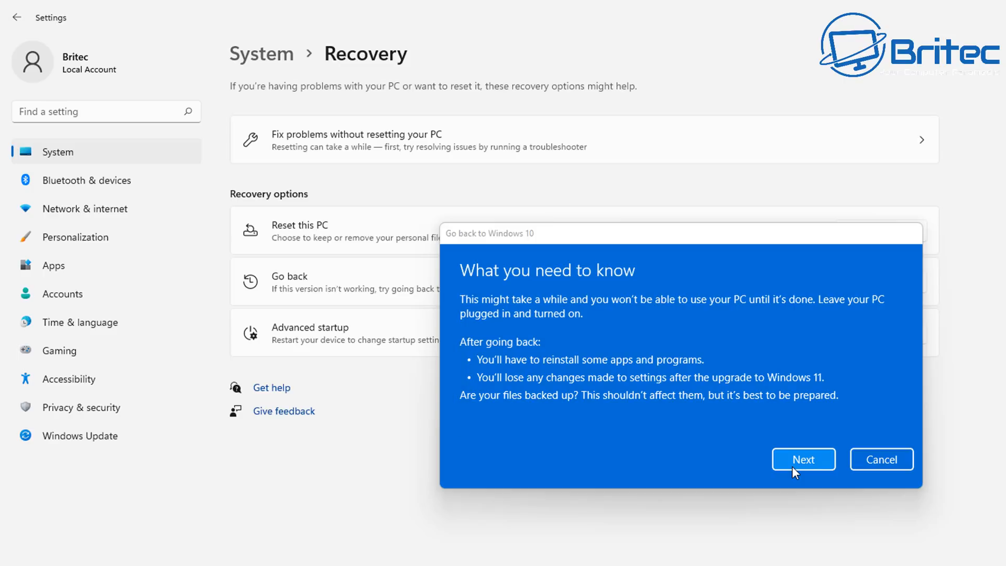
mouse_move(806, 472)
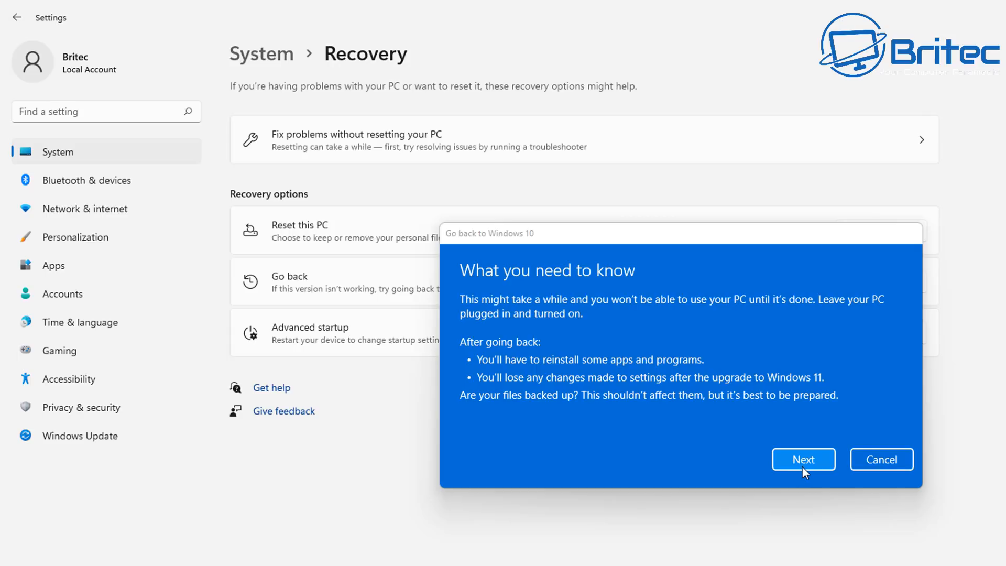
Step: Move past 'What you need to know' to the 'Don't get locked out' reminder
click(803, 460)
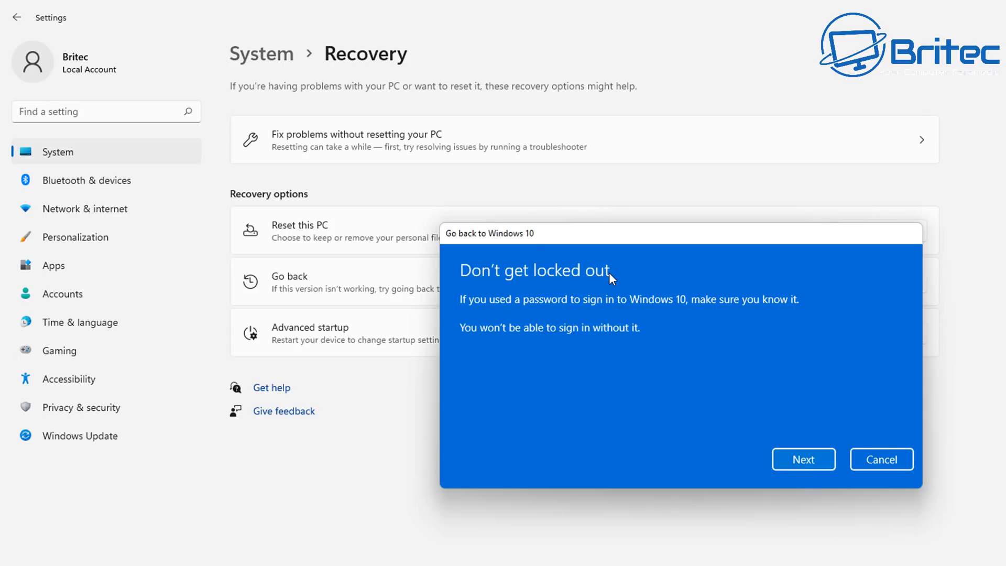
mouse_move(608, 313)
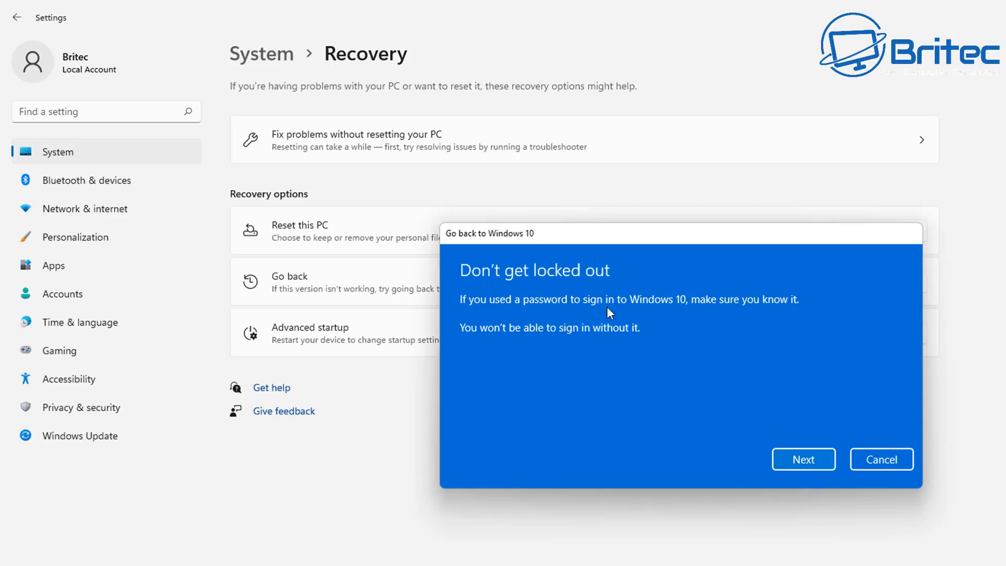
mouse_move(621, 314)
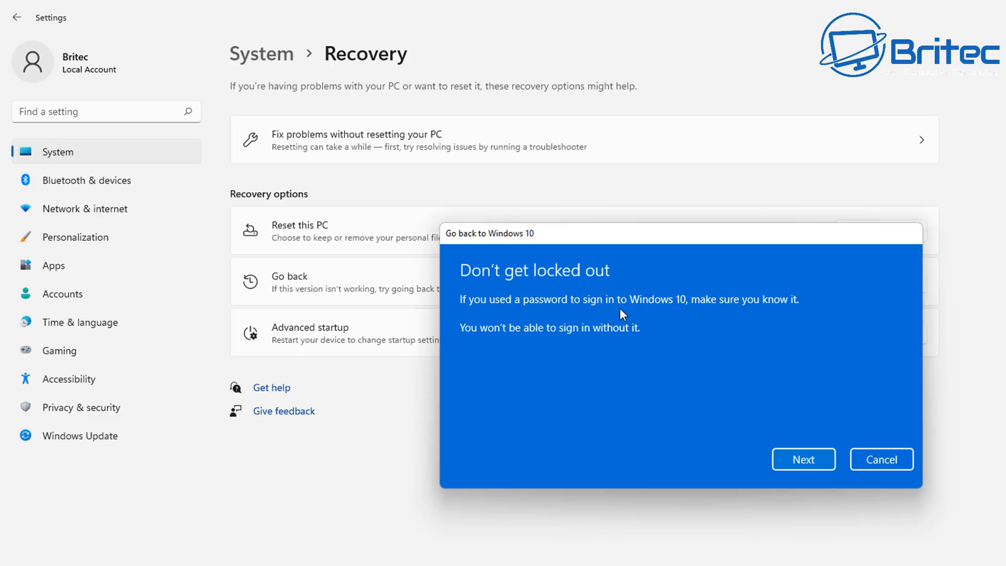
mouse_move(623, 345)
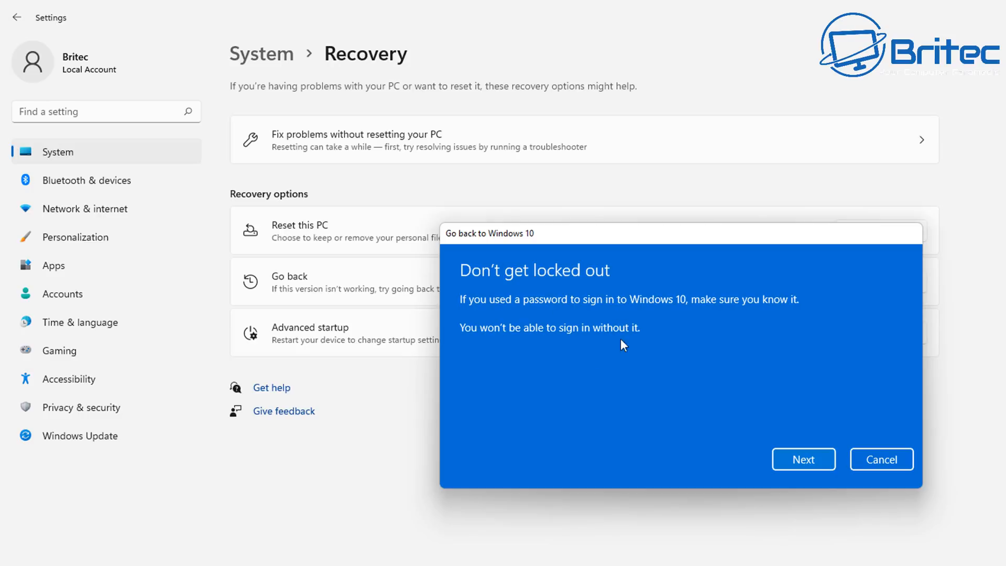
mouse_move(573, 320)
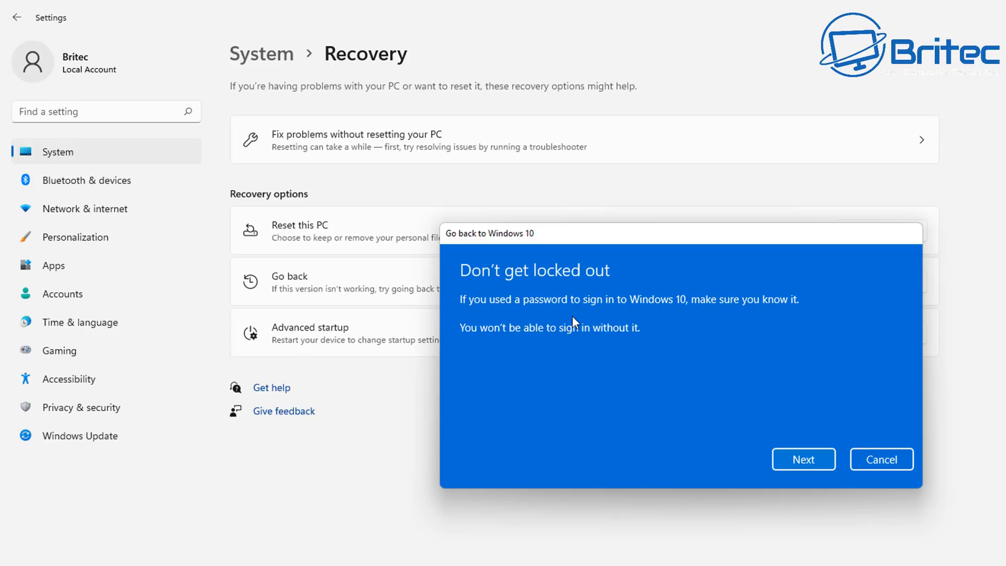
mouse_move(546, 330)
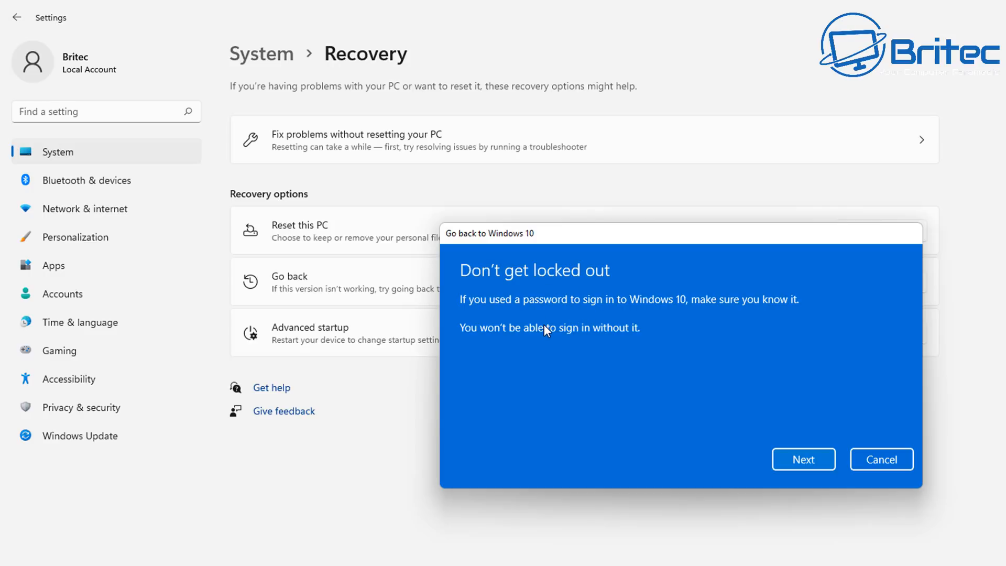
Step: Move past the password reminder to the 'Thanks for trying Windows 11' screen
click(803, 459)
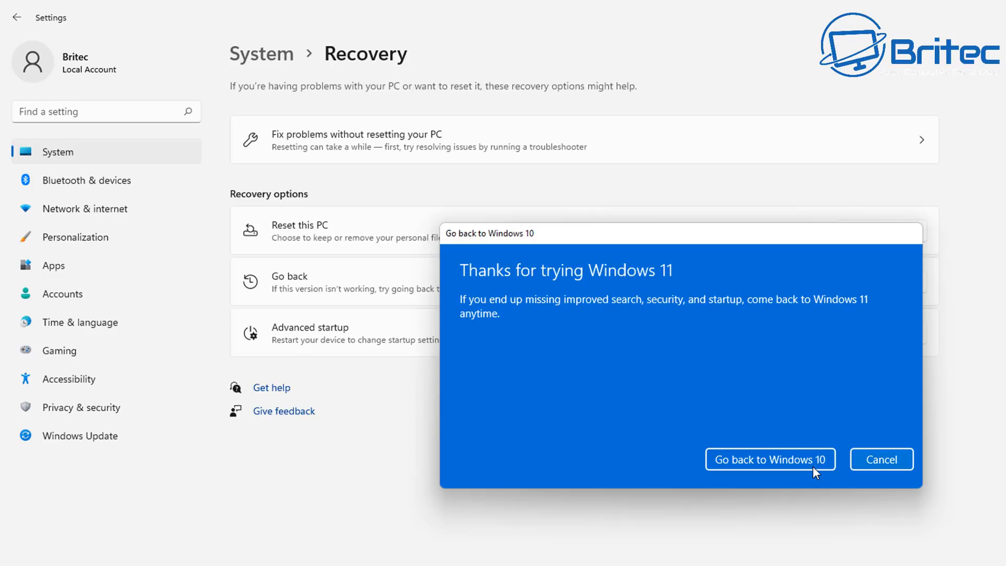
mouse_move(682, 282)
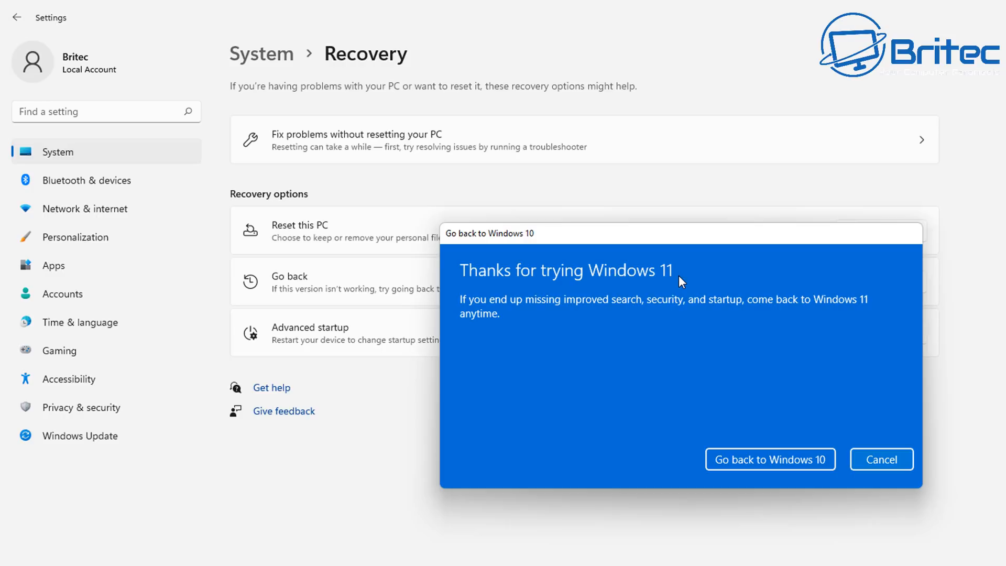
mouse_move(580, 314)
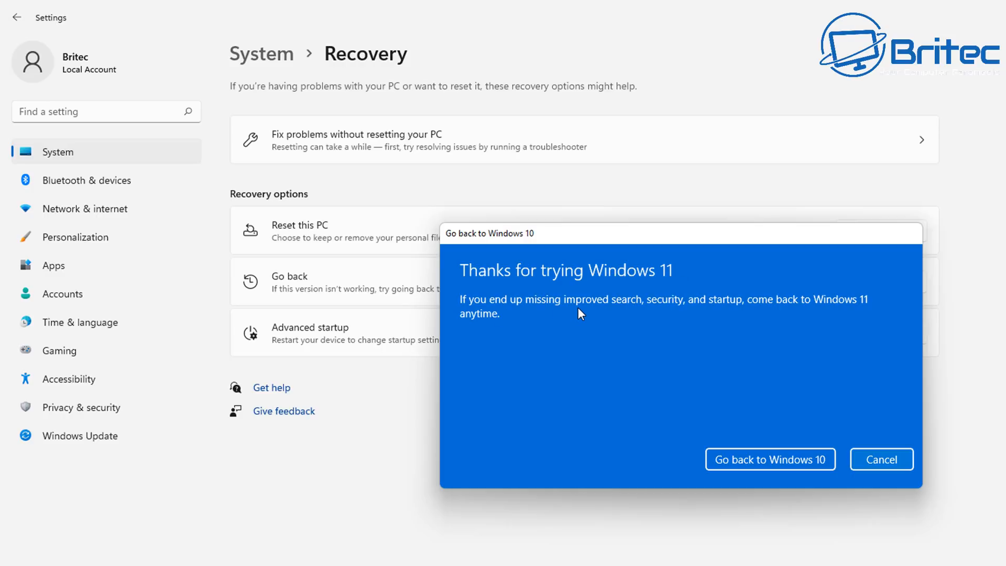
mouse_move(628, 312)
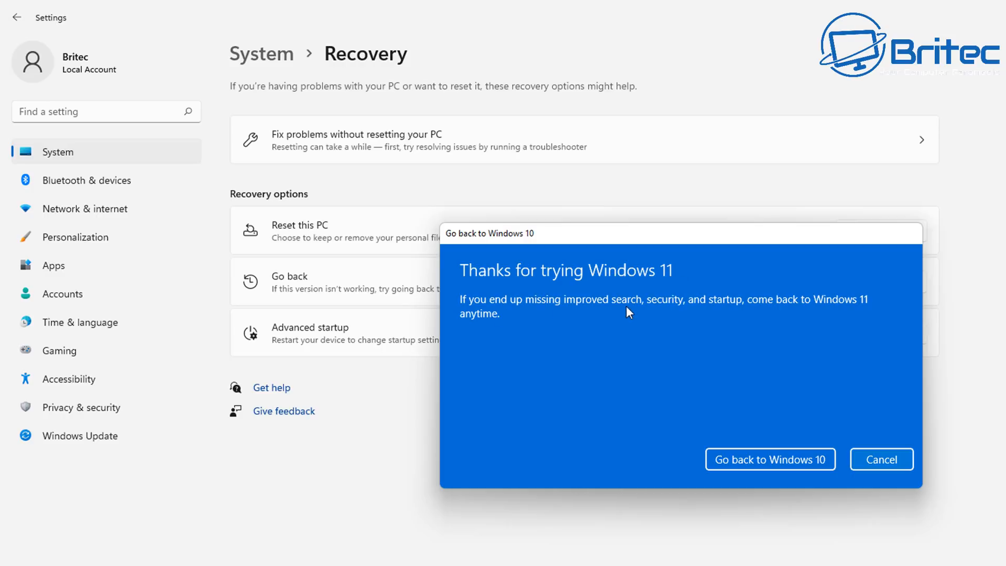
mouse_move(842, 304)
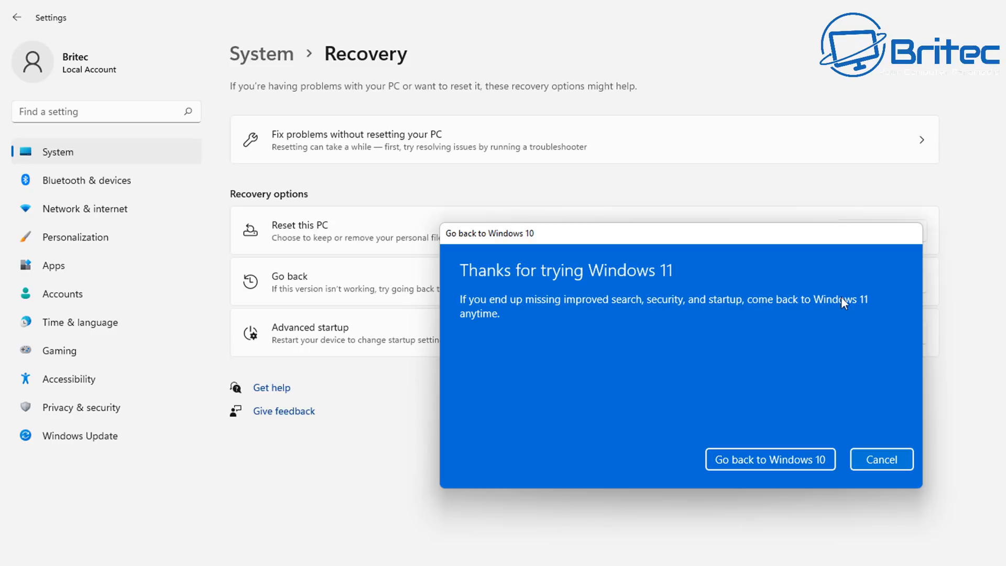
mouse_move(770, 459)
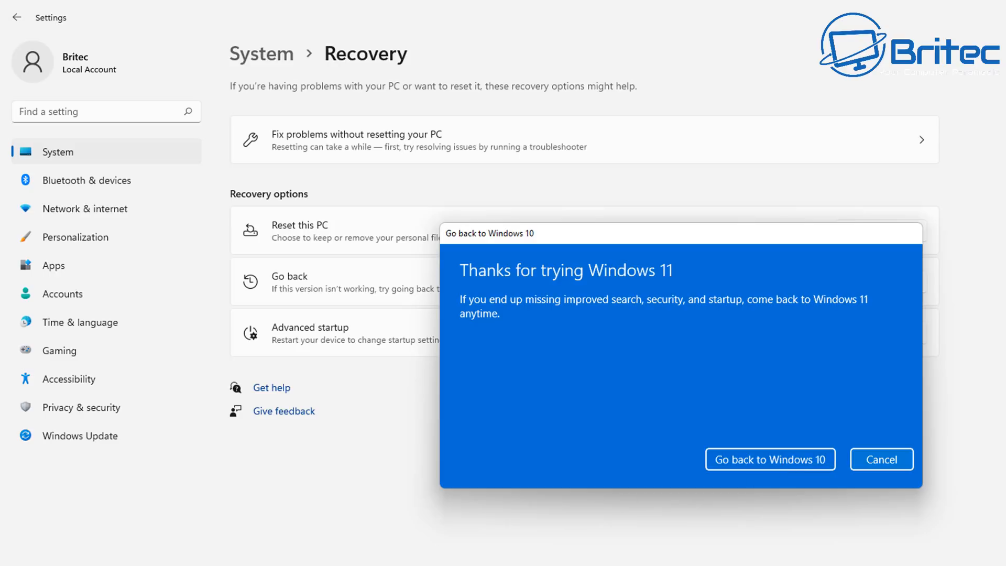
Step: Cancel the rollback and show Windows Update with the 2022-03 cumulative update pending restart
click(79, 436)
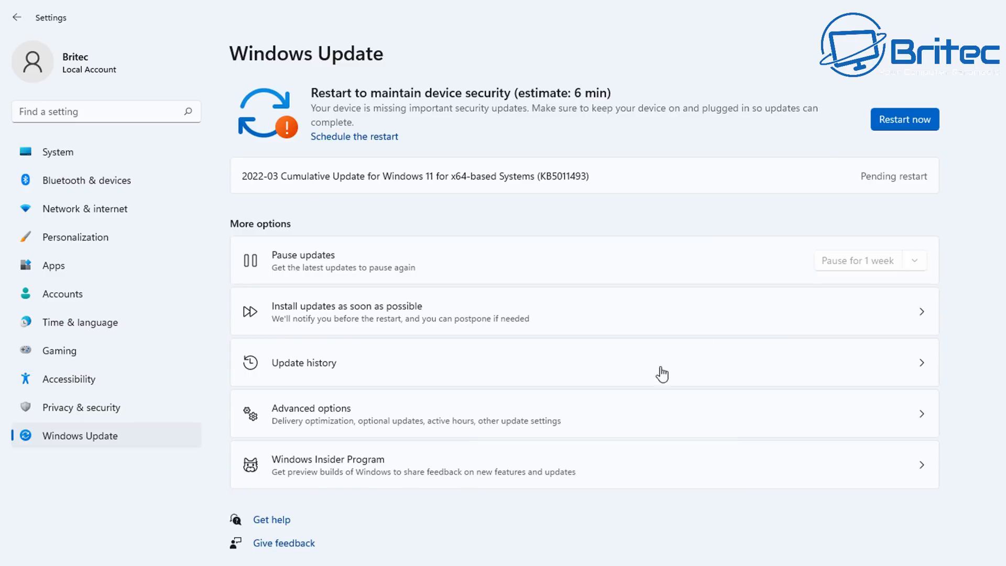
mouse_move(652, 152)
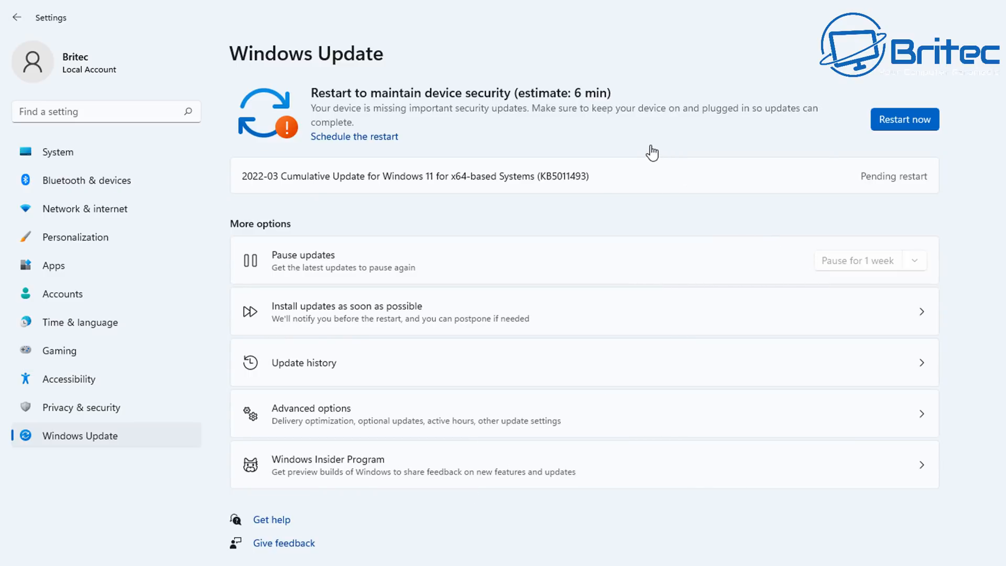
mouse_move(608, 143)
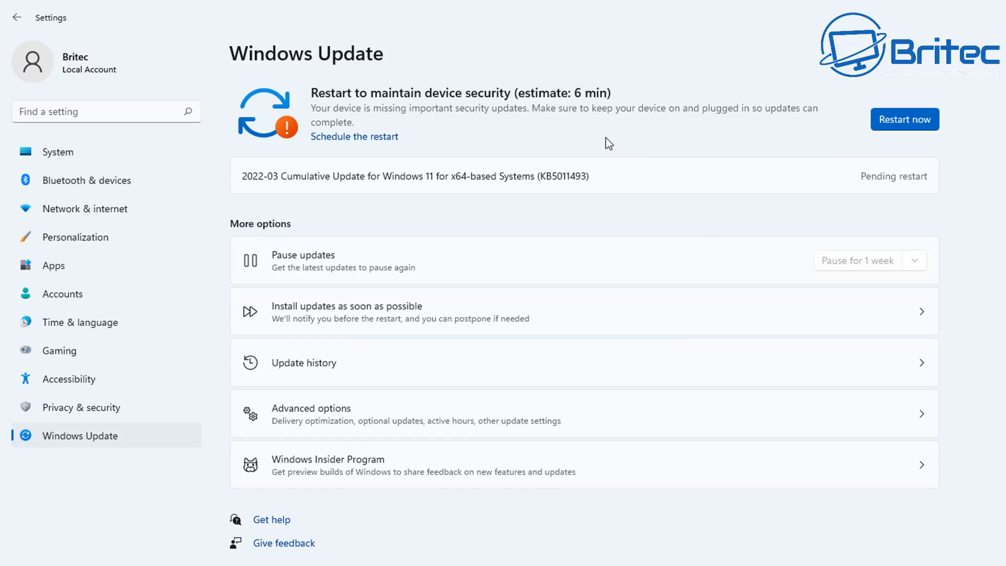
mouse_move(403, 66)
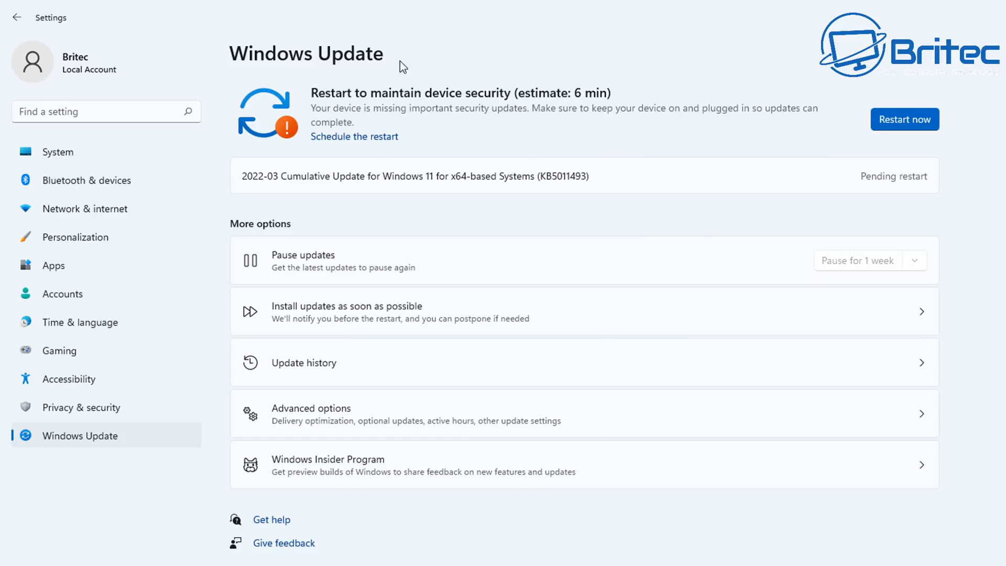
mouse_move(297, 90)
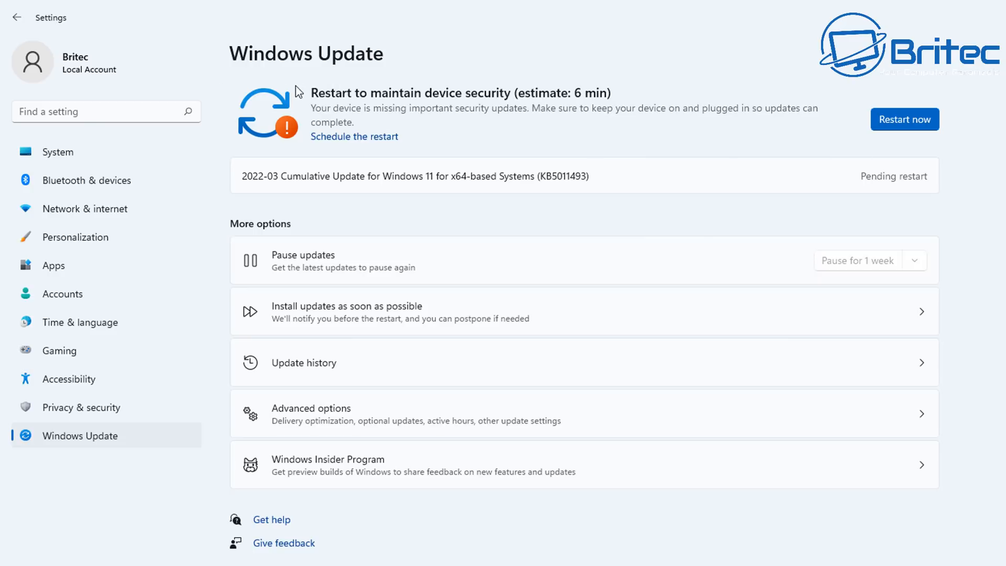
mouse_move(405, 500)
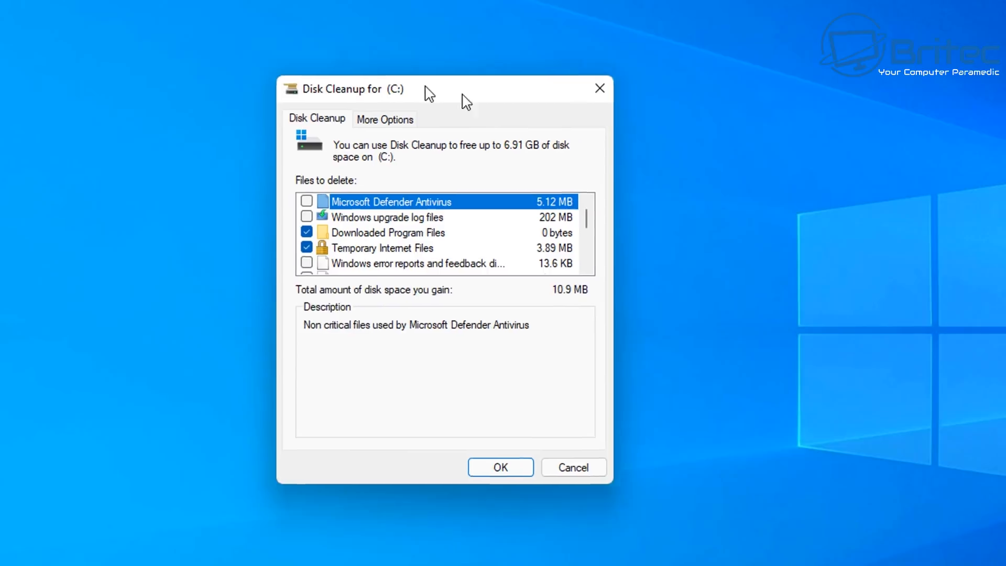
Step: Centre Disk Cleanup and tick Previous Windows installation(s), raising reclaimable space to 5.87 GB
drag(429, 89, 520, 88)
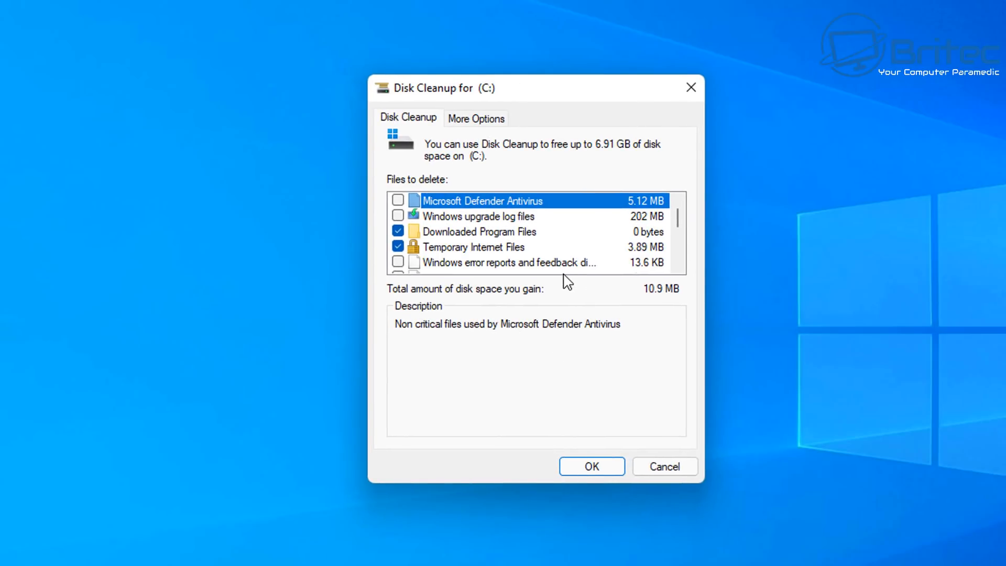
scroll(down, 3)
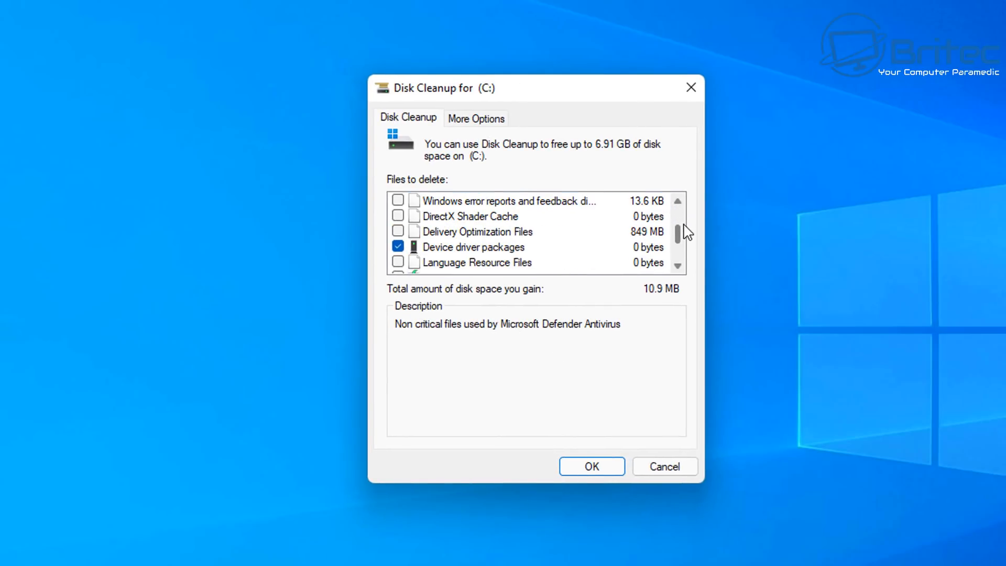
scroll(up, 3)
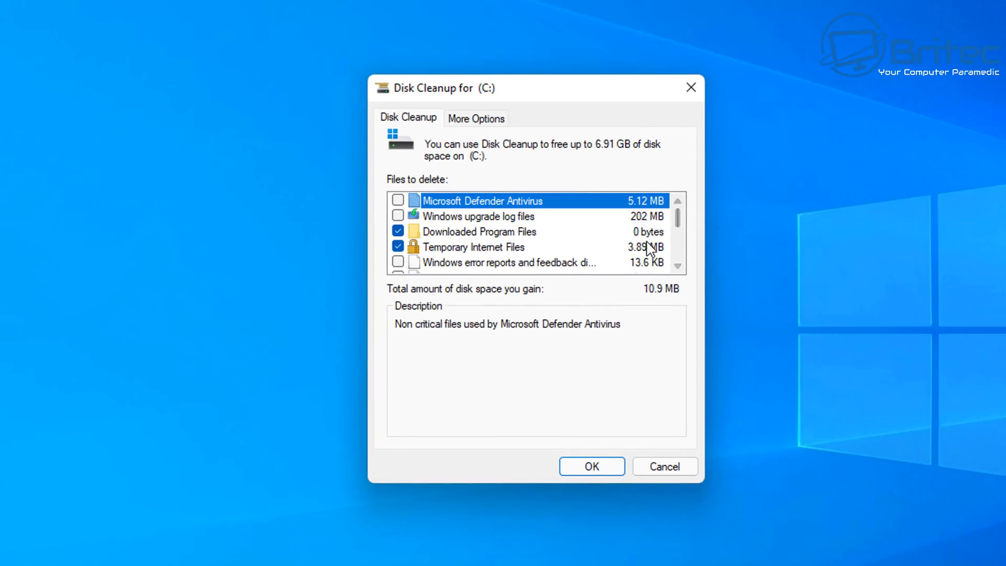
scroll(down, 3)
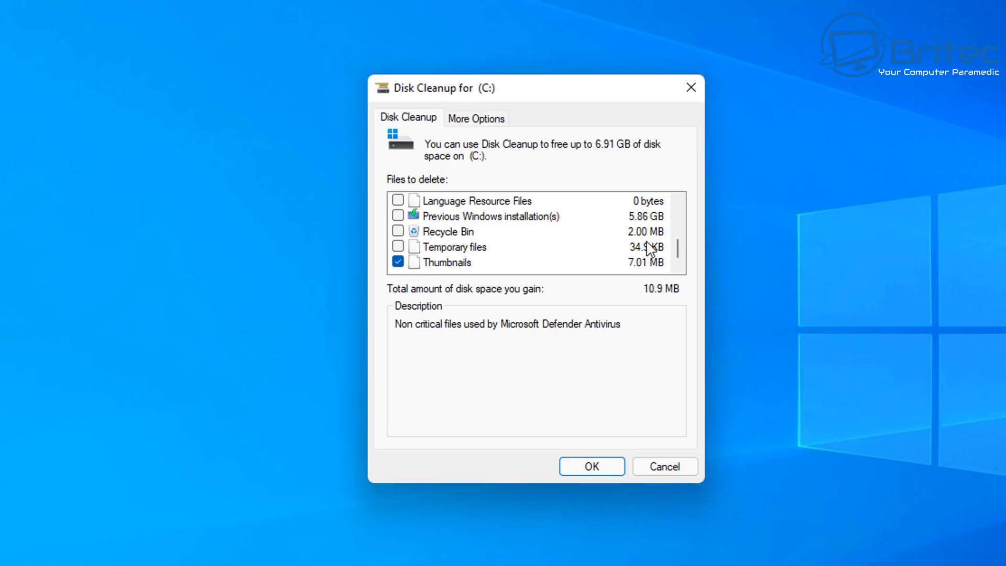
click(475, 118)
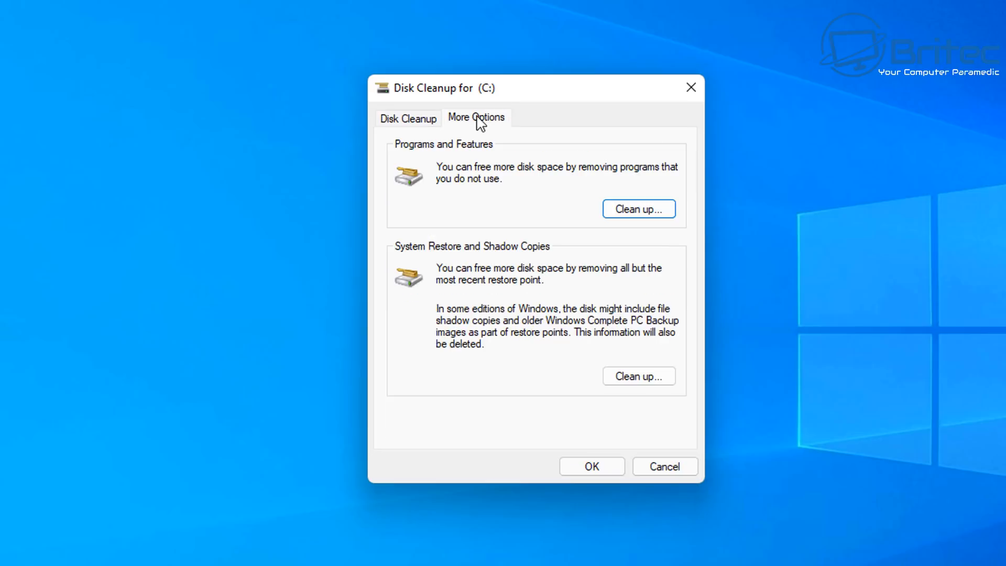
click(408, 118)
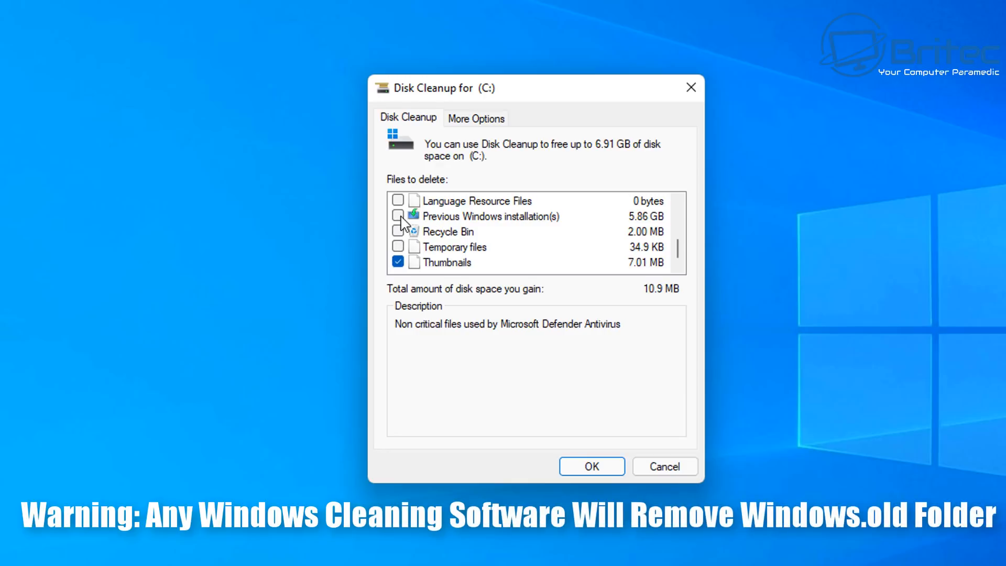
click(398, 215)
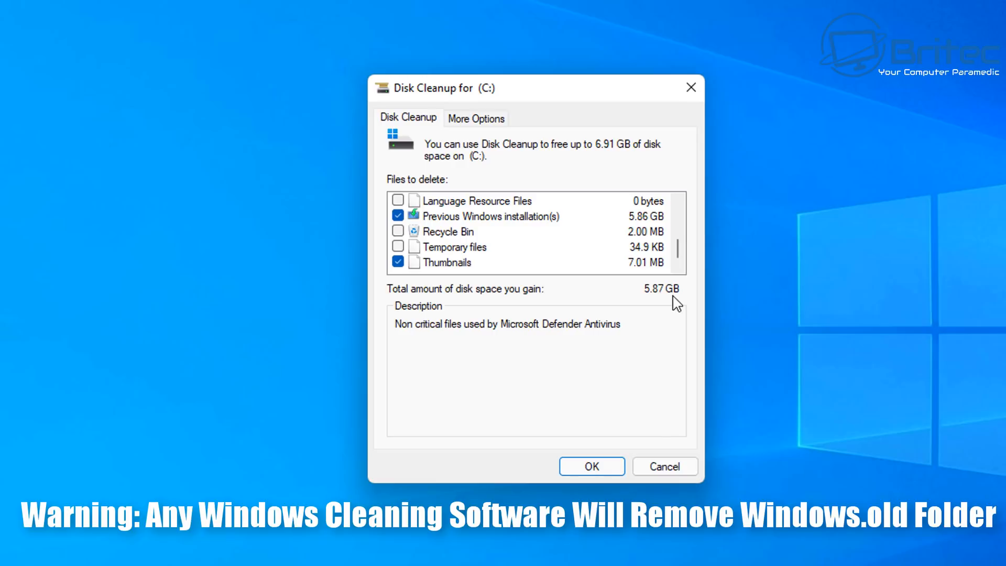
mouse_move(633, 455)
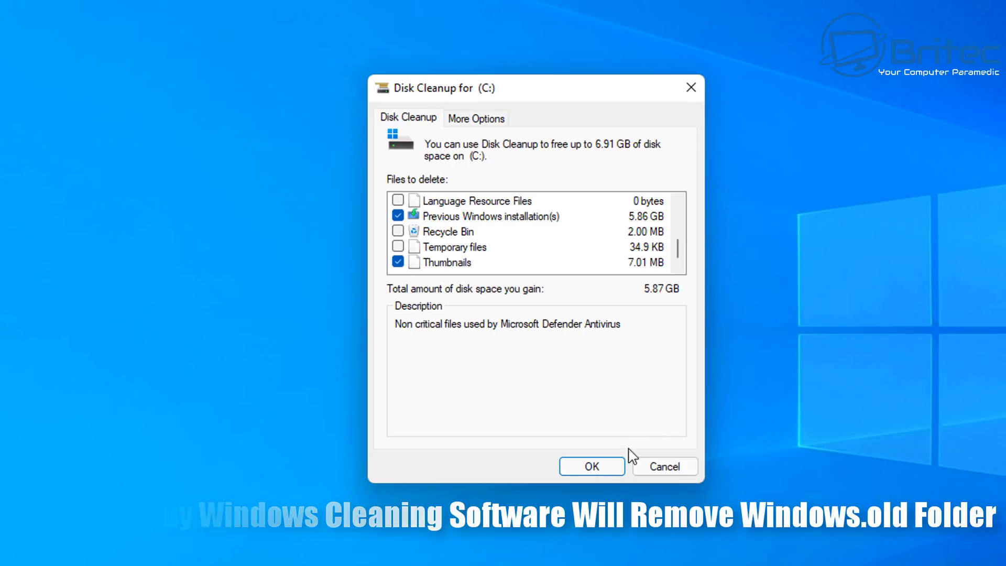
Step: Start deleting the marked files, reaching the no-rollback warning
click(591, 466)
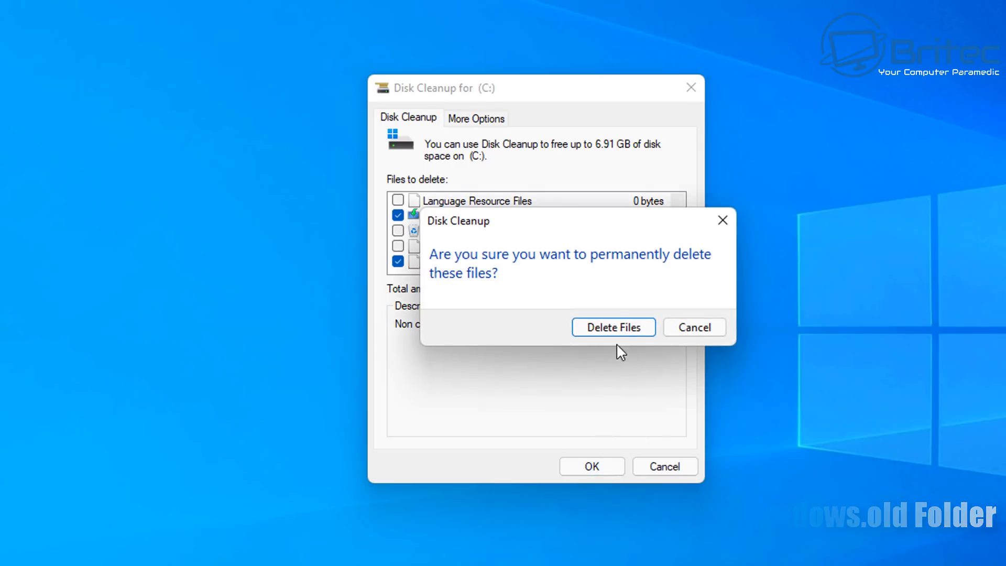
click(612, 327)
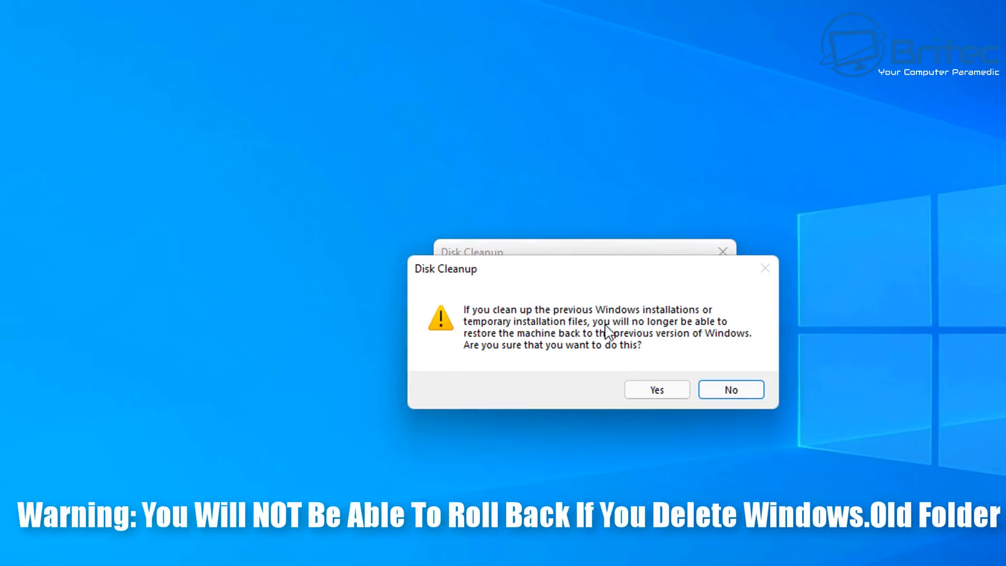
mouse_move(721, 337)
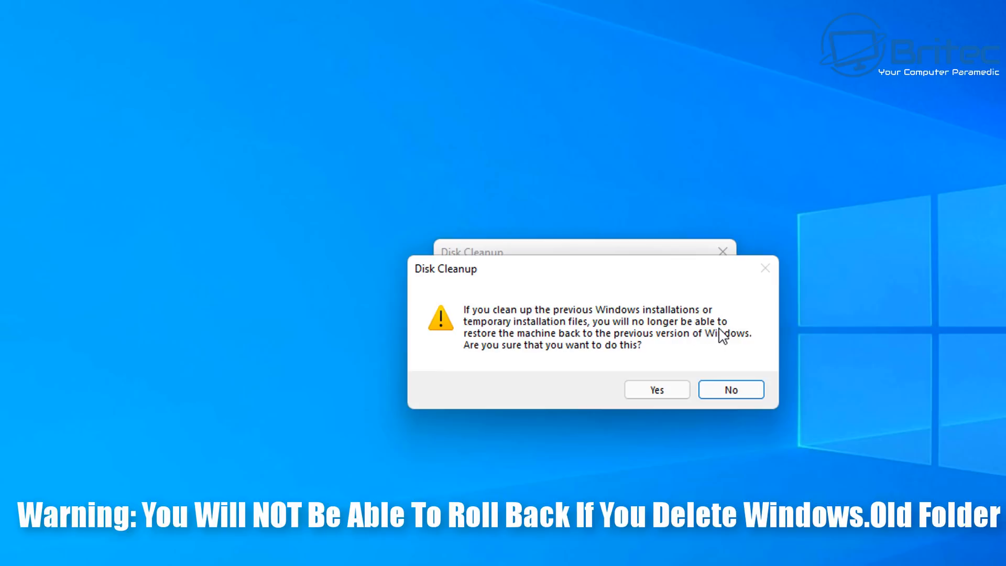
mouse_move(712, 343)
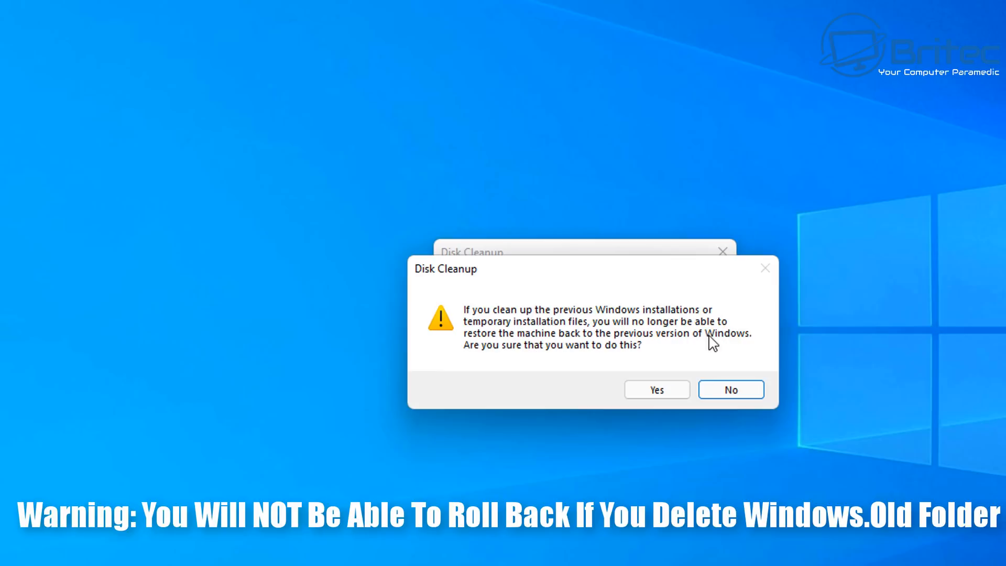
mouse_move(614, 302)
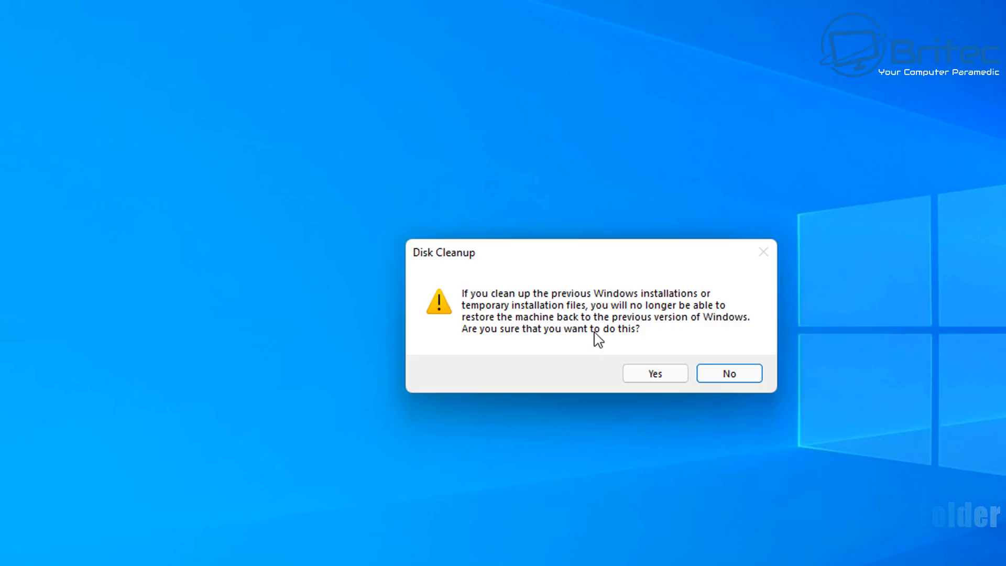
Step: Accept losing rollback so Disk Cleanup removes the previous Windows installation from C:
click(654, 373)
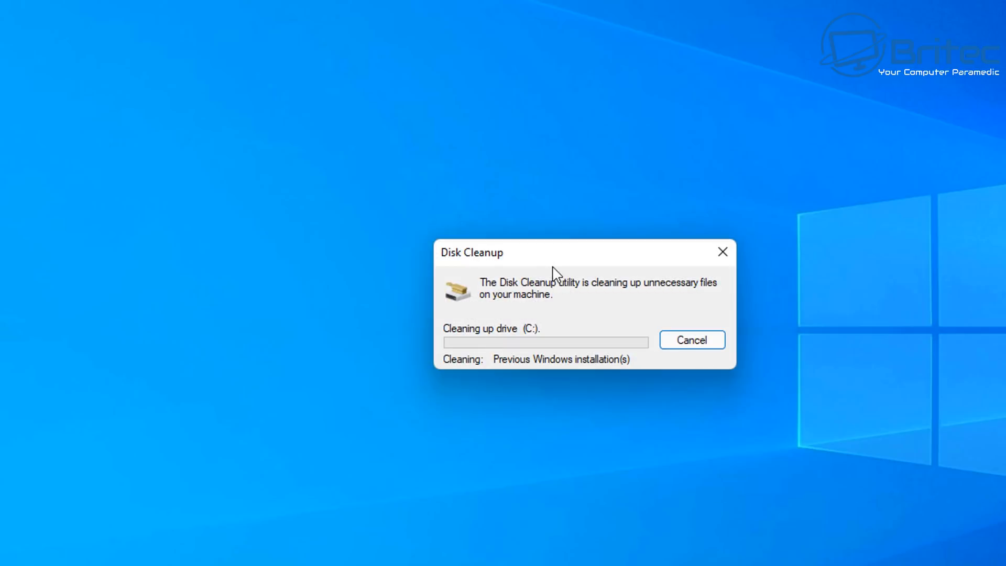
mouse_move(555, 274)
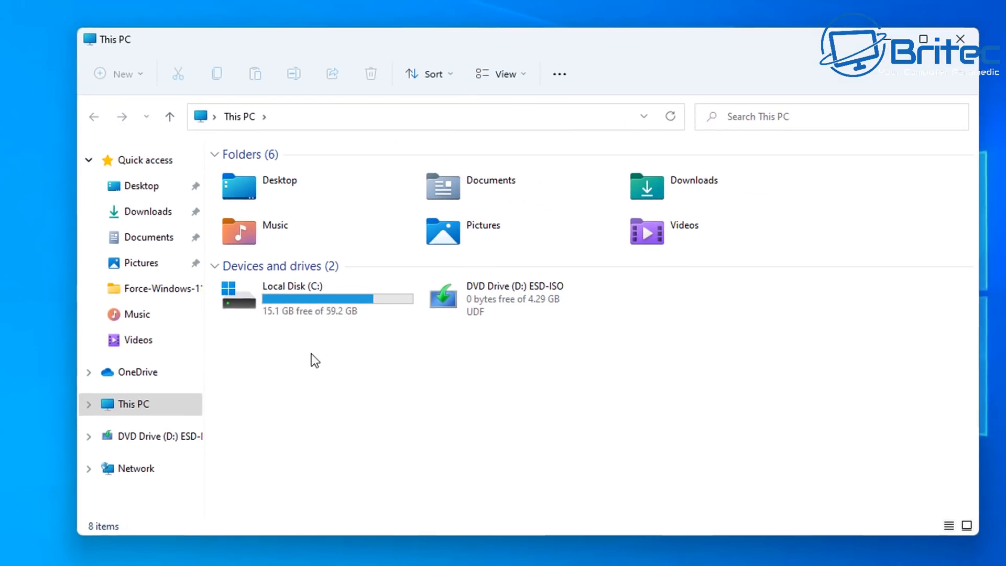
Step: Browse Local Disk (C:) confirming no Windows.old folder, then close File Explorer
double_click(292, 286)
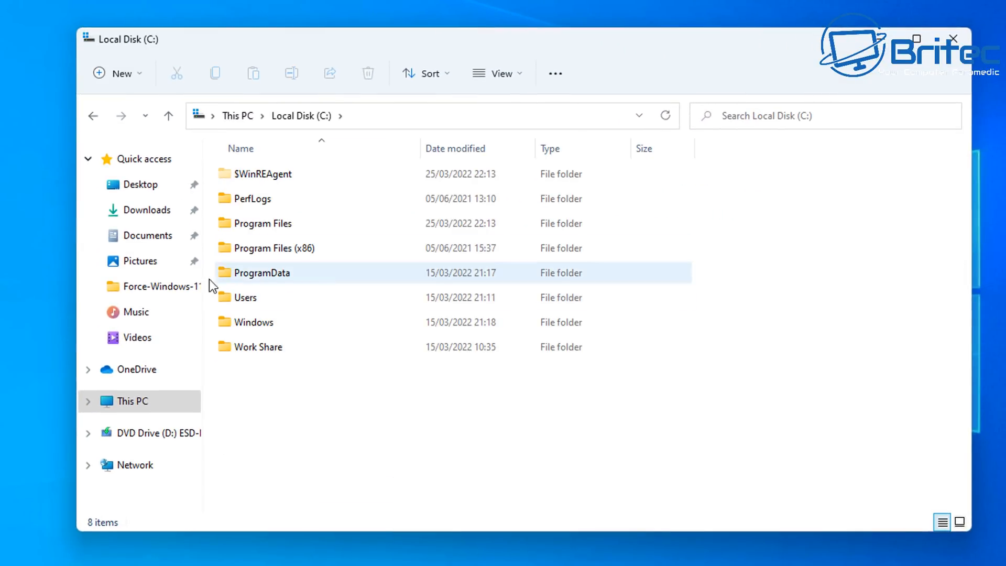
click(334, 366)
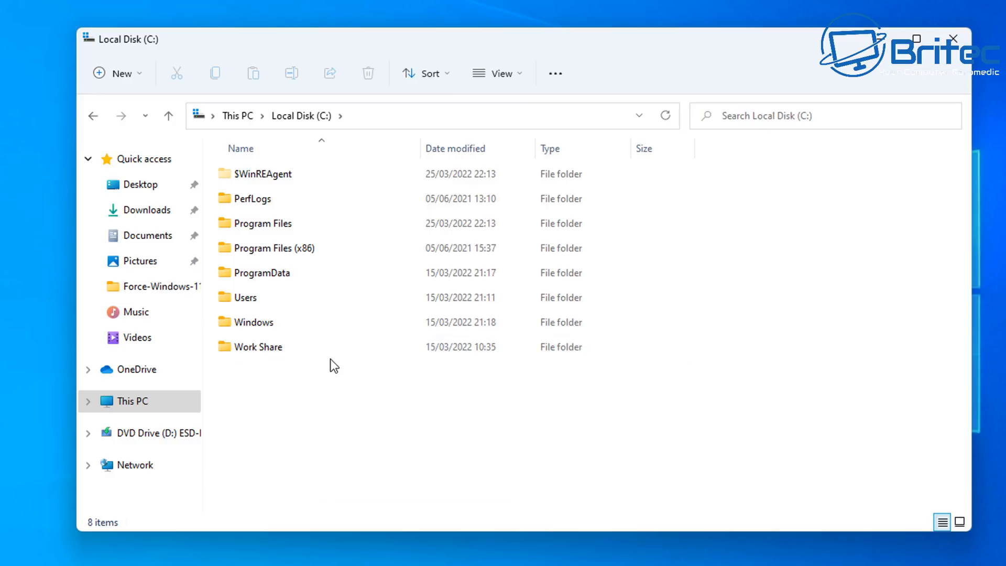
mouse_move(953, 38)
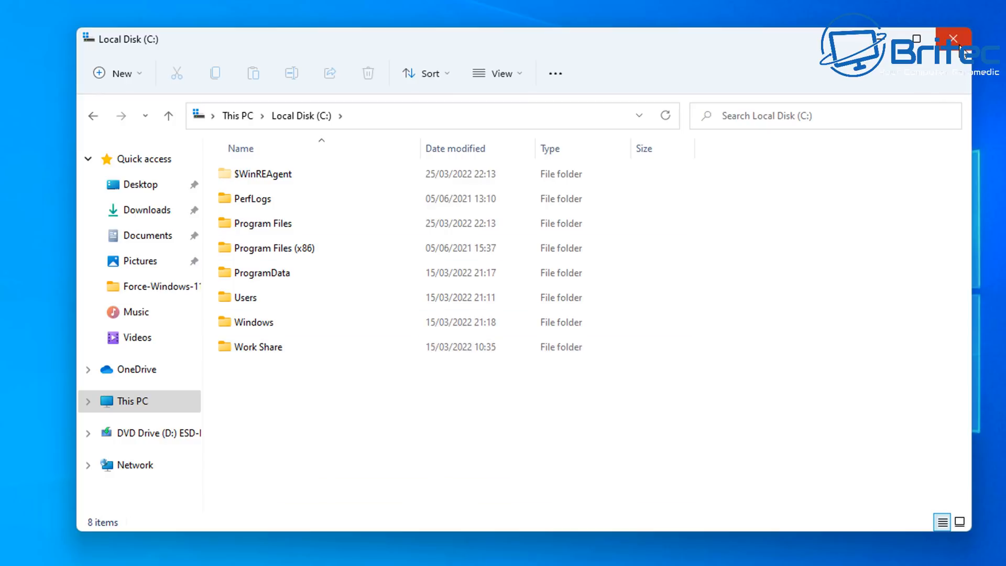
click(954, 38)
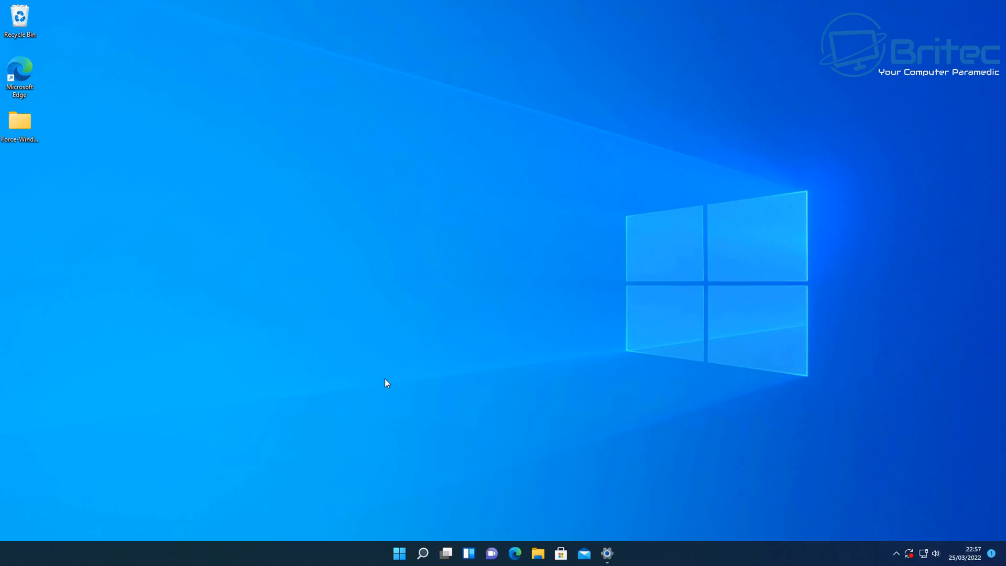
Step: Reach the Settings Recovery page where Go back is greyed out
click(399, 554)
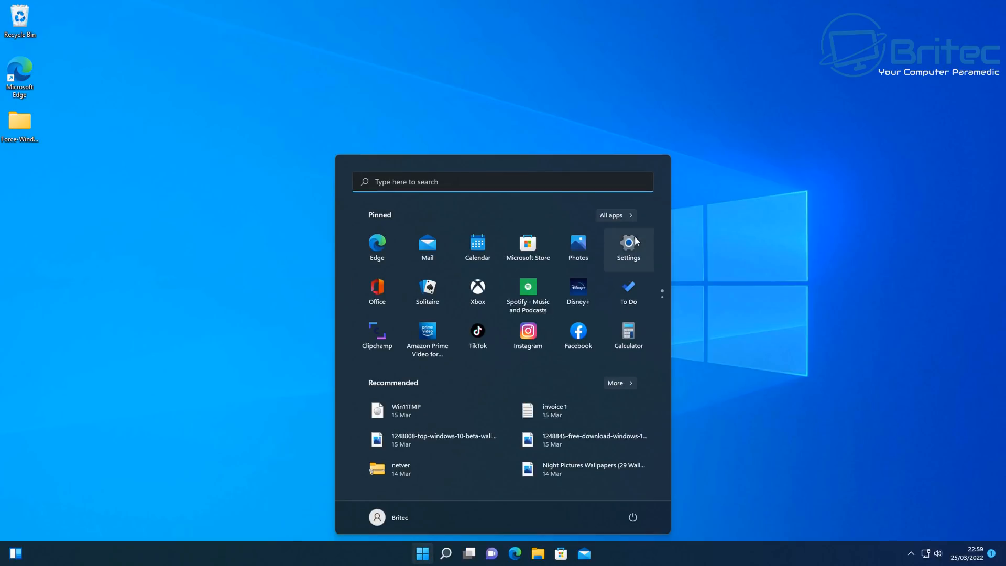
click(628, 246)
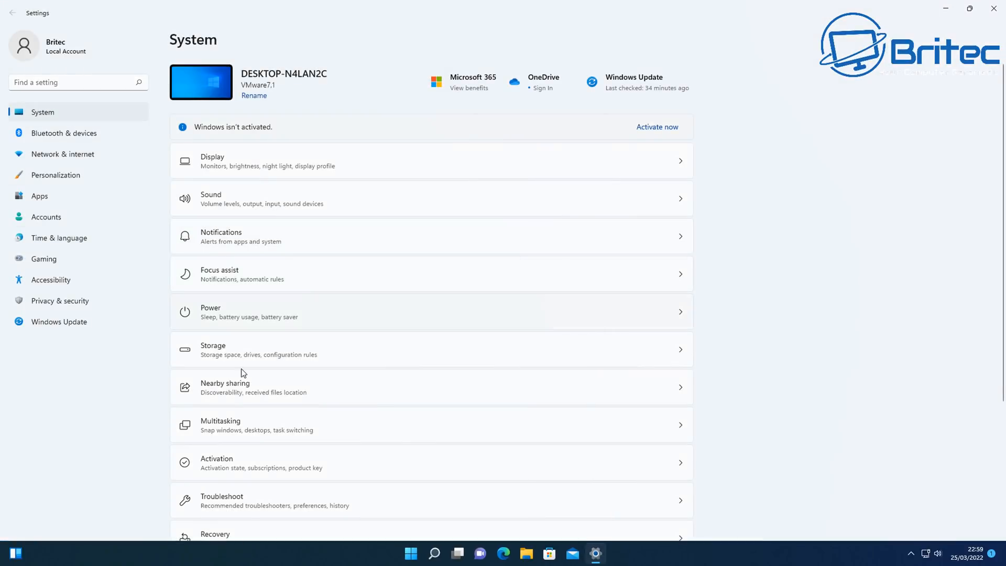
scroll(down, 3)
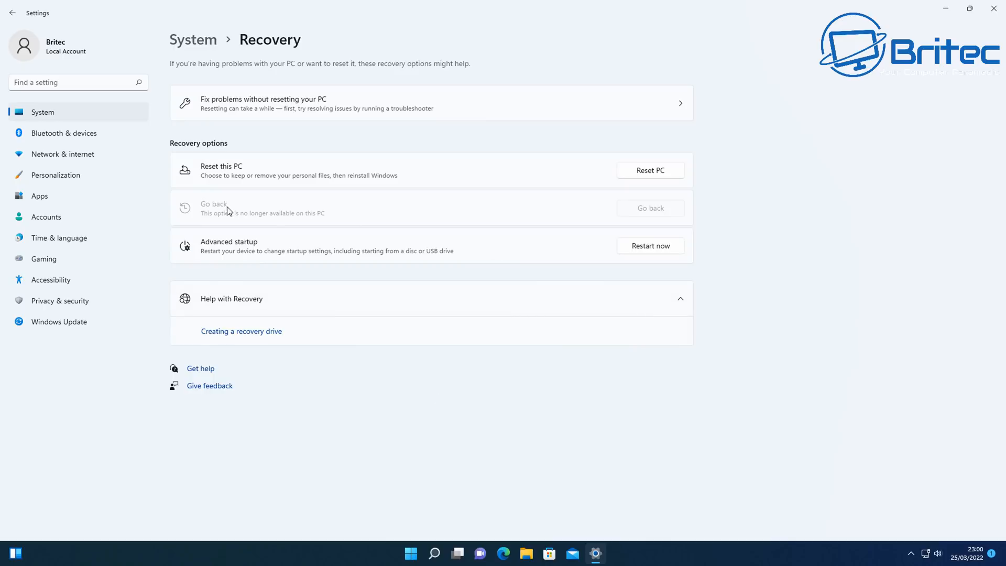
mouse_move(541, 211)
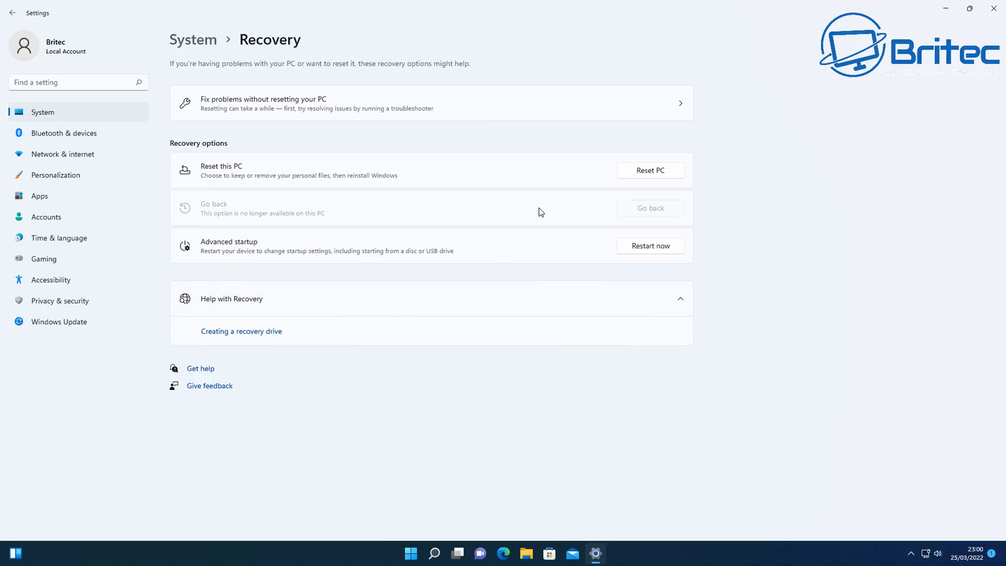
mouse_move(656, 208)
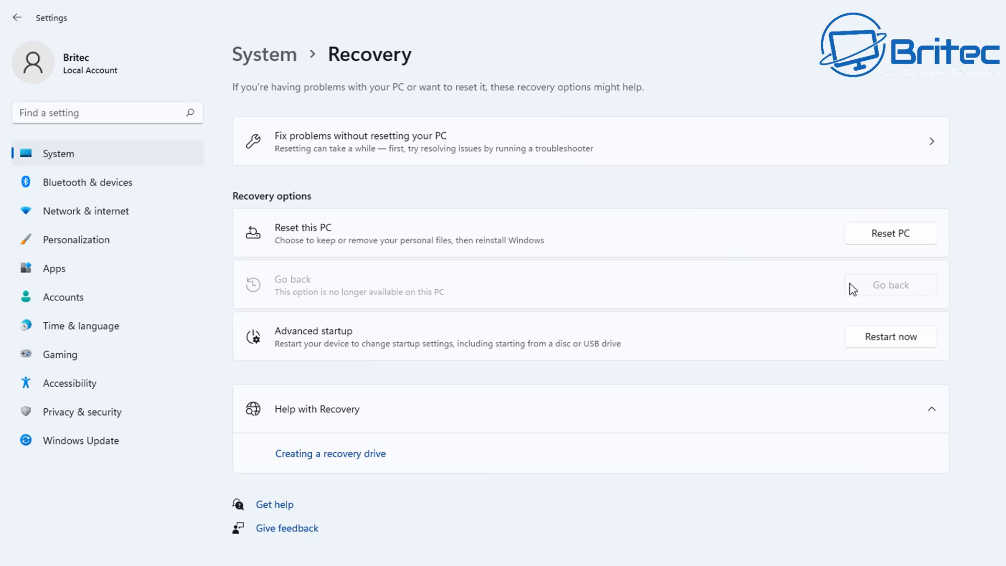
mouse_move(940, 294)
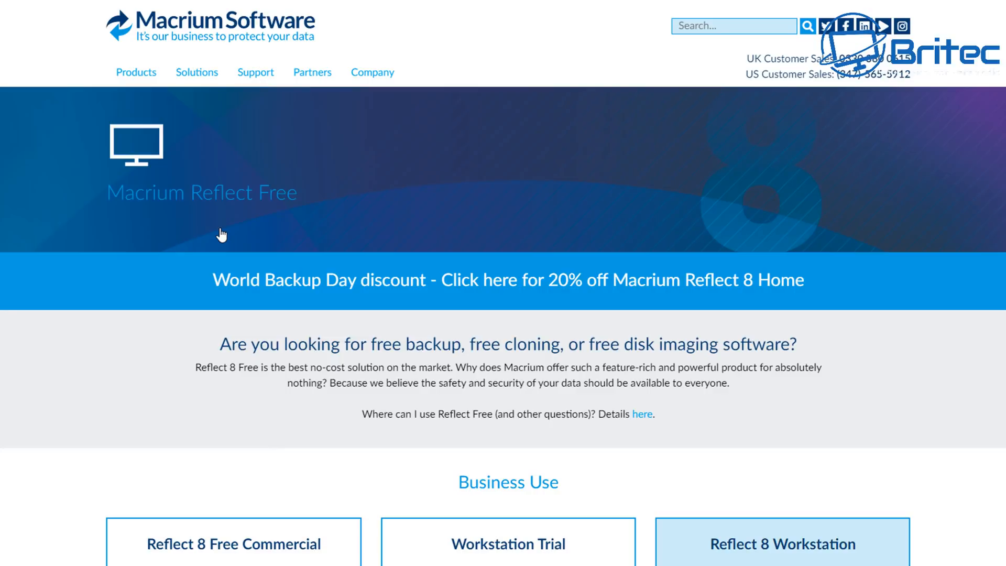
mouse_move(201, 246)
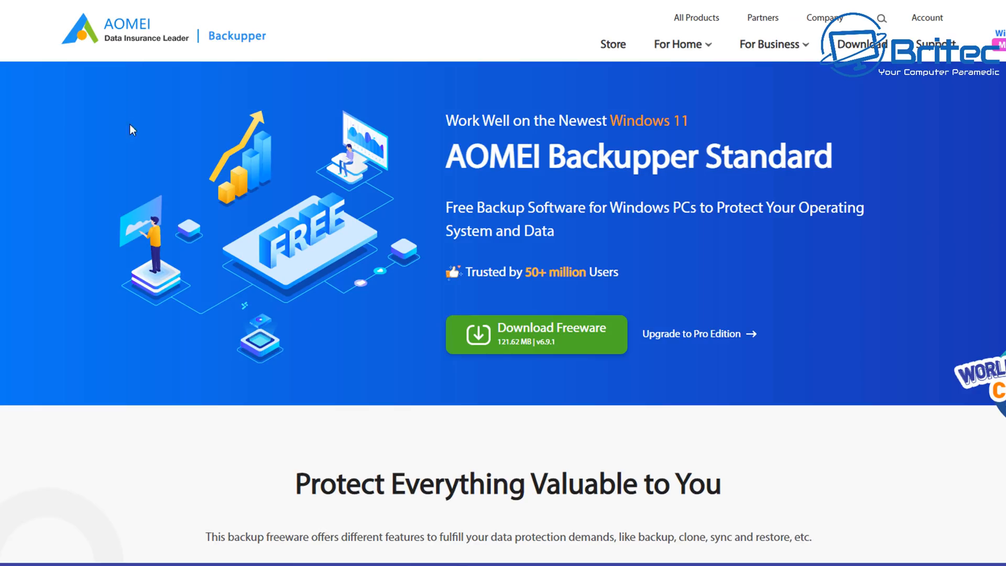
mouse_move(368, 306)
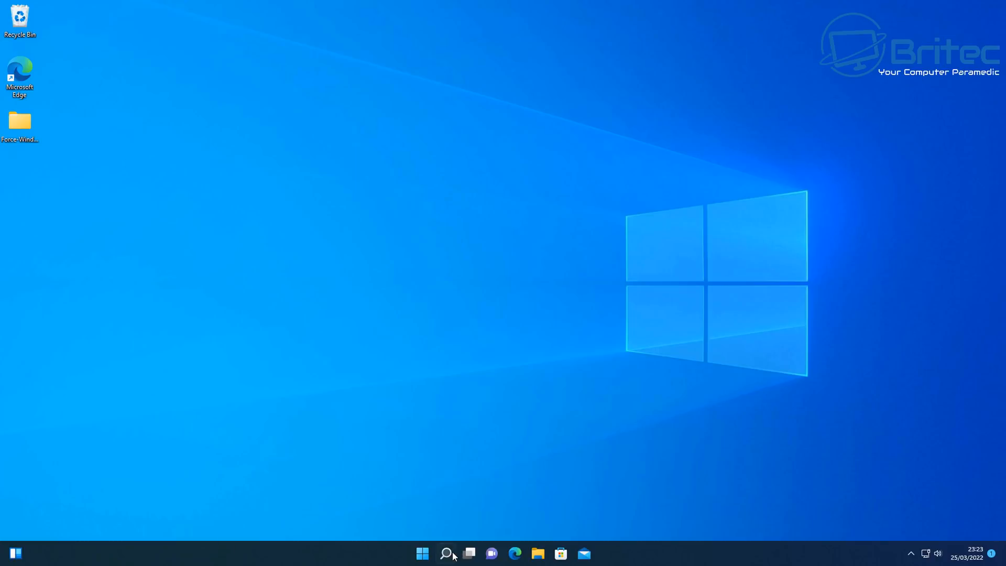
Step: Show Control Panel as large icons and enter Backup and Restore (Windows 7)
click(446, 554)
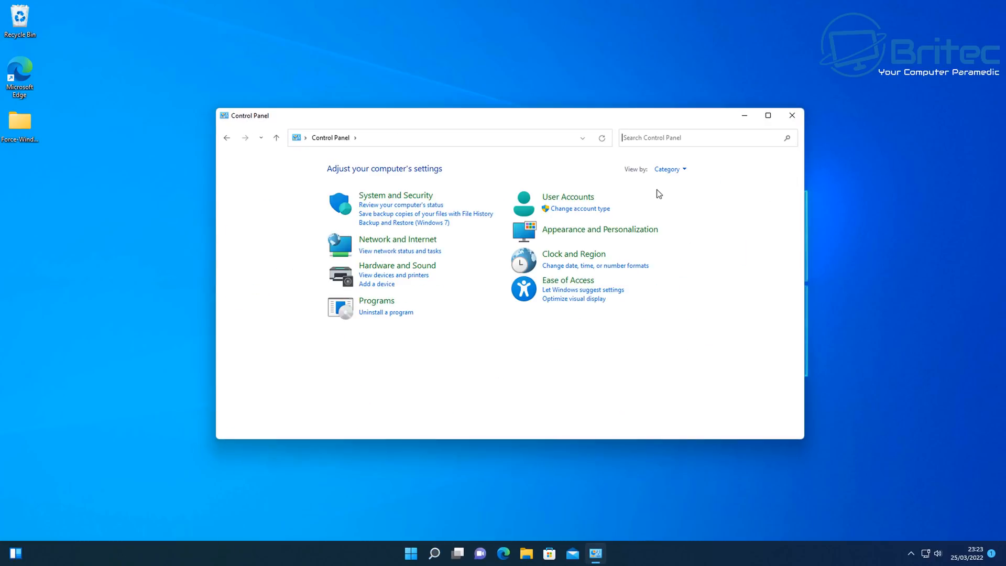
mouse_move(703, 176)
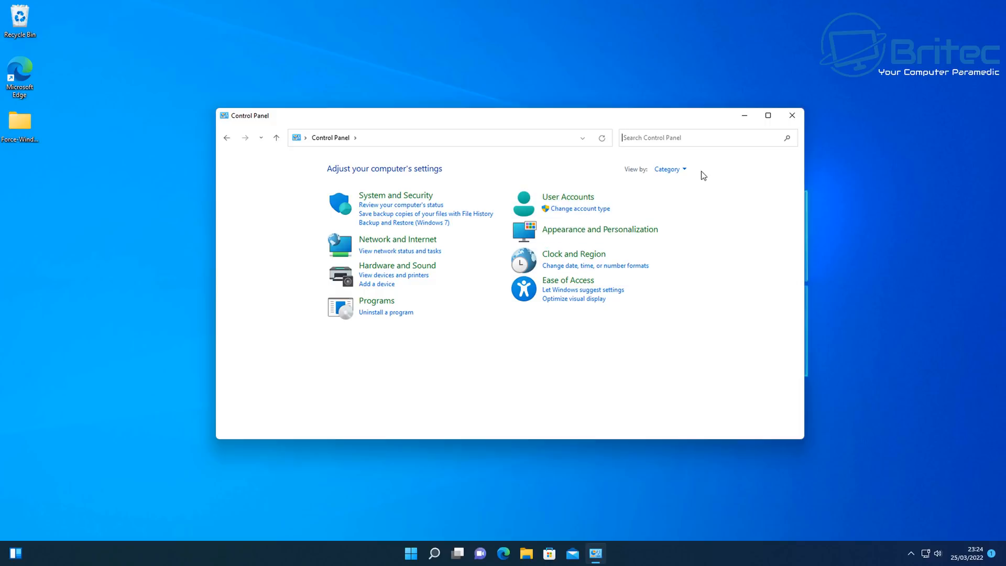
click(666, 169)
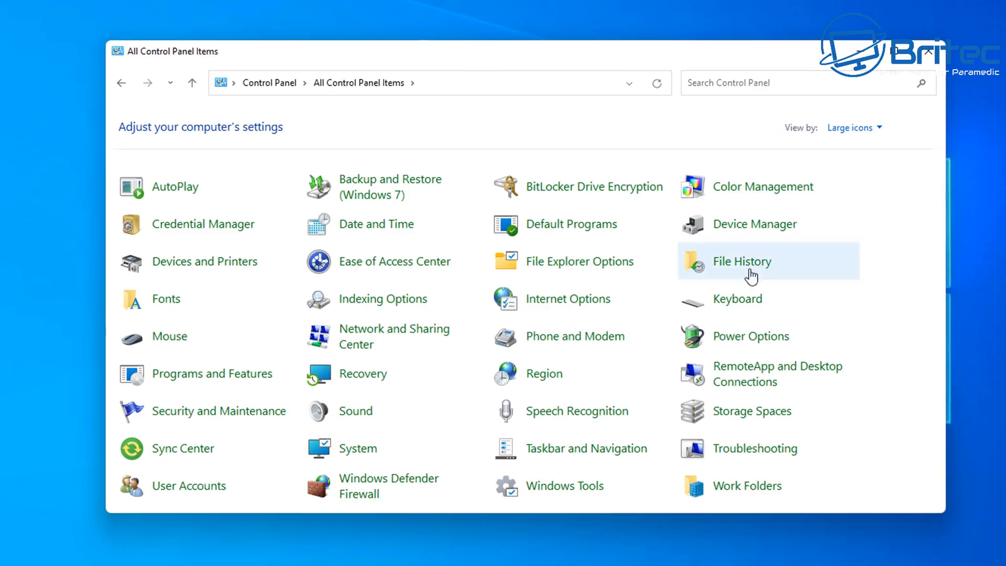
mouse_move(372, 186)
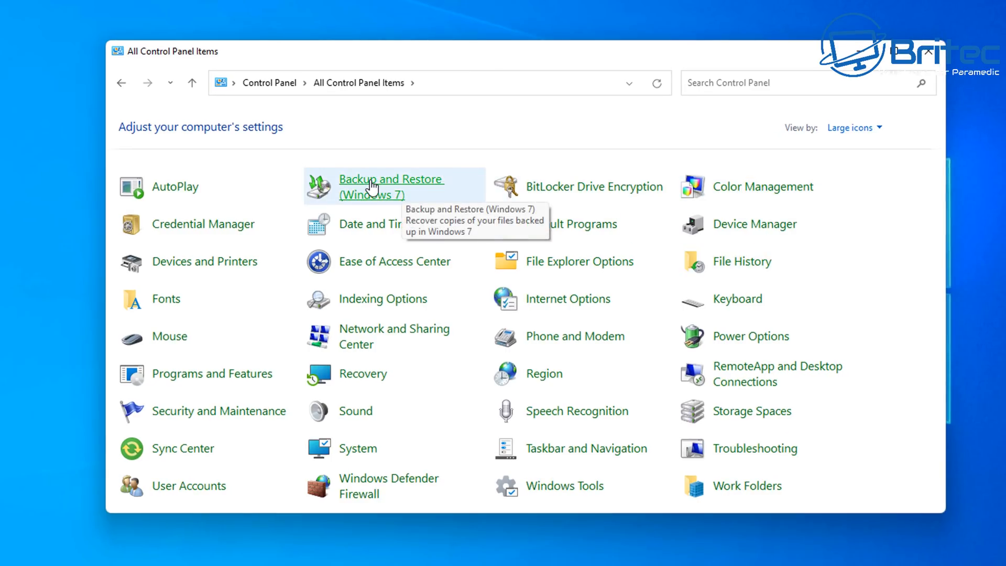
click(391, 186)
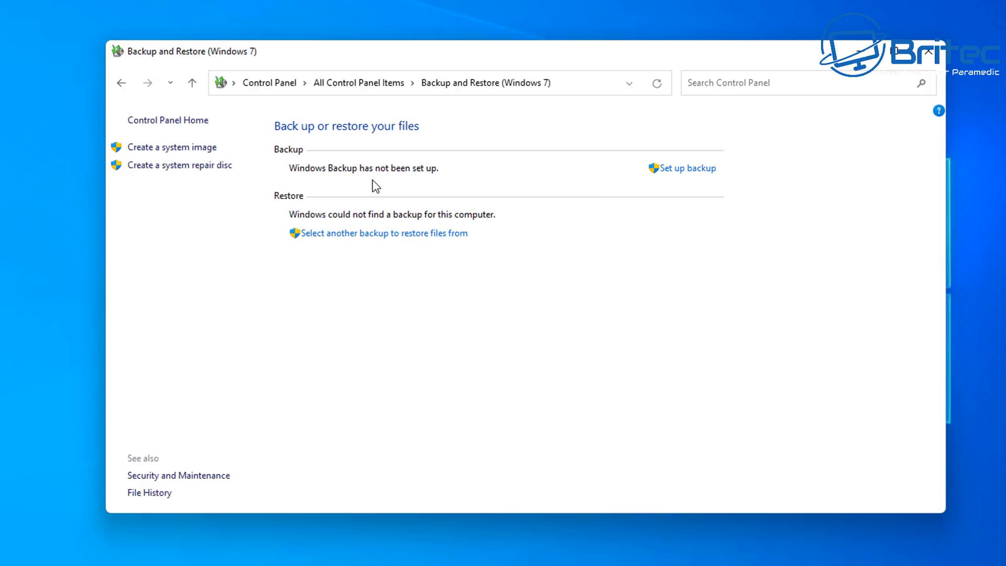
mouse_move(512, 184)
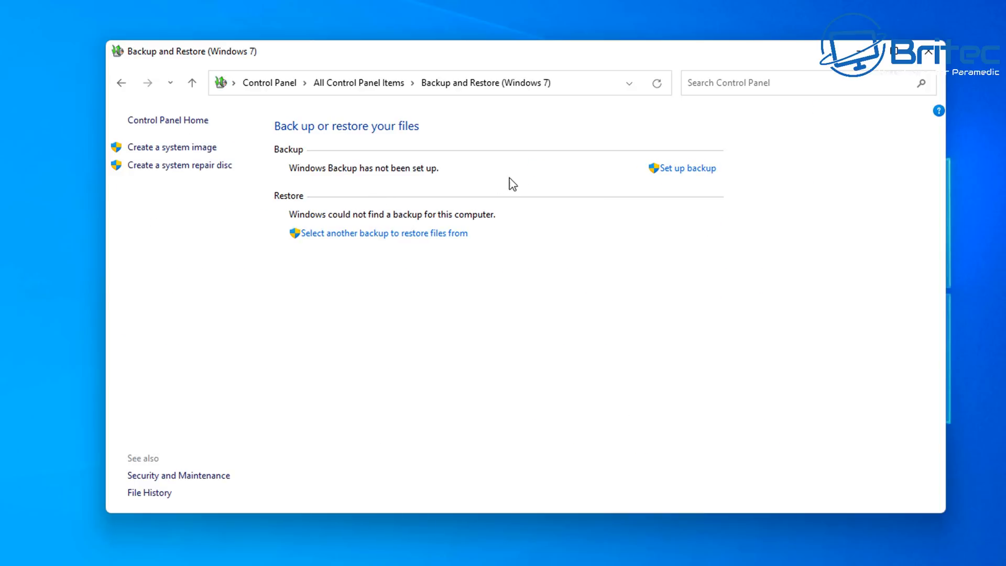
mouse_move(688, 168)
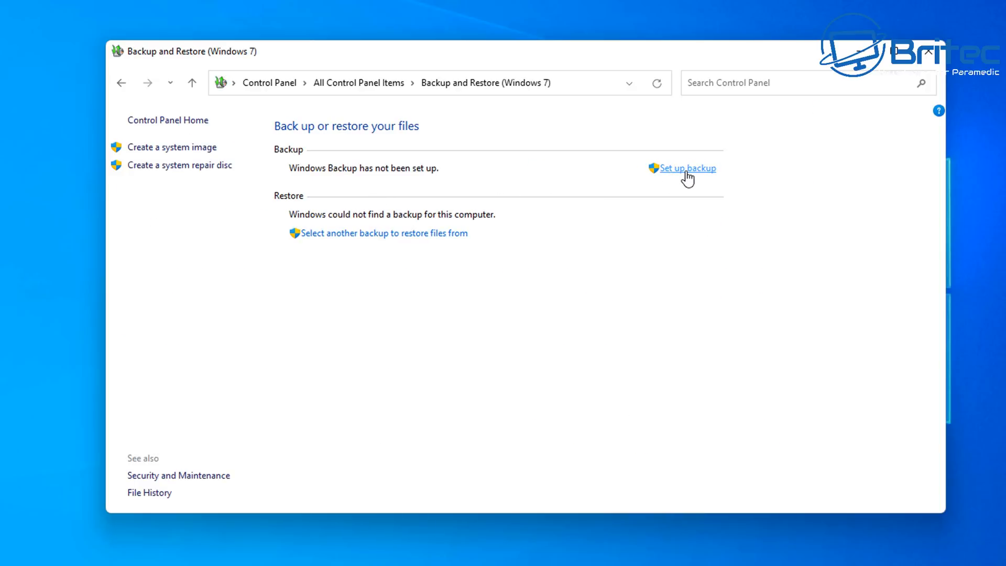
Step: Start backup setup, see only a DVD drive offered, cancel it and close Control Panel
click(687, 168)
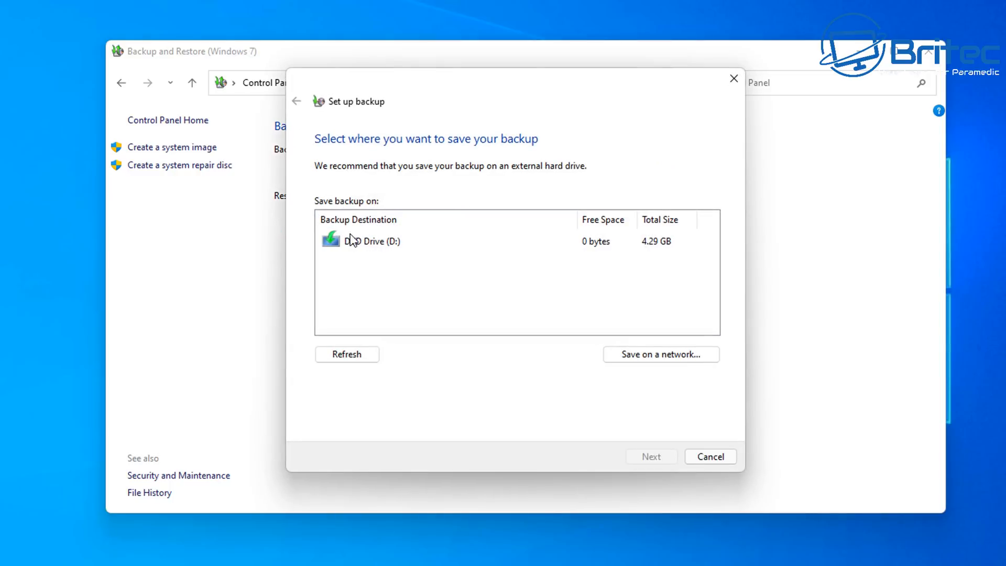
mouse_move(695, 338)
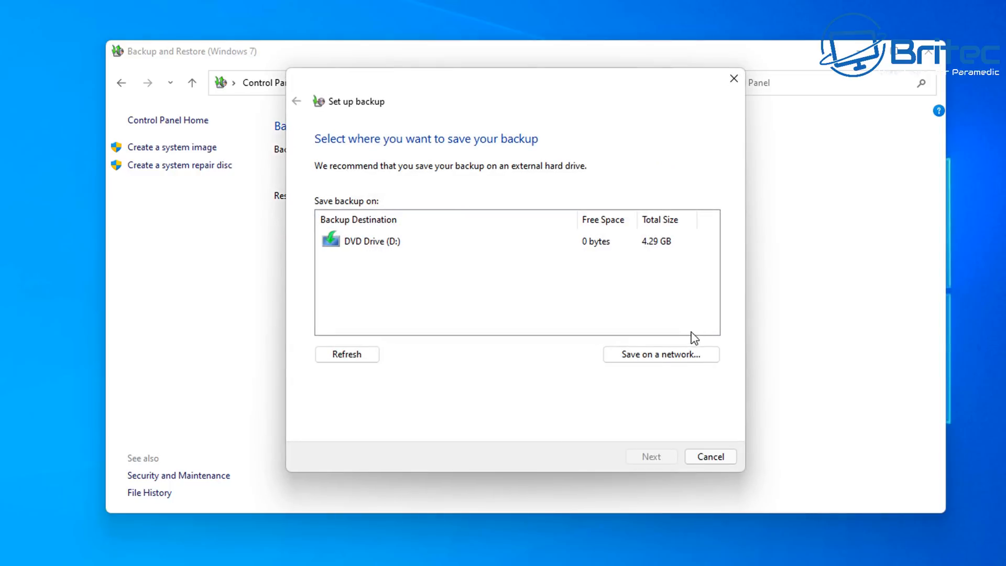
mouse_move(448, 282)
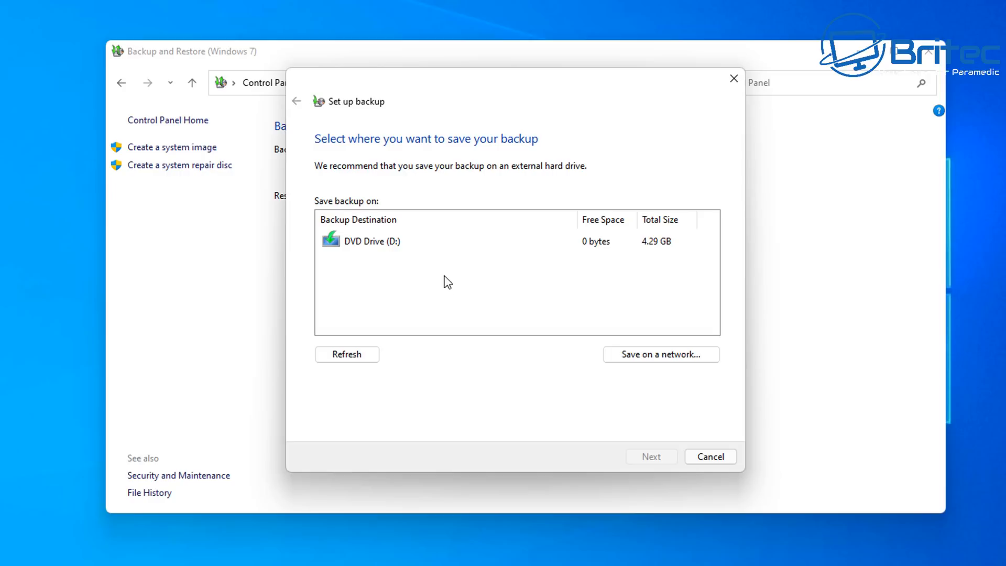
mouse_move(353, 263)
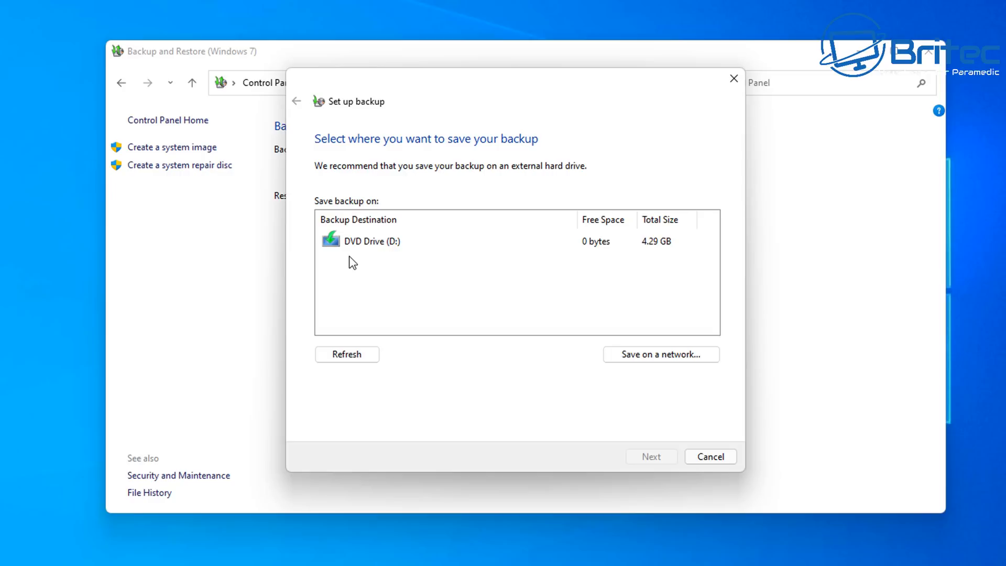
click(711, 456)
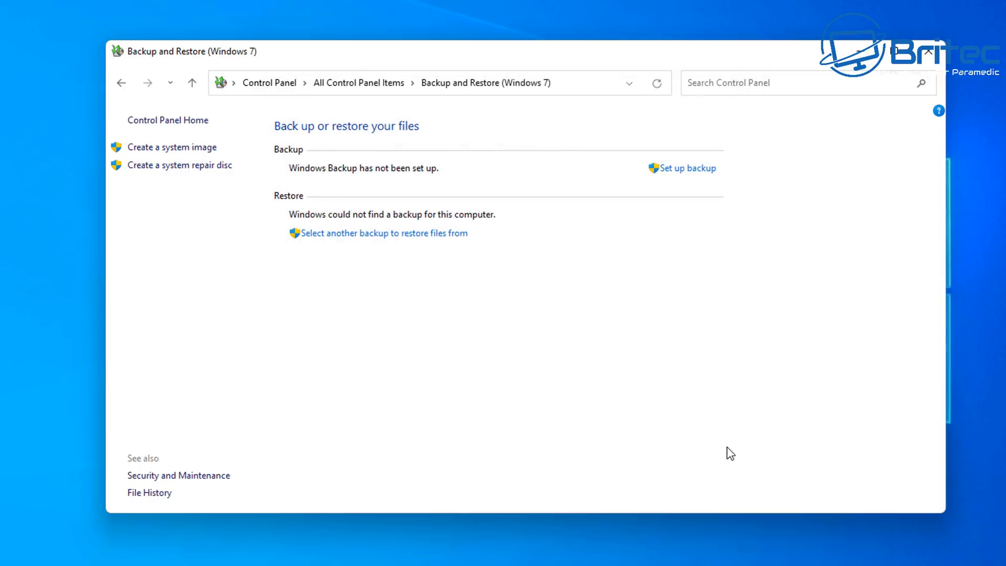
click(927, 52)
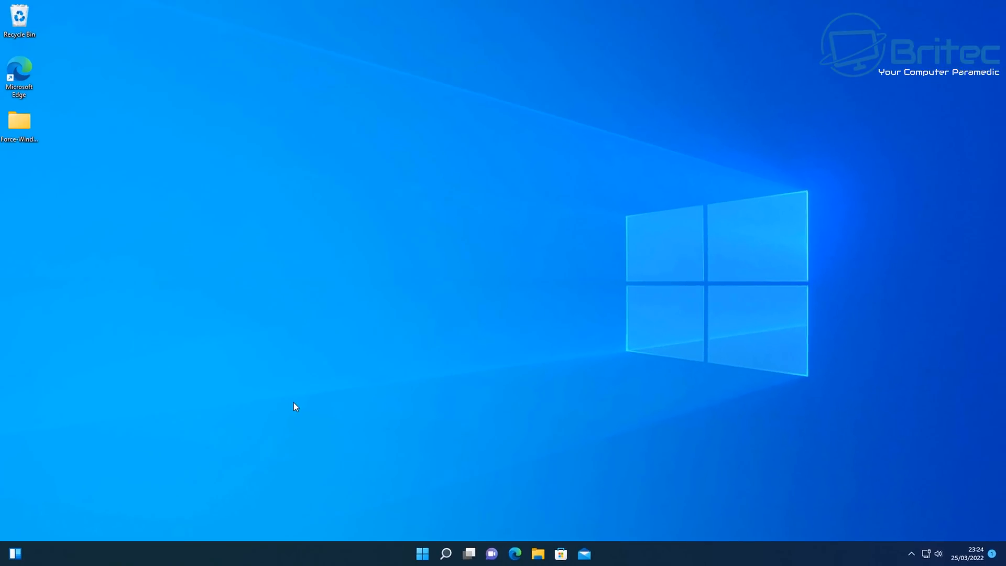
mouse_move(160, 424)
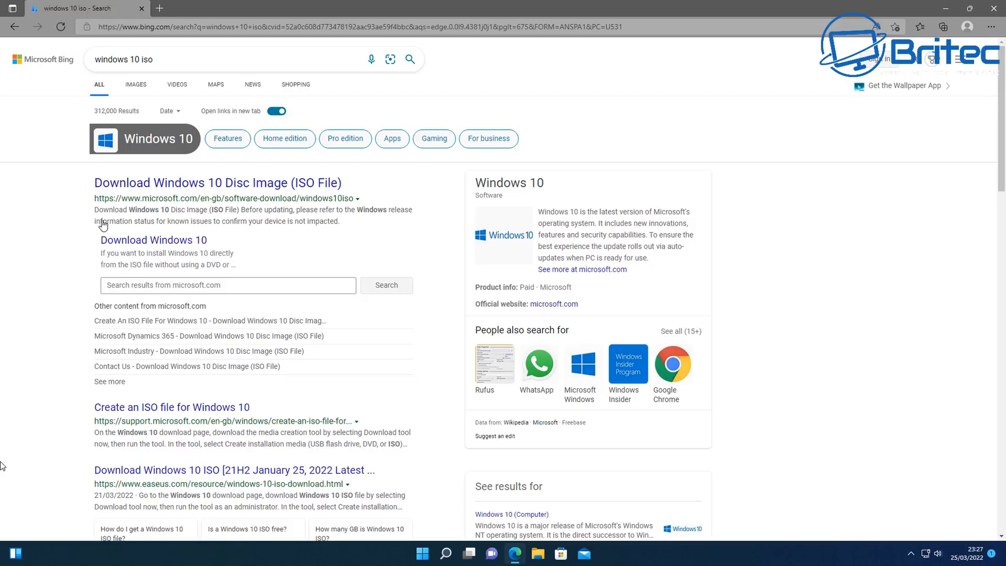
mouse_move(183, 69)
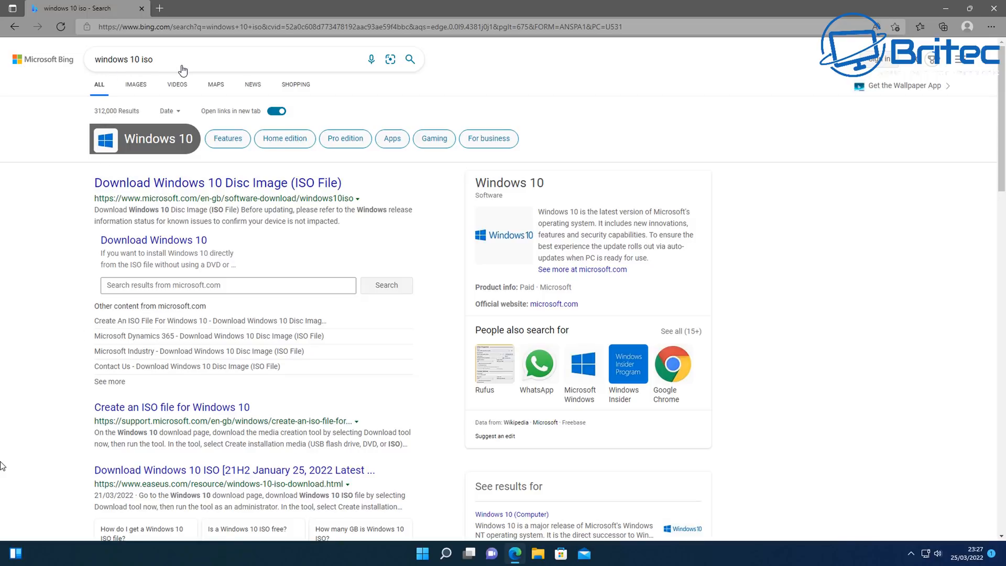
mouse_move(204, 186)
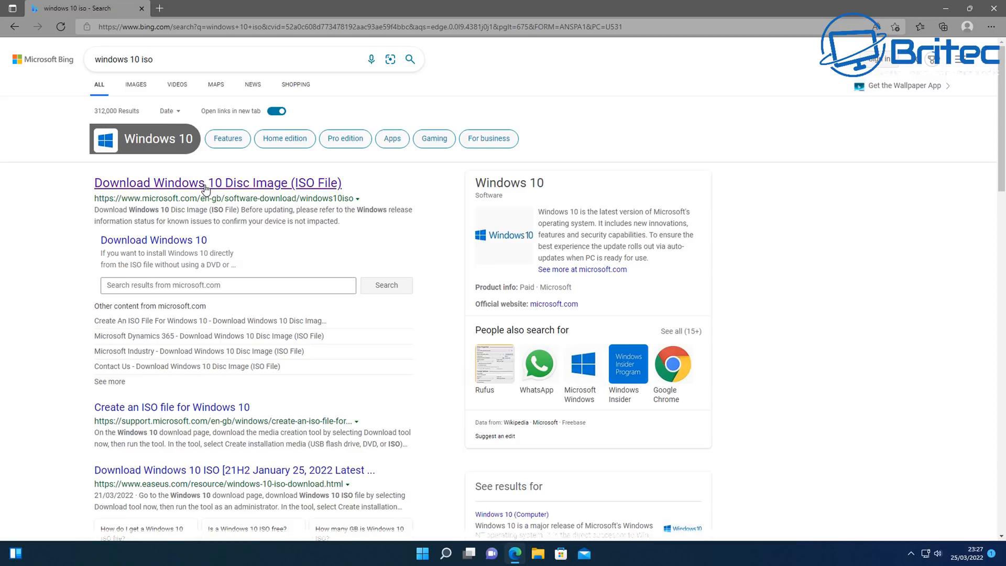
Step: Follow the Bing result to Microsoft's Download Windows 10 Disc Image (ISO File) page
click(217, 182)
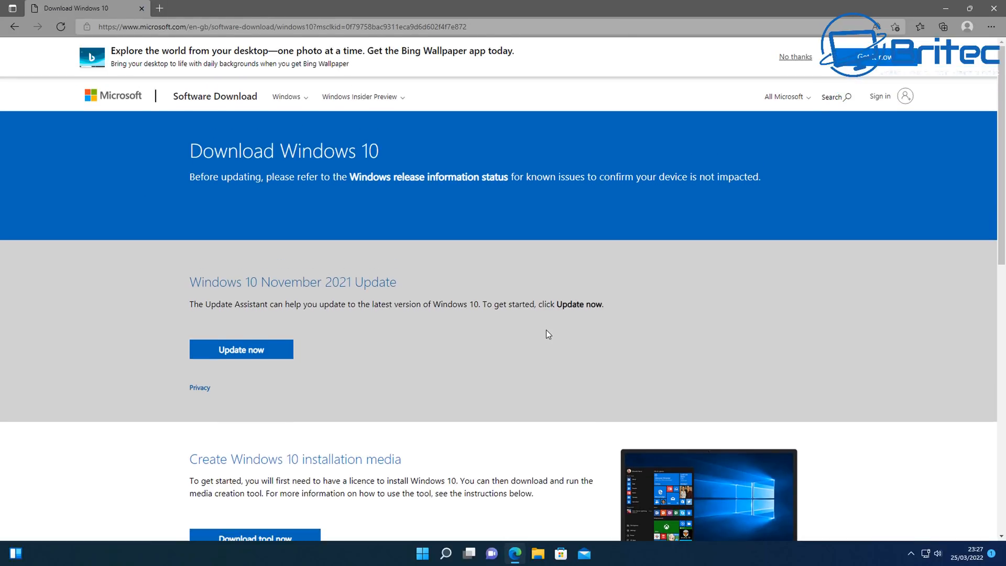
Step: Download the Windows 10 media creation tool from the Create installation media section
scroll(down, 3)
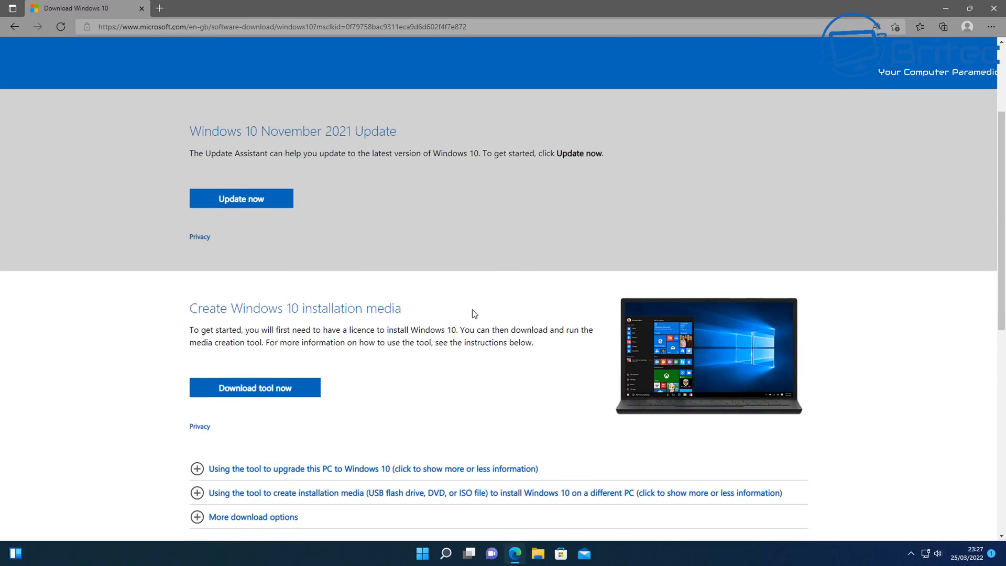
scroll(down, 3)
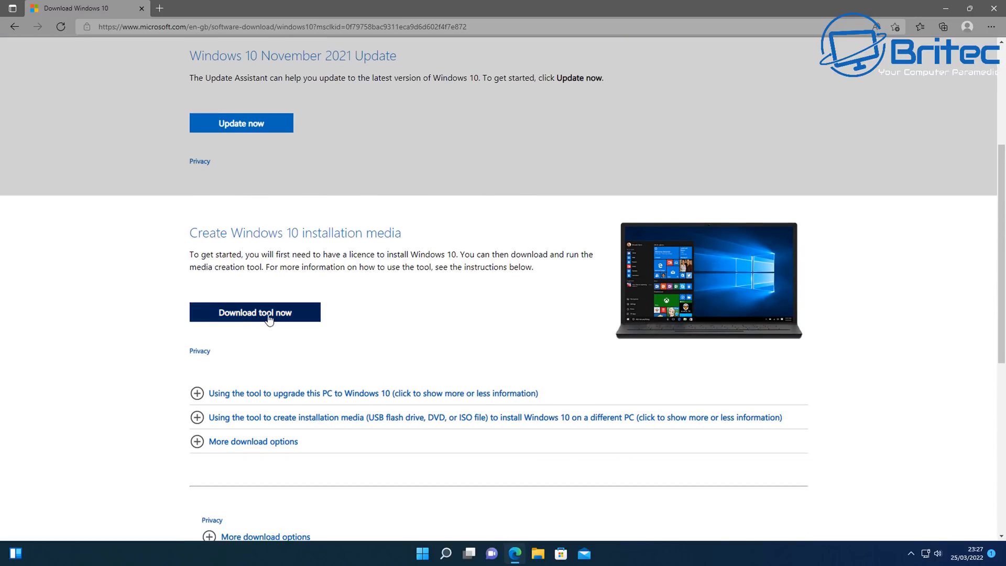
click(255, 312)
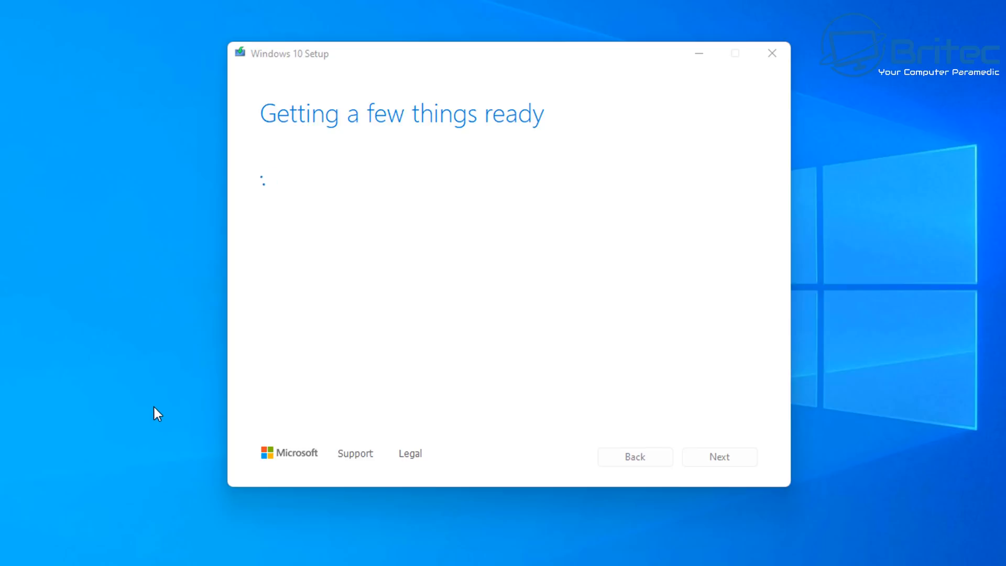
mouse_move(278, 408)
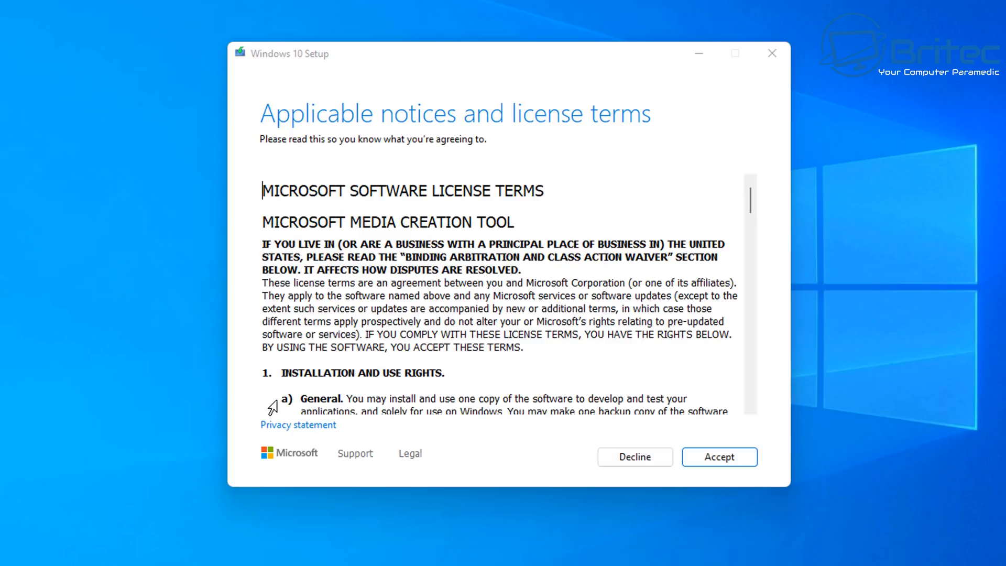
mouse_move(440, 303)
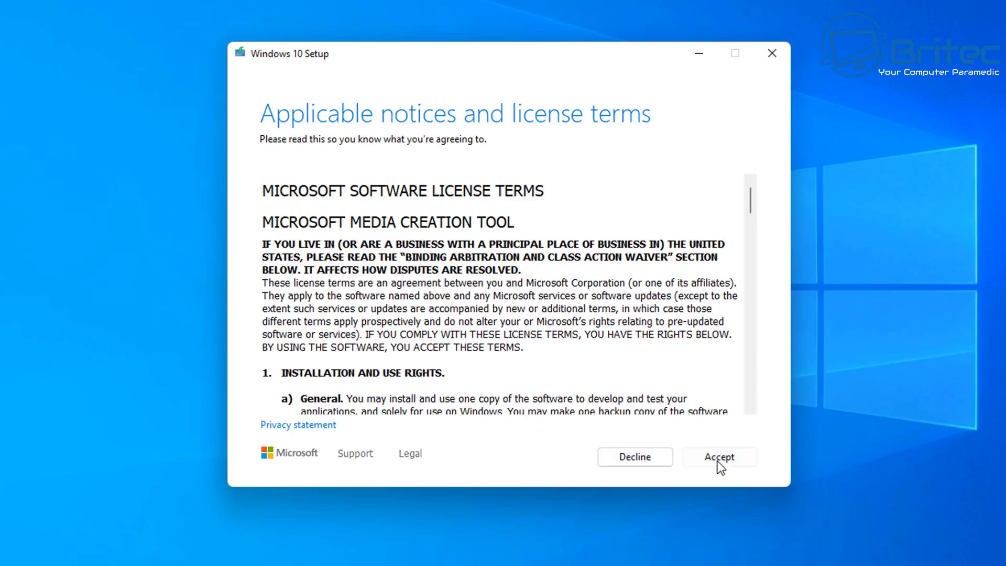
Step: Accept the media creation tool's license terms to reach 'What do you want to do?'
click(718, 457)
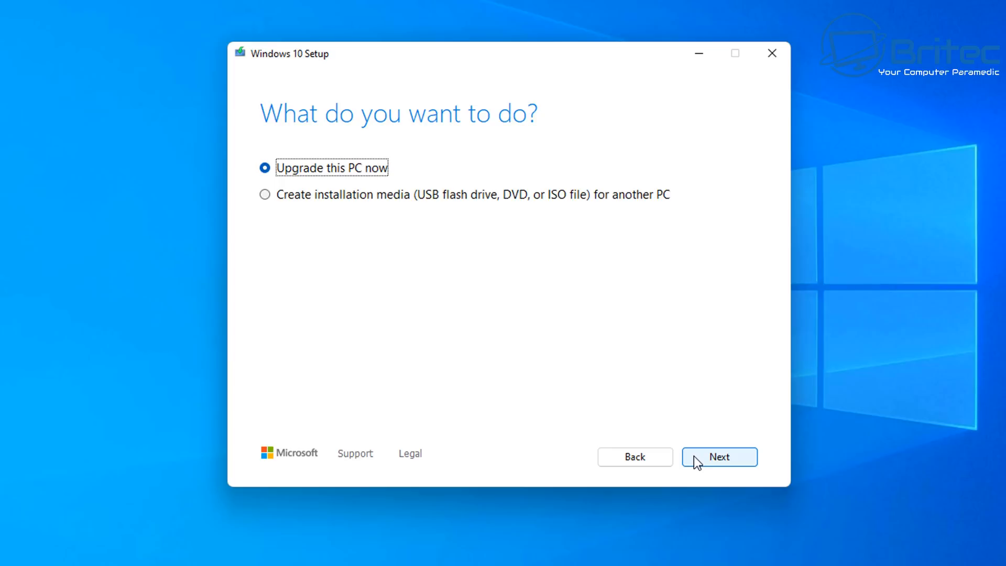
mouse_move(411, 275)
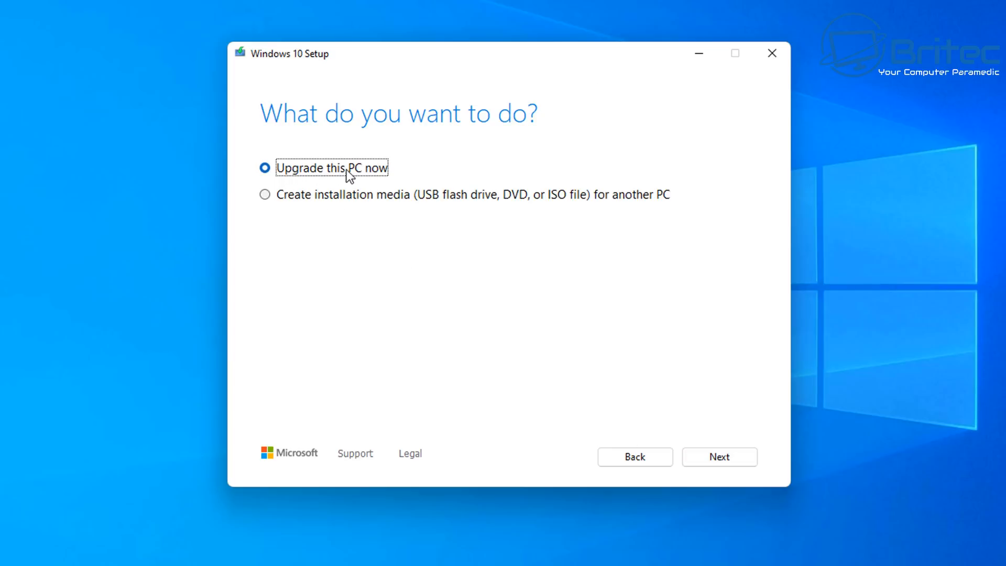
mouse_move(351, 177)
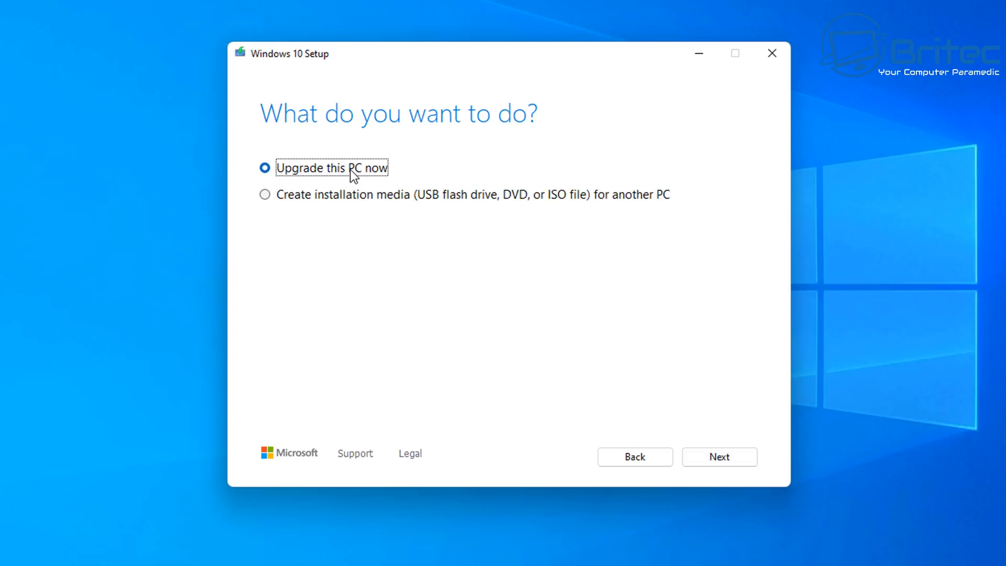
mouse_move(287, 173)
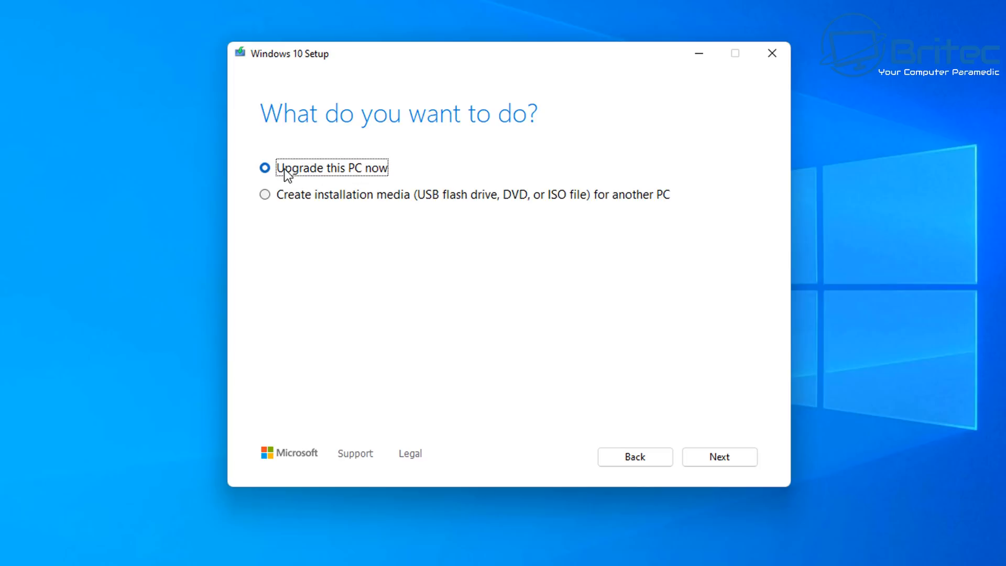
mouse_move(381, 178)
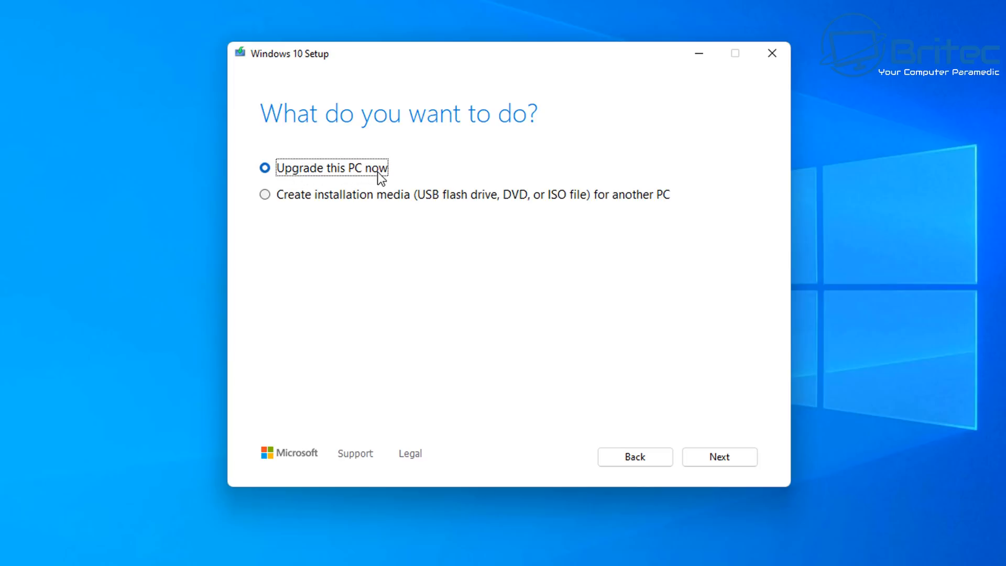
mouse_move(376, 181)
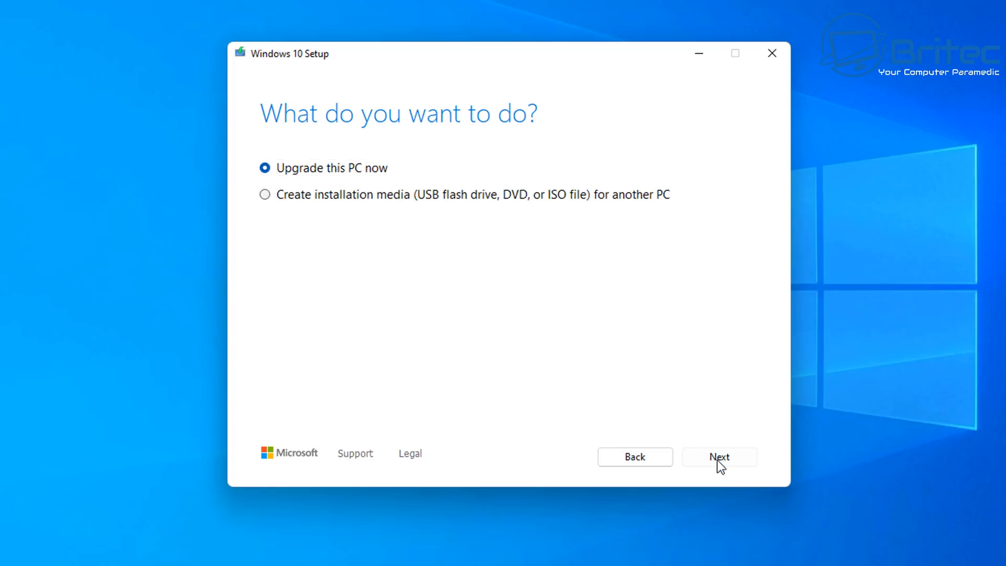
Step: Proceed with 'Upgrade this PC now' and accept the second software license terms
click(720, 457)
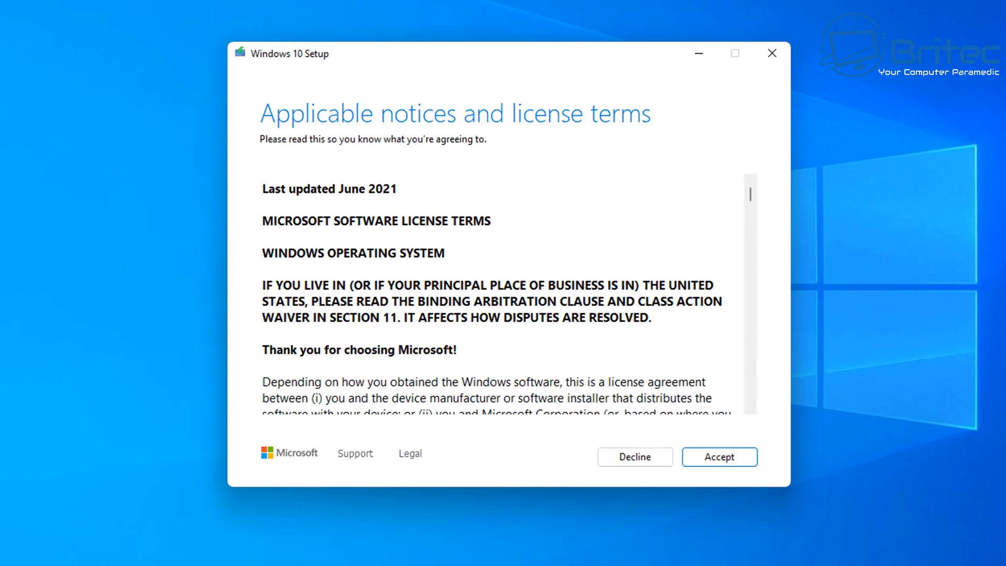
mouse_move(720, 457)
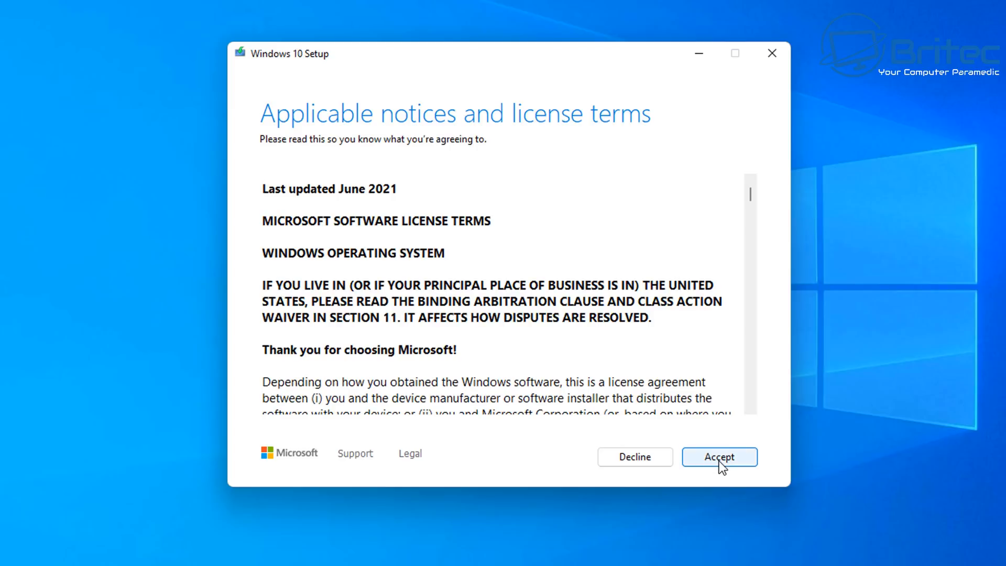
click(719, 457)
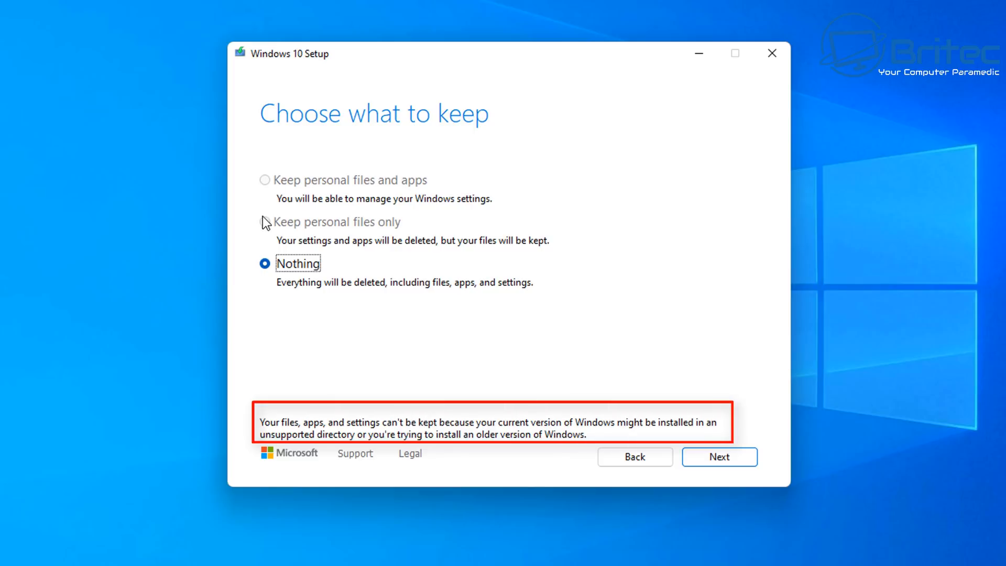
mouse_move(272, 187)
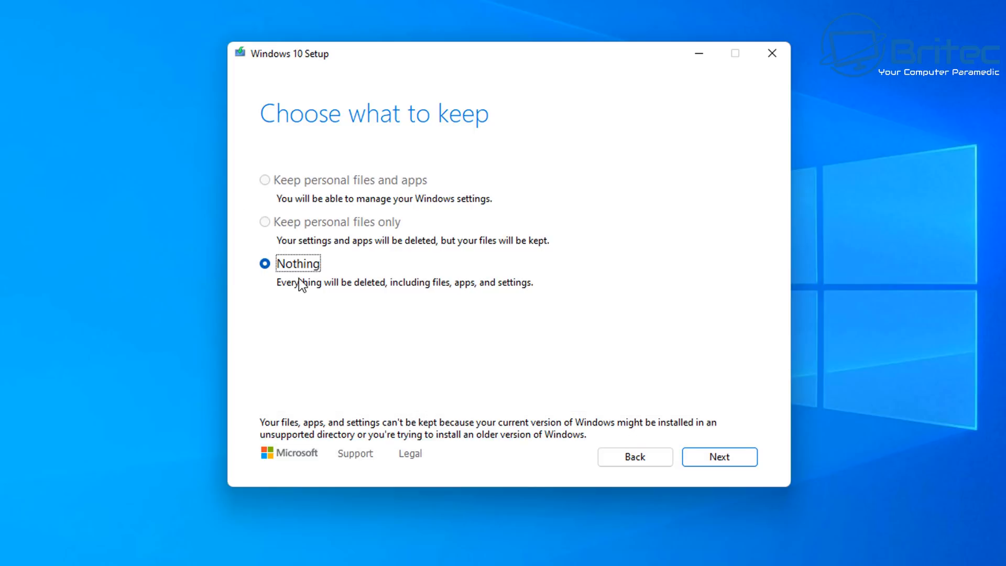
mouse_move(530, 283)
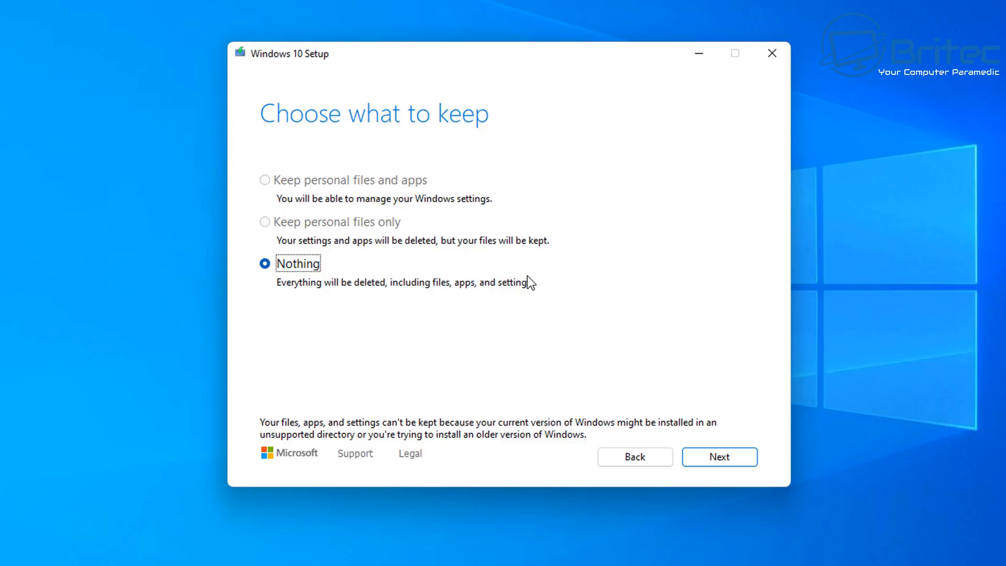
mouse_move(573, 459)
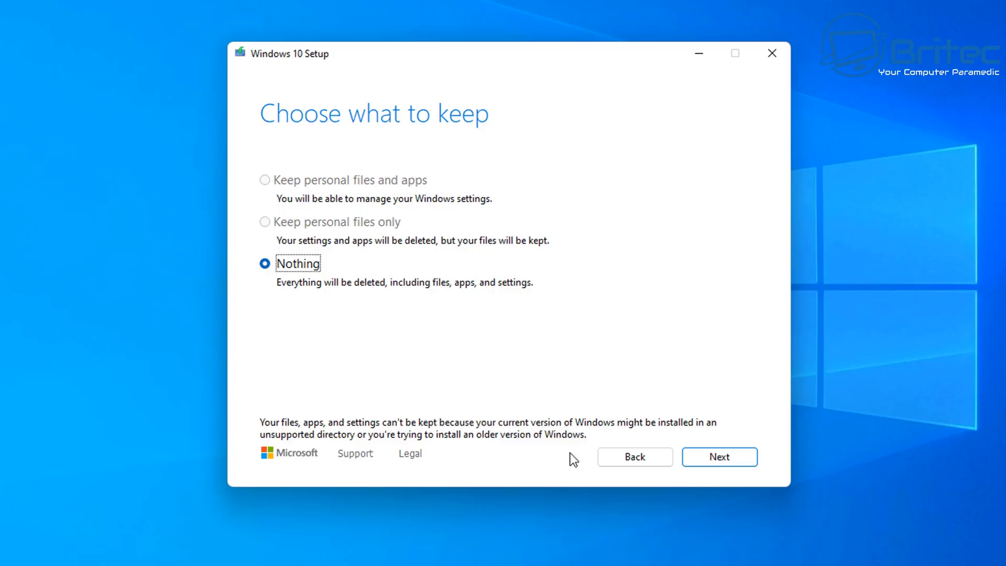
Step: Continue with 'Nothing' kept and confirm, reaching Ready to install Windows 10 Pro
click(719, 457)
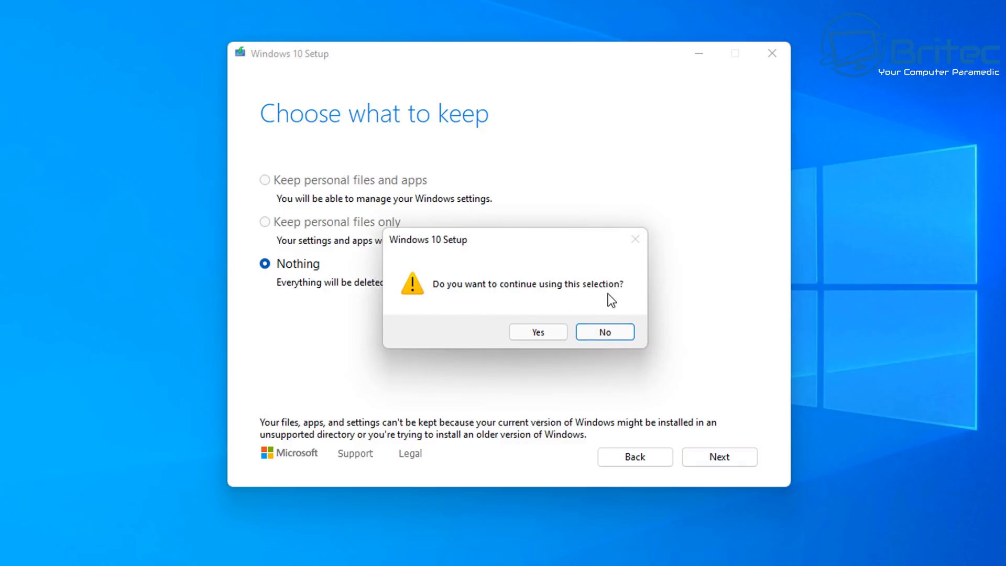
mouse_move(538, 332)
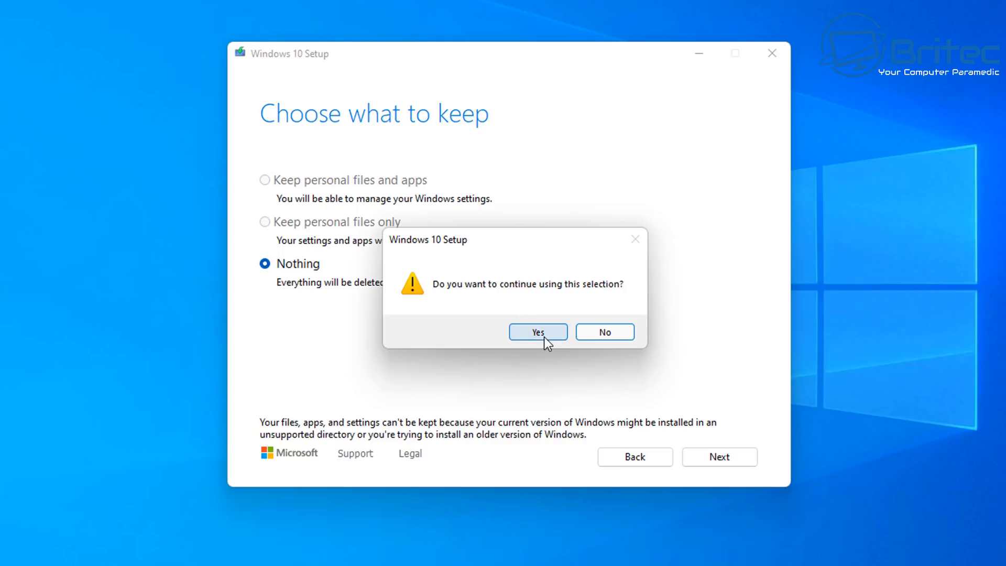
click(537, 332)
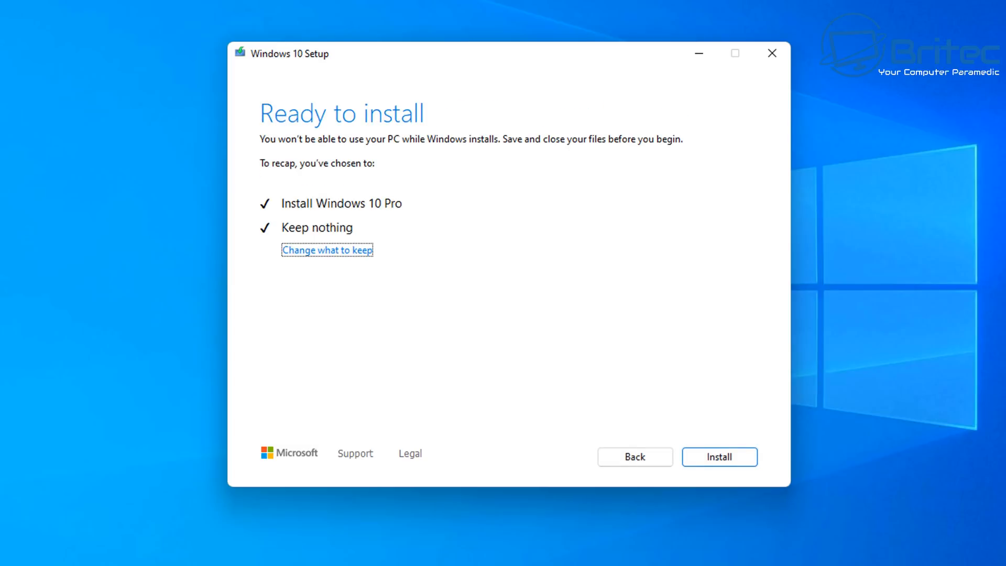
mouse_move(295, 231)
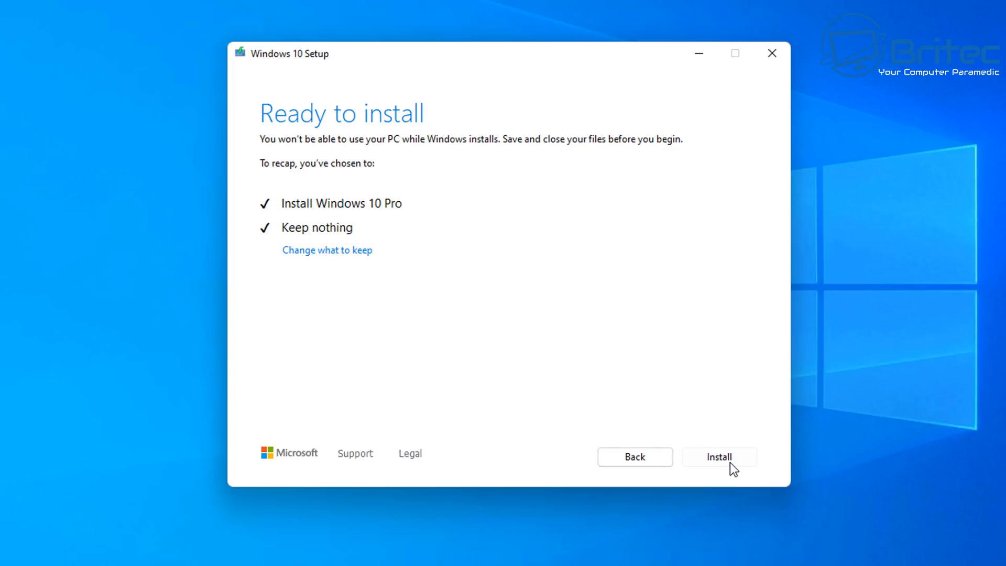
click(718, 457)
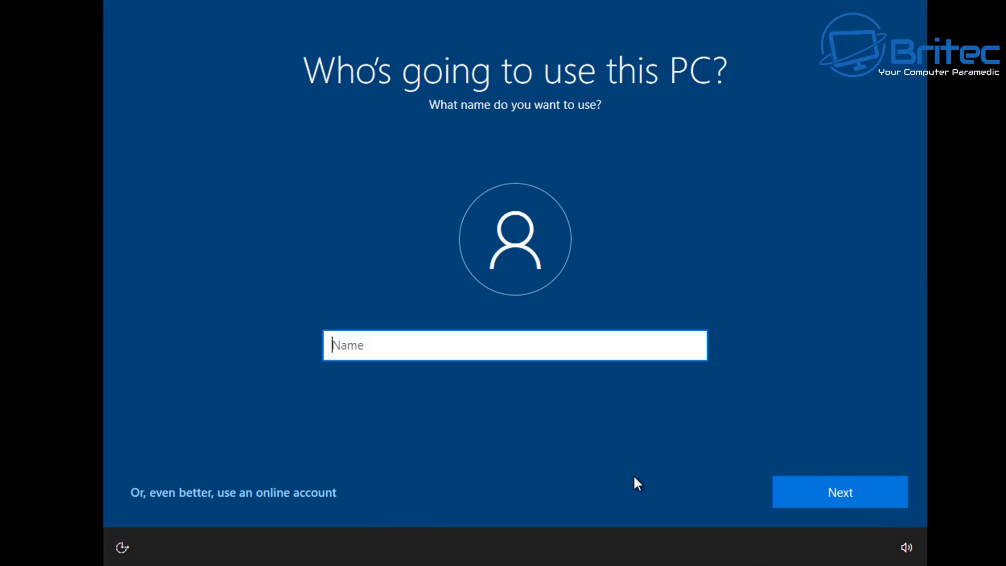
mouse_move(398, 429)
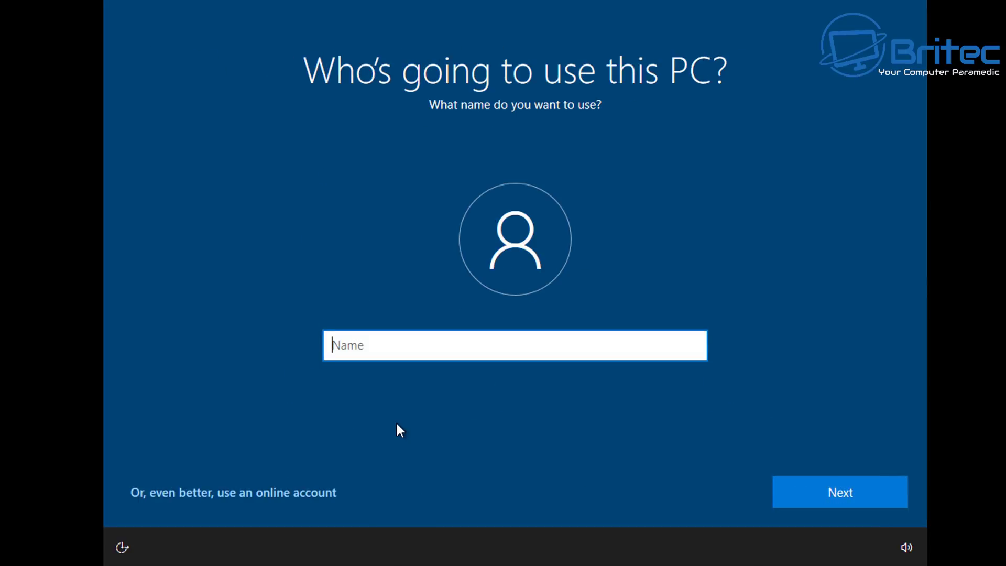
Step: Create local account 'Britec' with no password
text(Britec)
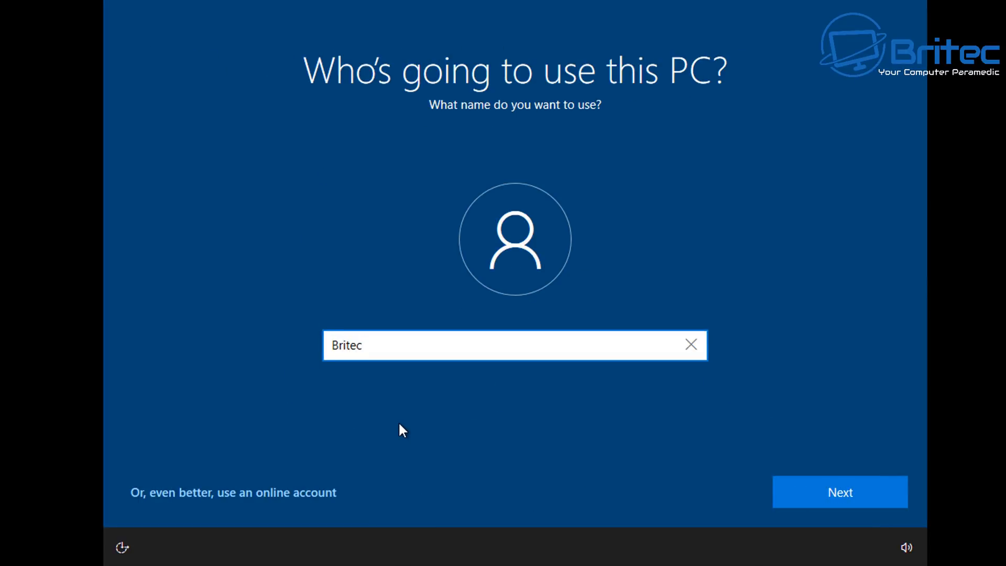
click(840, 492)
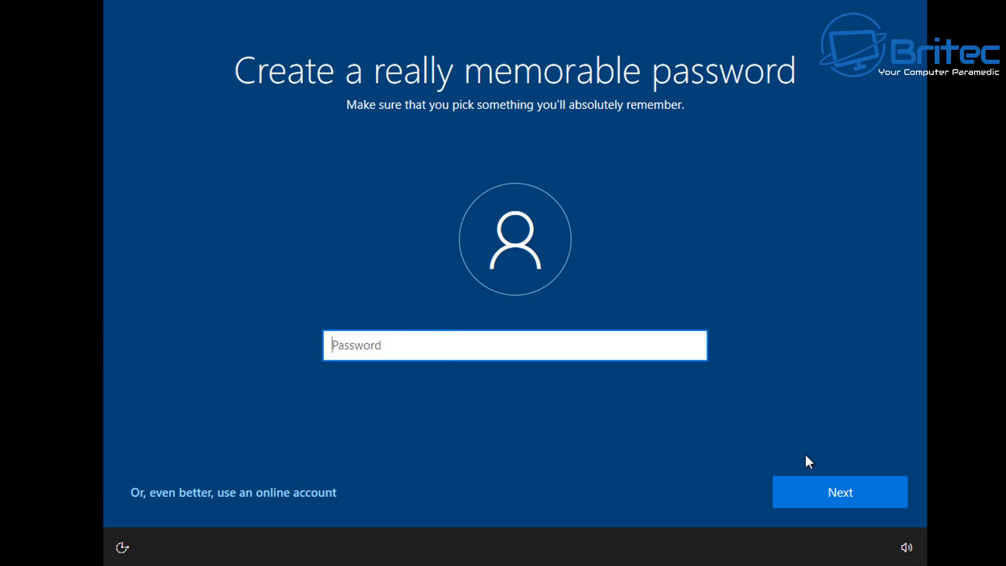
click(840, 492)
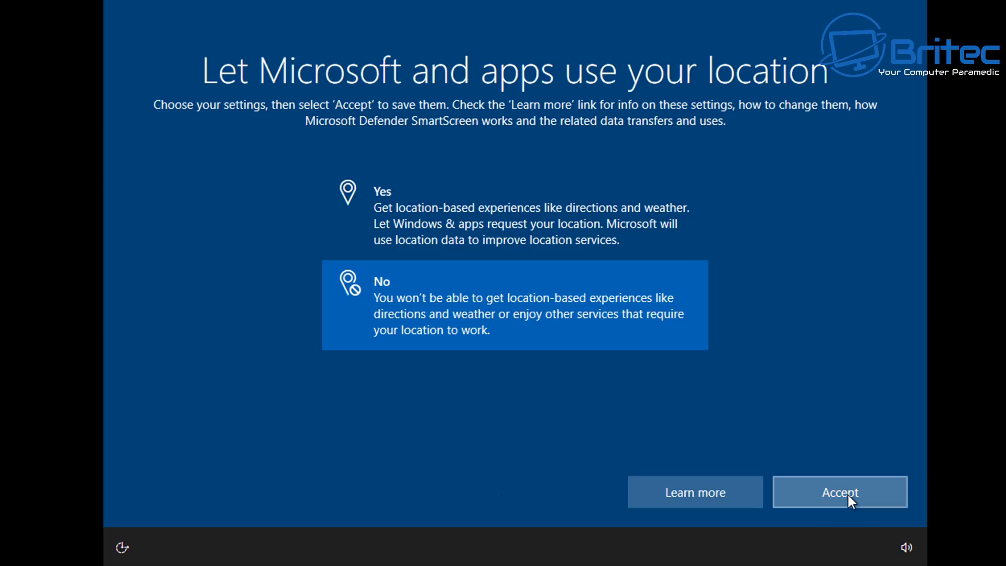
Step: Decline location, Find my device, optional diagnostics, inking and advertising ID
click(839, 493)
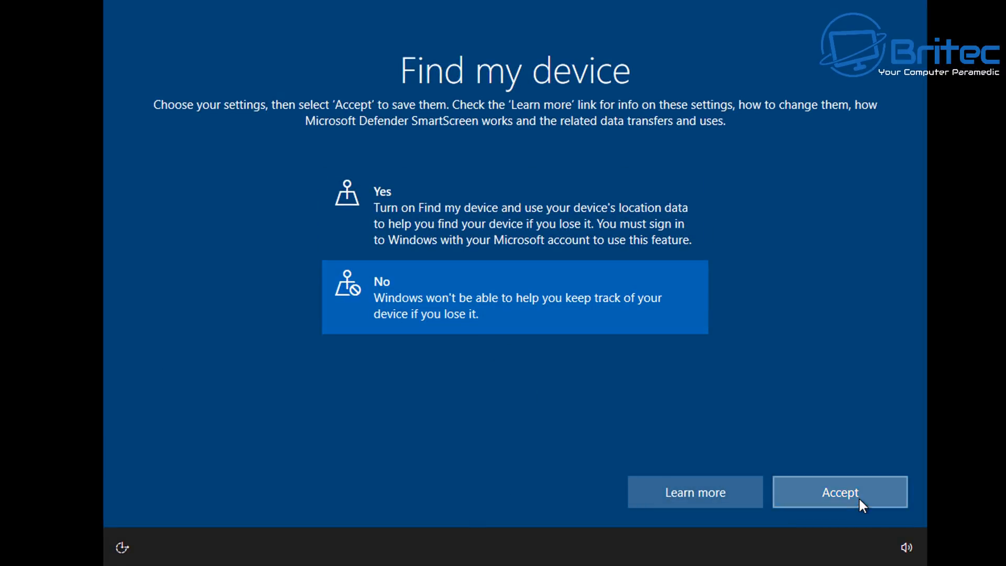
click(840, 492)
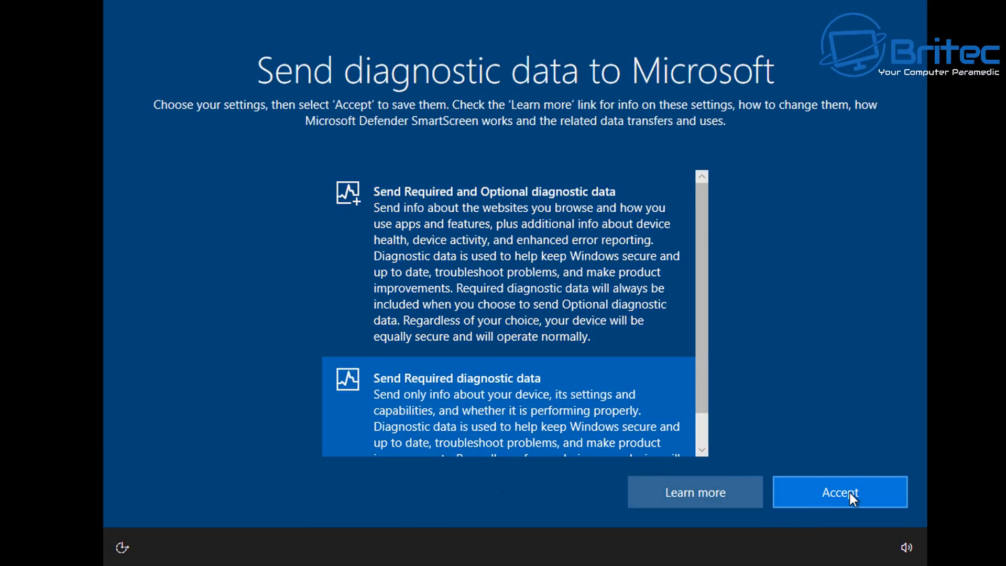
click(840, 492)
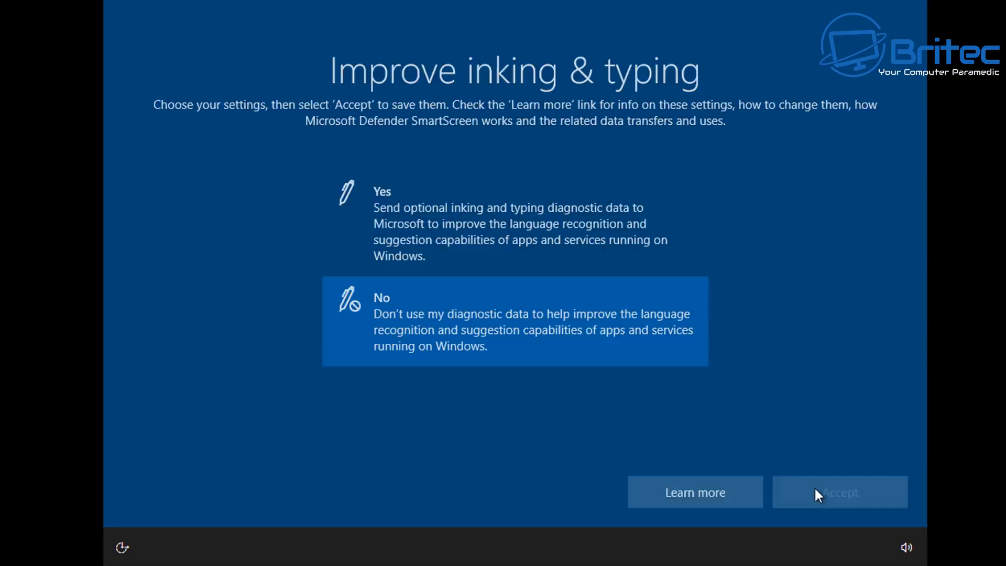
click(839, 492)
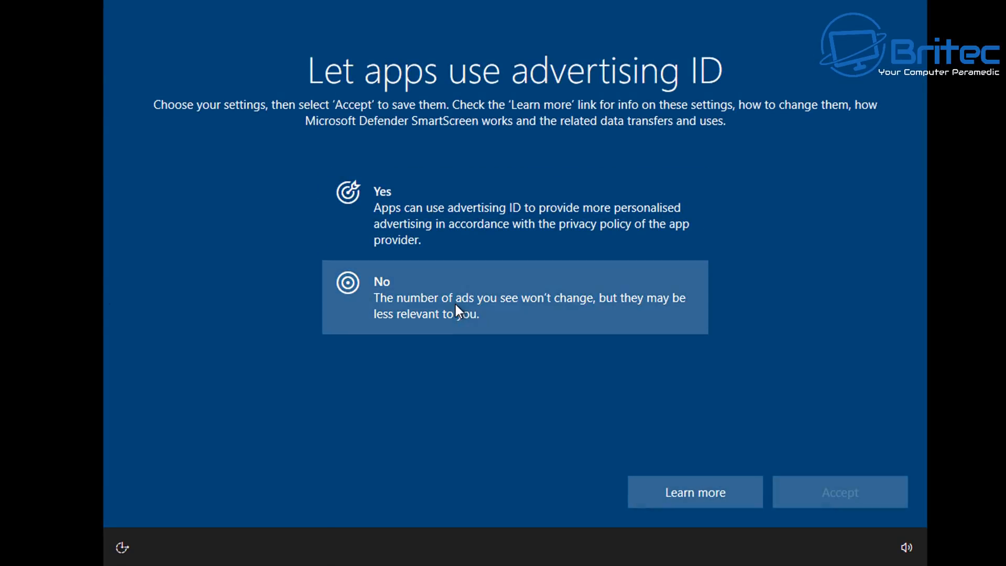
click(840, 492)
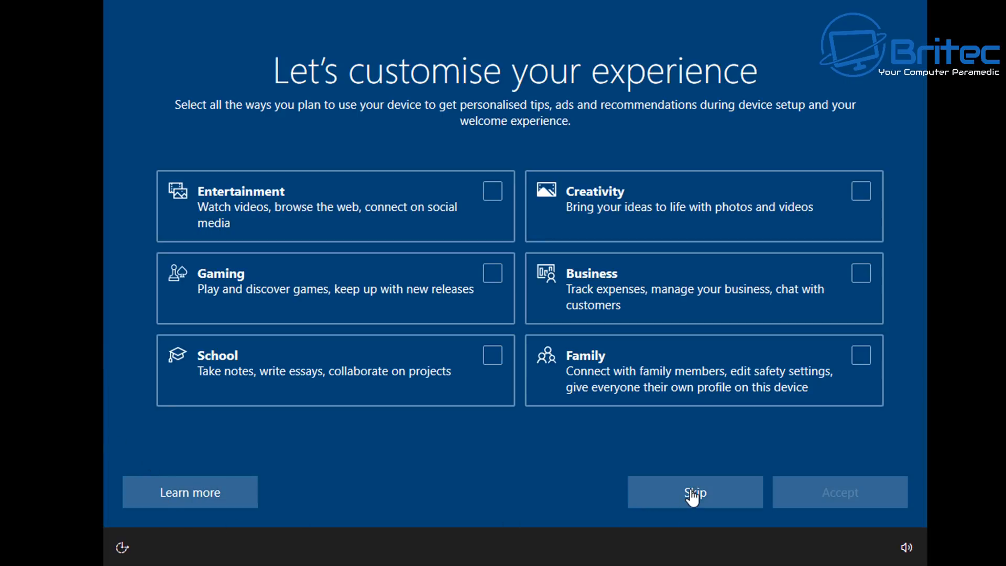
Step: Mark Entertainment, Gaming and School as planned uses, then skip personalisation to reach the Windows 10 desktop
click(492, 191)
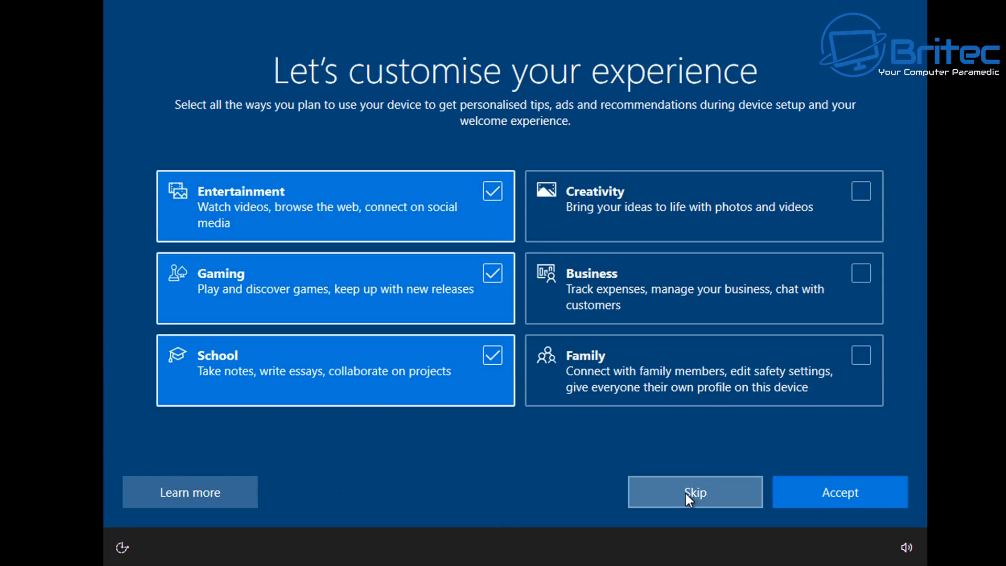
click(695, 492)
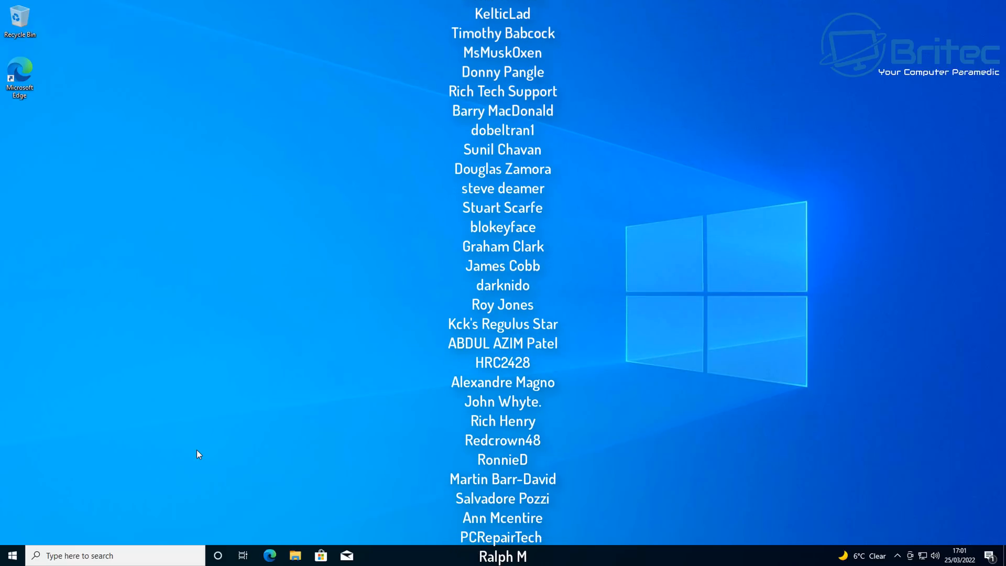
scroll(up, 3)
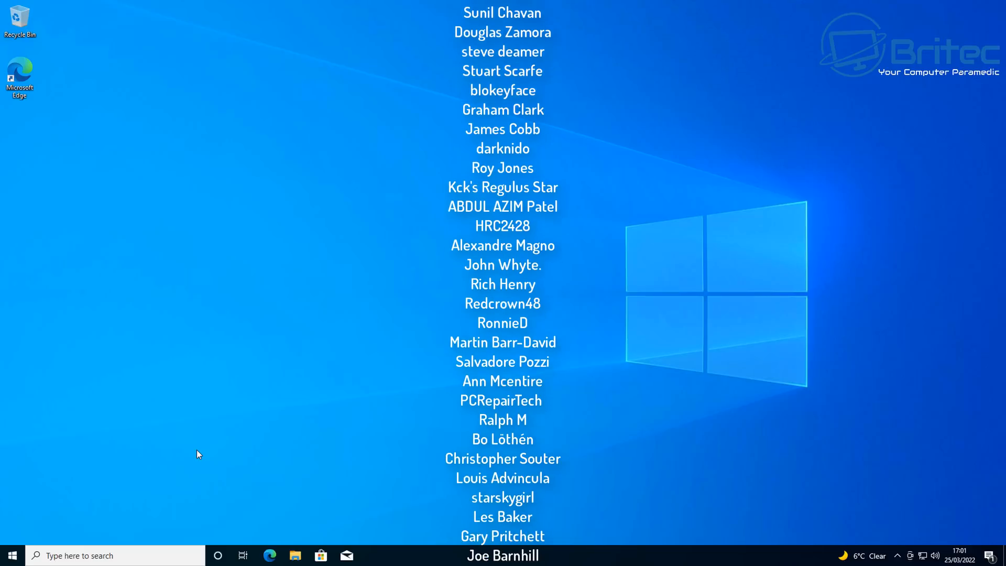
scroll(down, 3)
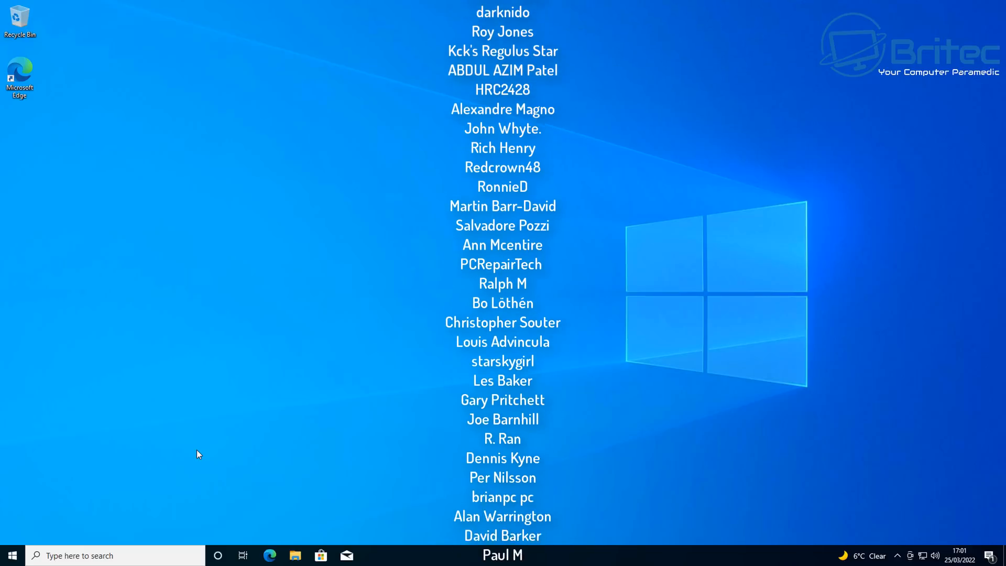
scroll(down, 3)
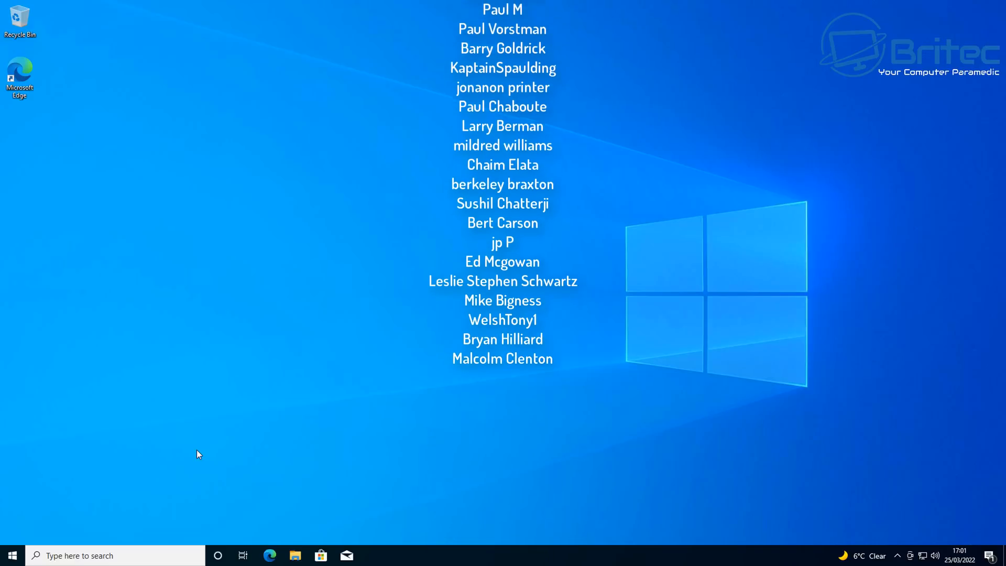
scroll(up, 3)
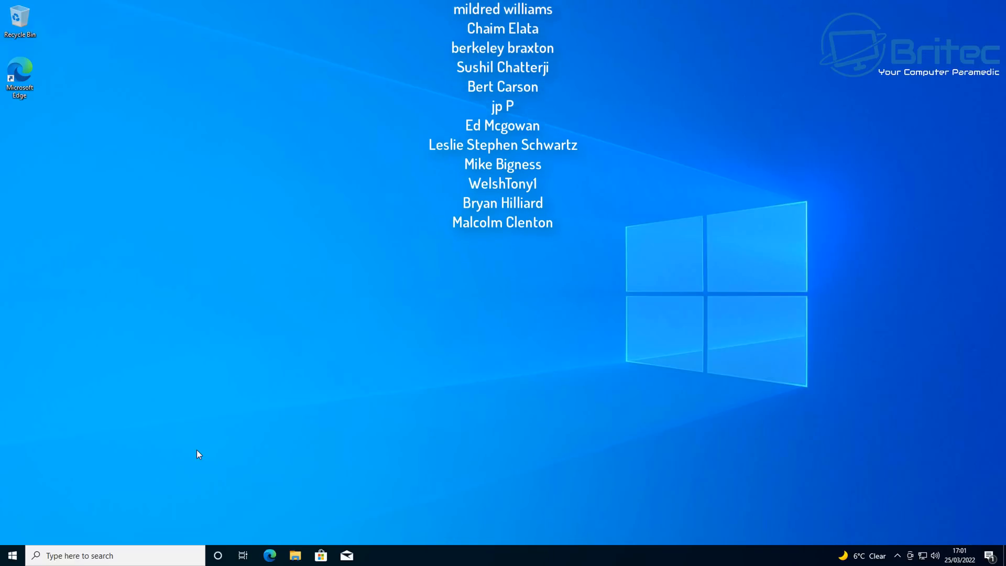